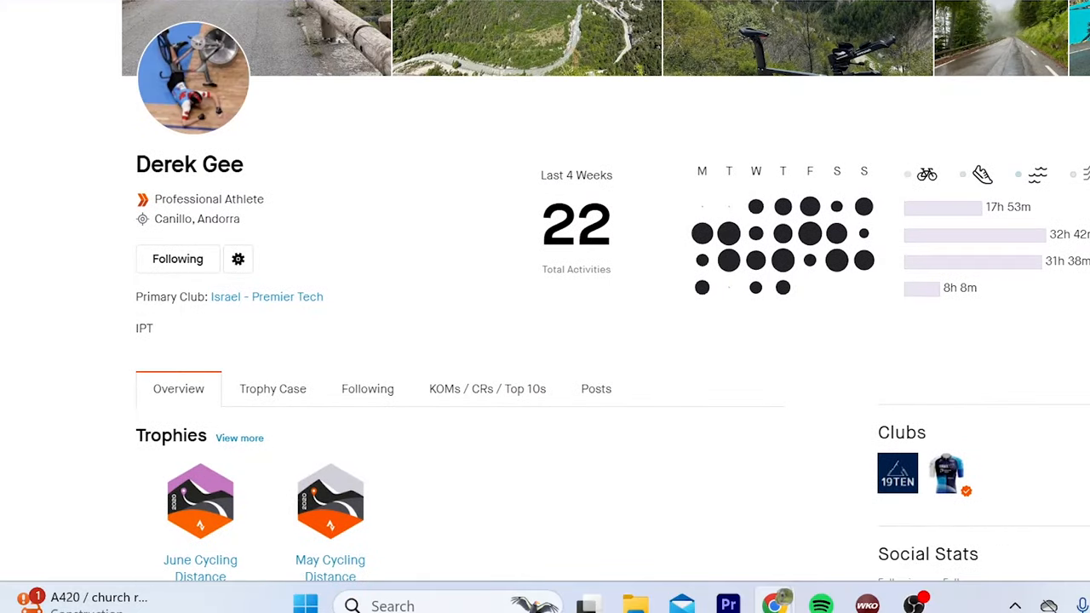
pyautogui.moveTo(698, 286)
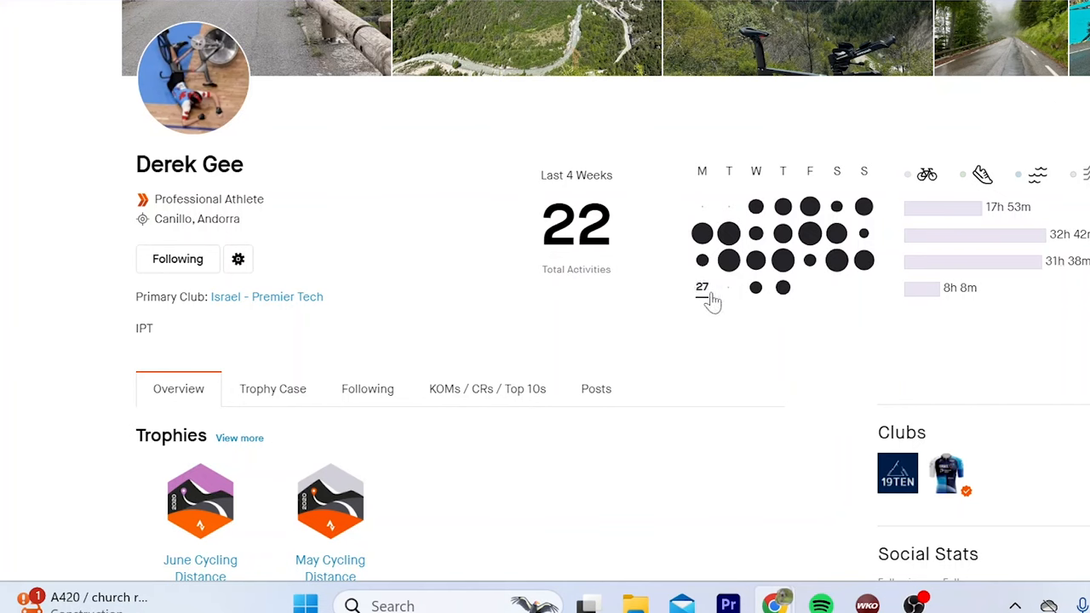
pyautogui.moveTo(766, 298)
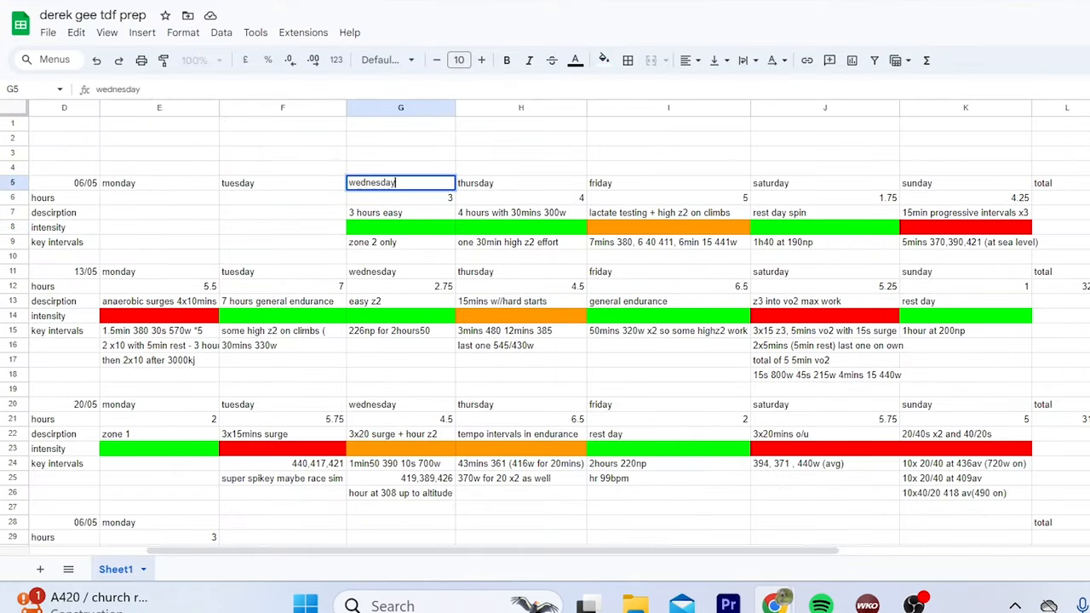
# Step: Review week one's Wednesday 3-hour easy ride and the Thursday–Sunday intensity colours
pyautogui.click(400, 136)
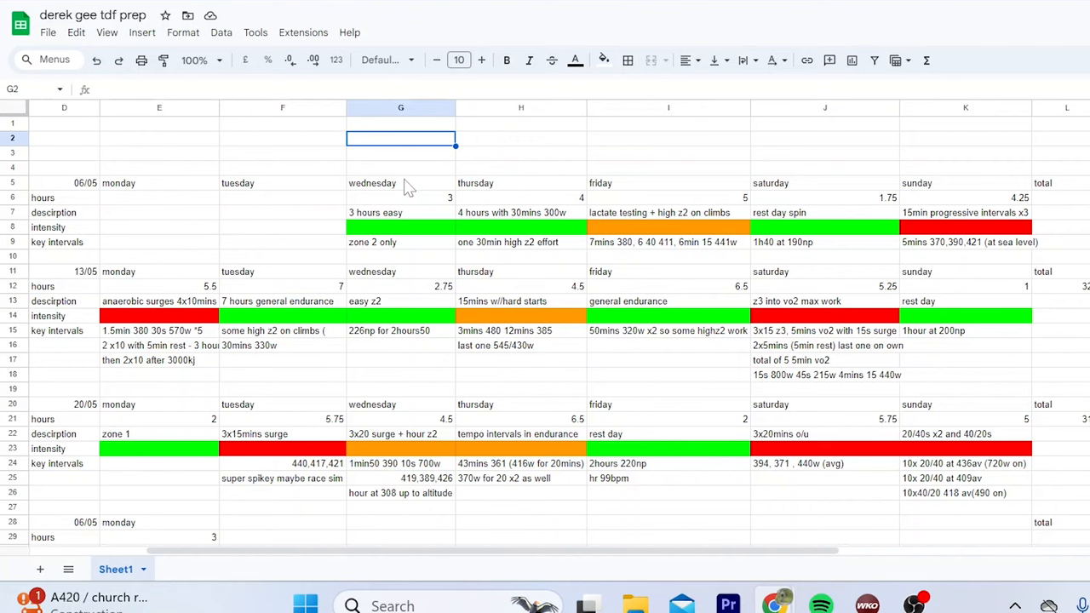
pyautogui.click(400, 182)
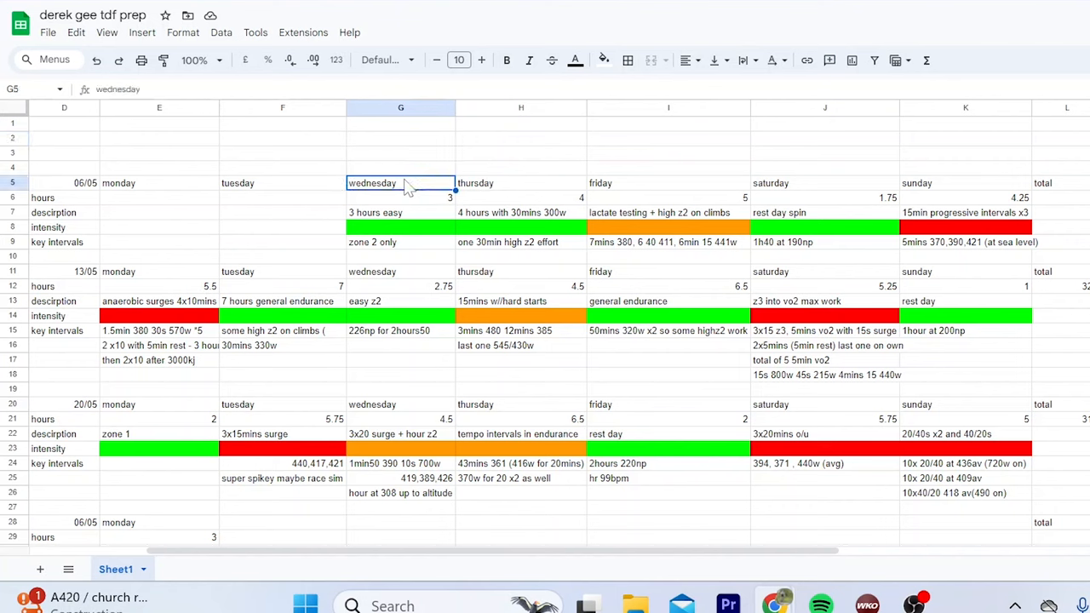
pyautogui.click(400, 211)
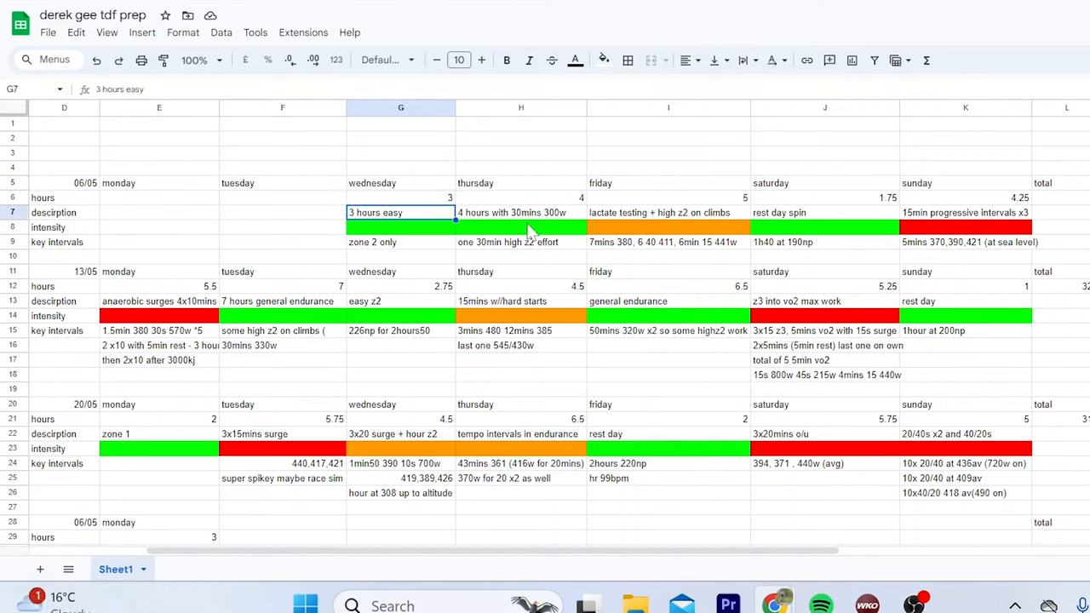
pyautogui.click(521, 226)
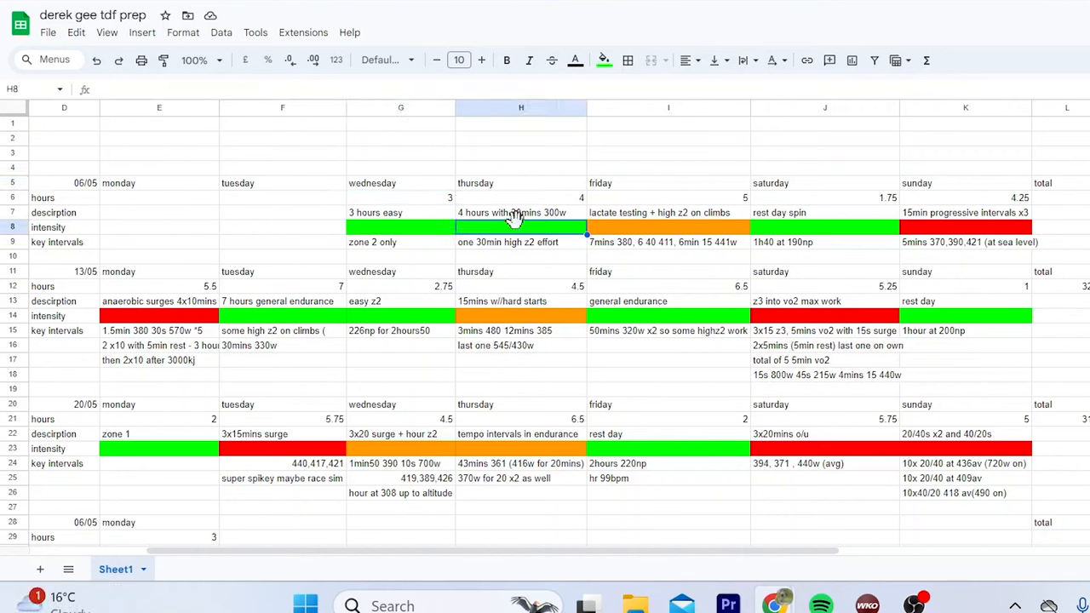
pyautogui.click(400, 211)
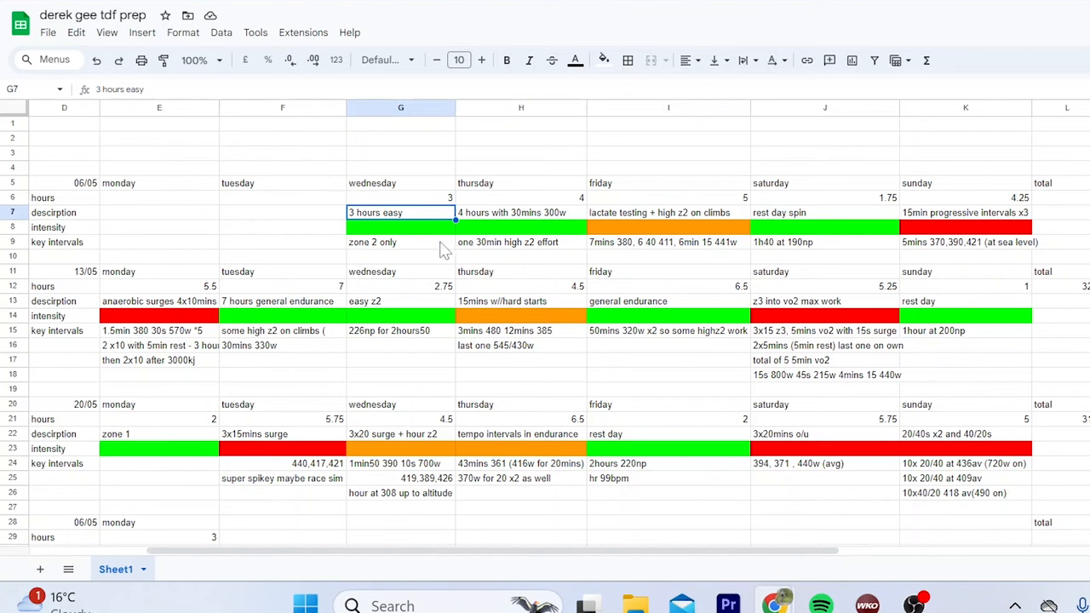
pyautogui.click(521, 228)
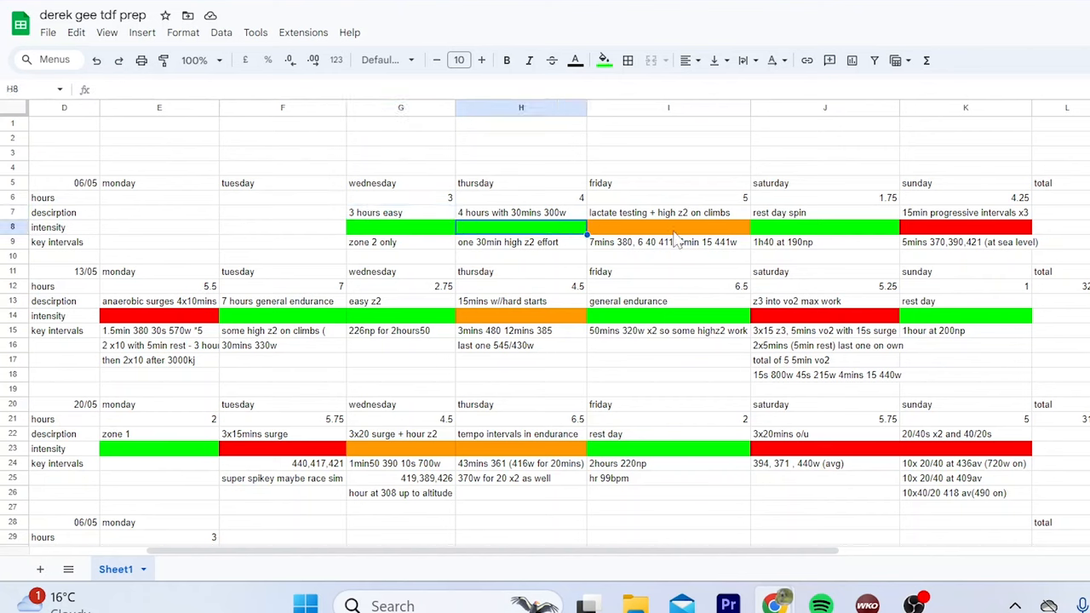
pyautogui.click(824, 229)
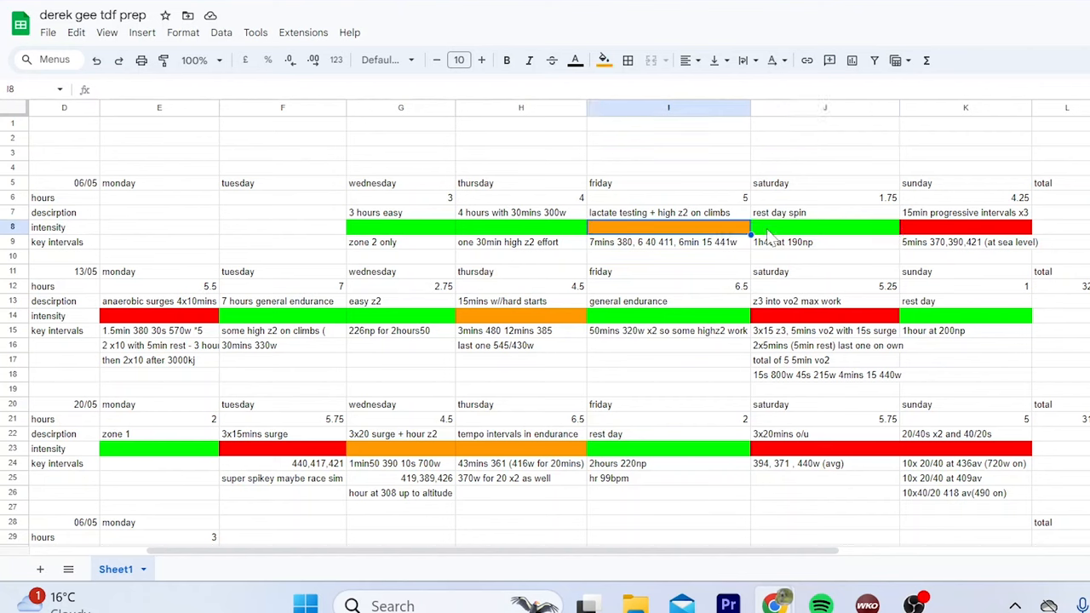
pyautogui.click(965, 228)
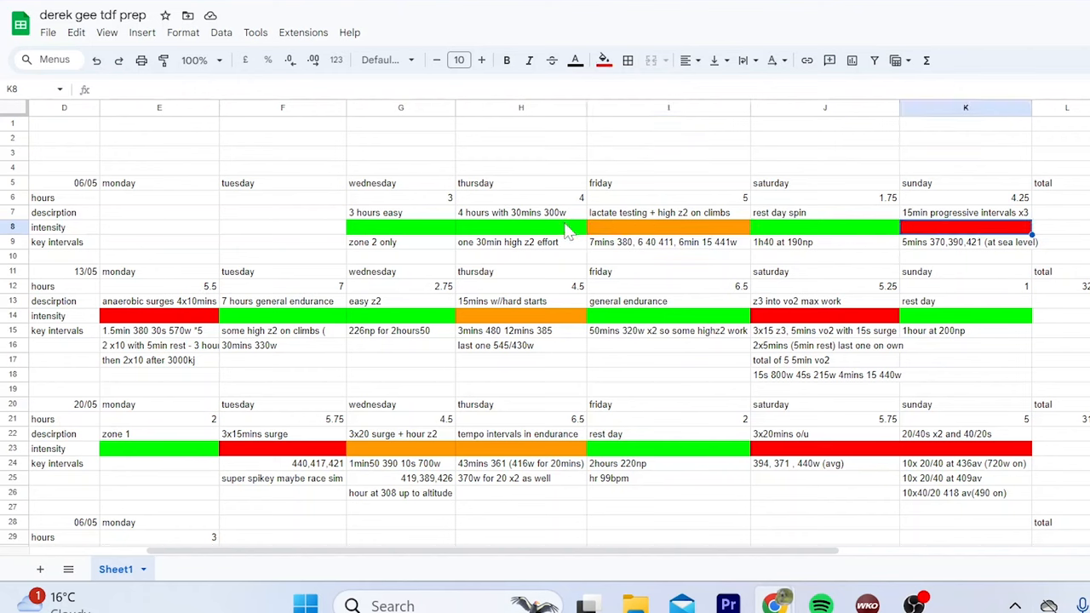
pyautogui.moveTo(545, 223)
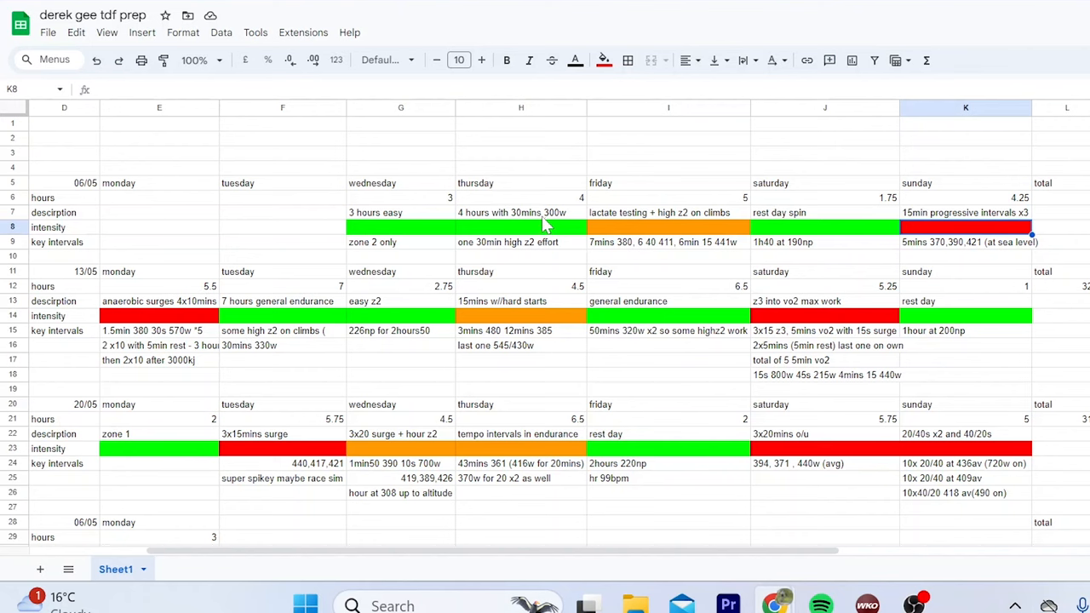
pyautogui.moveTo(634, 225)
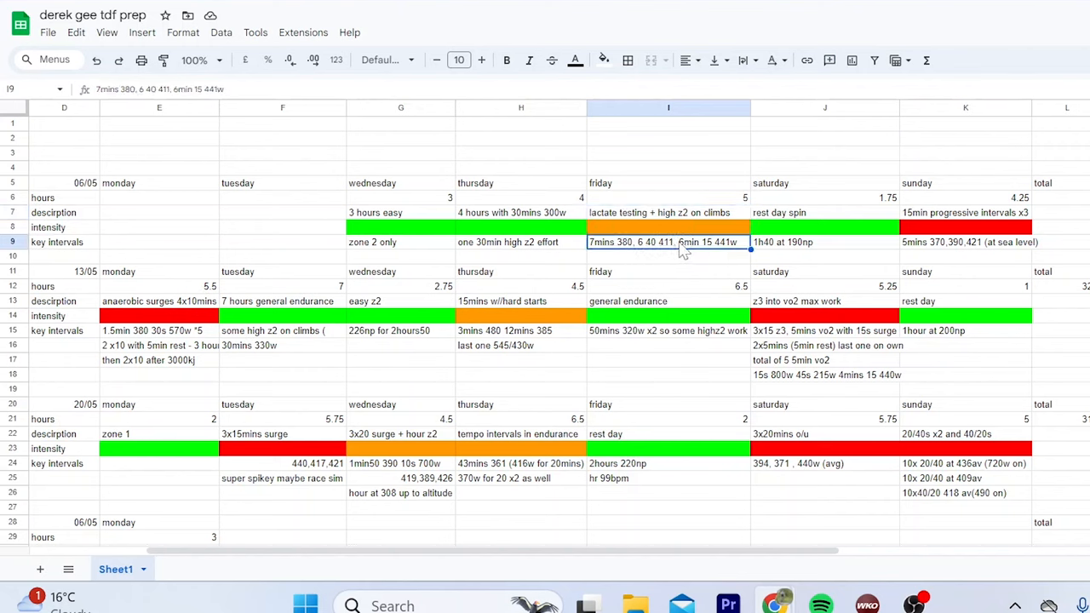
pyautogui.moveTo(734, 259)
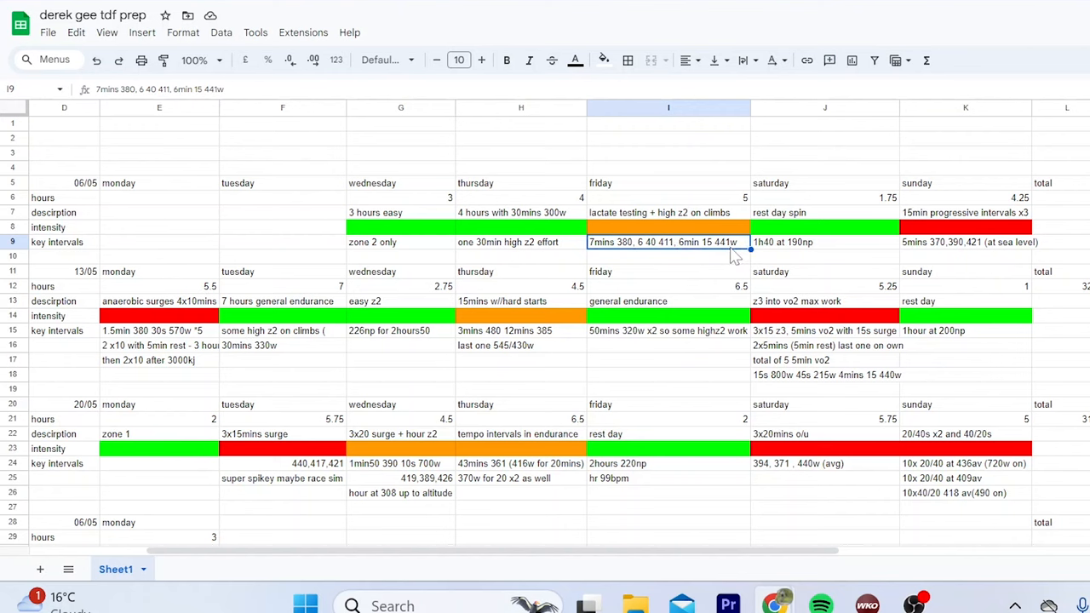
pyautogui.moveTo(632, 257)
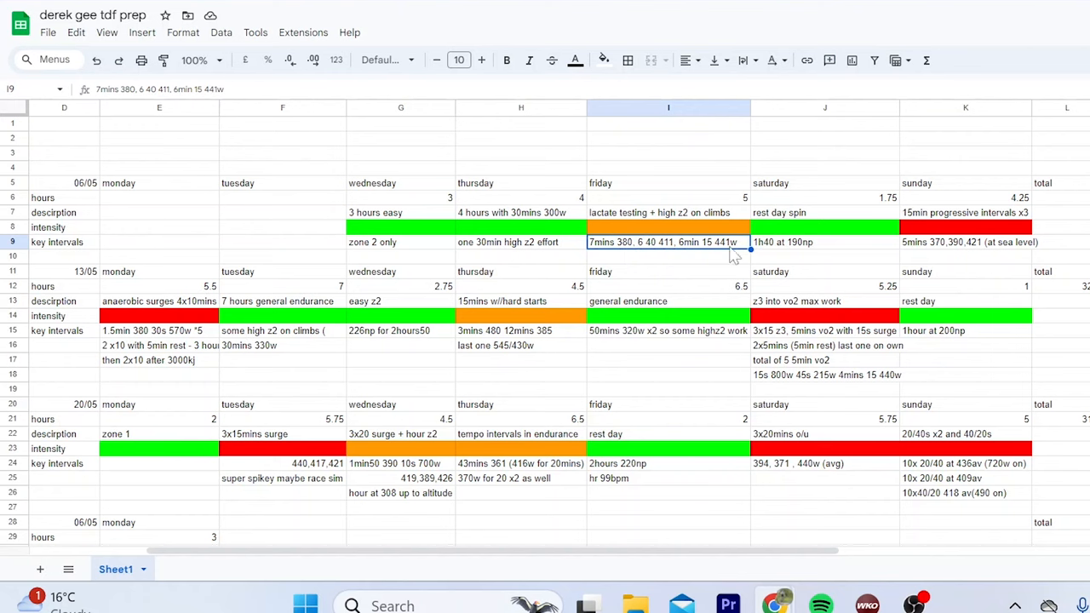
pyautogui.moveTo(737, 352)
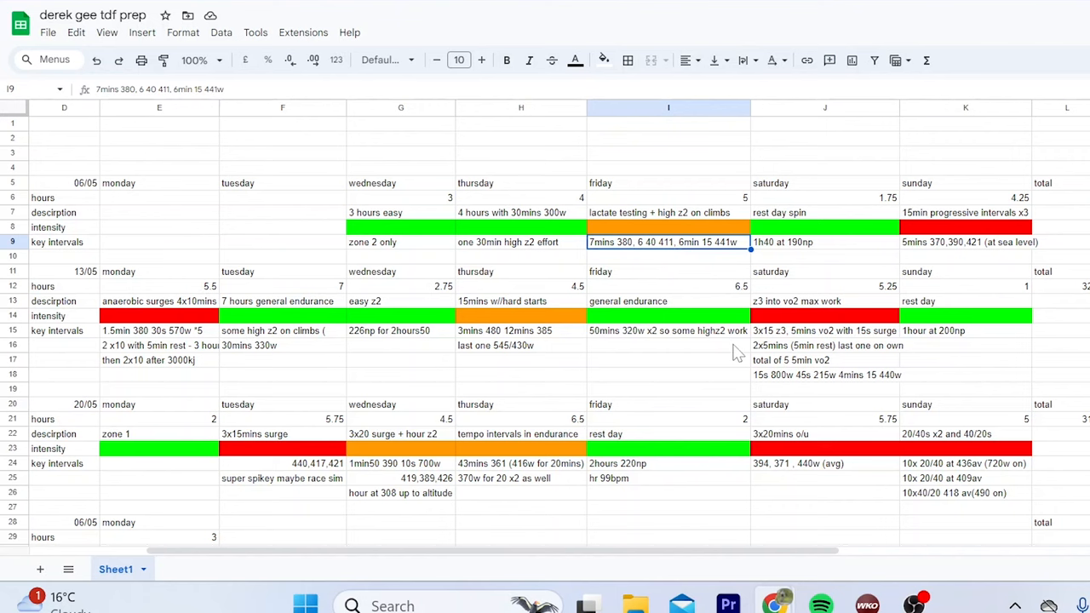
pyautogui.moveTo(803, 228)
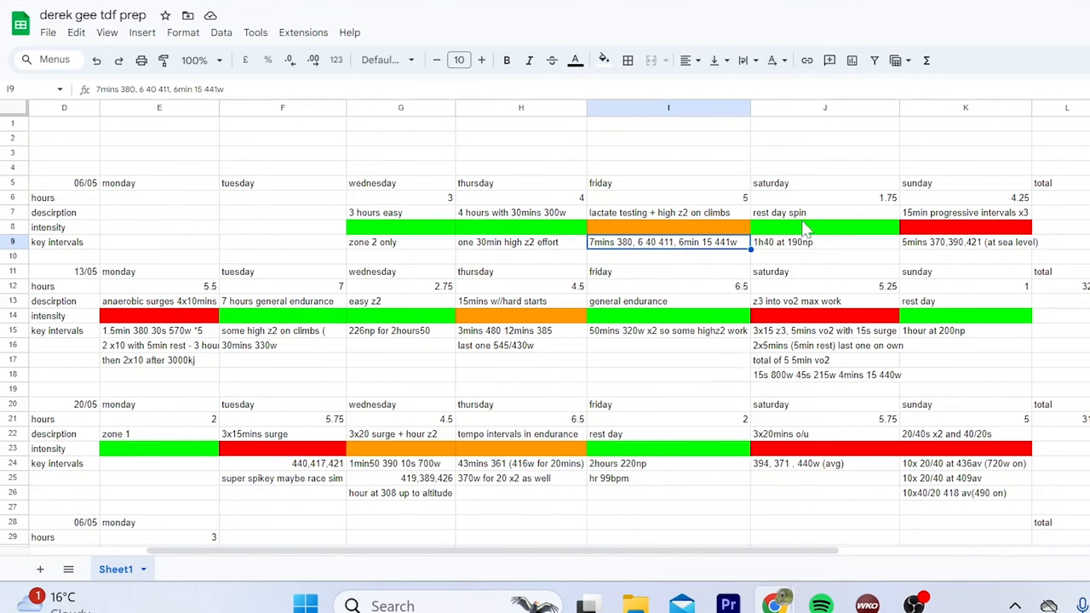
pyautogui.moveTo(831, 259)
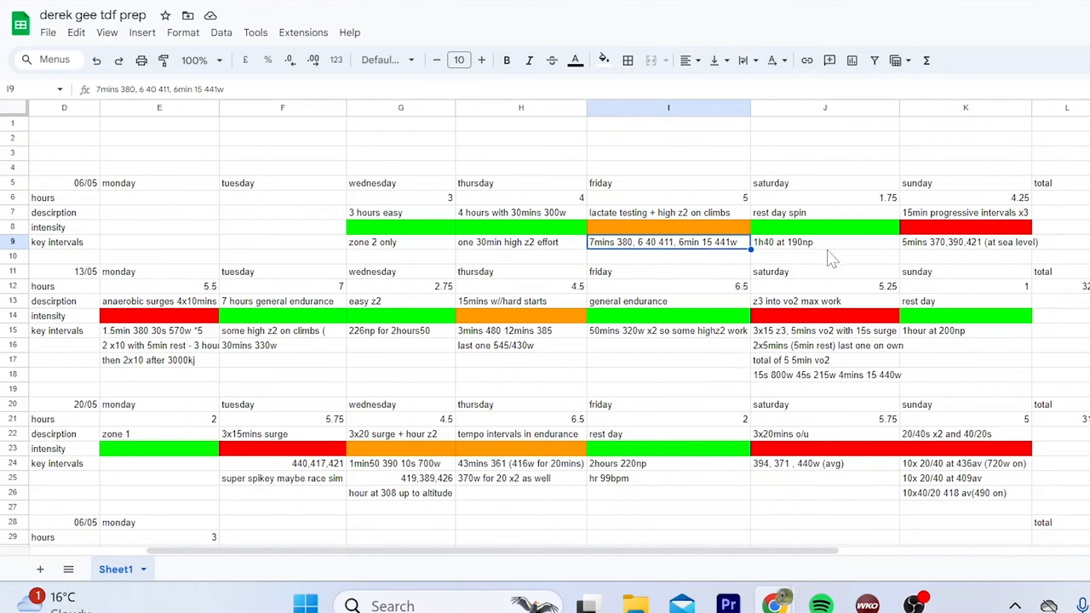
pyautogui.moveTo(838, 231)
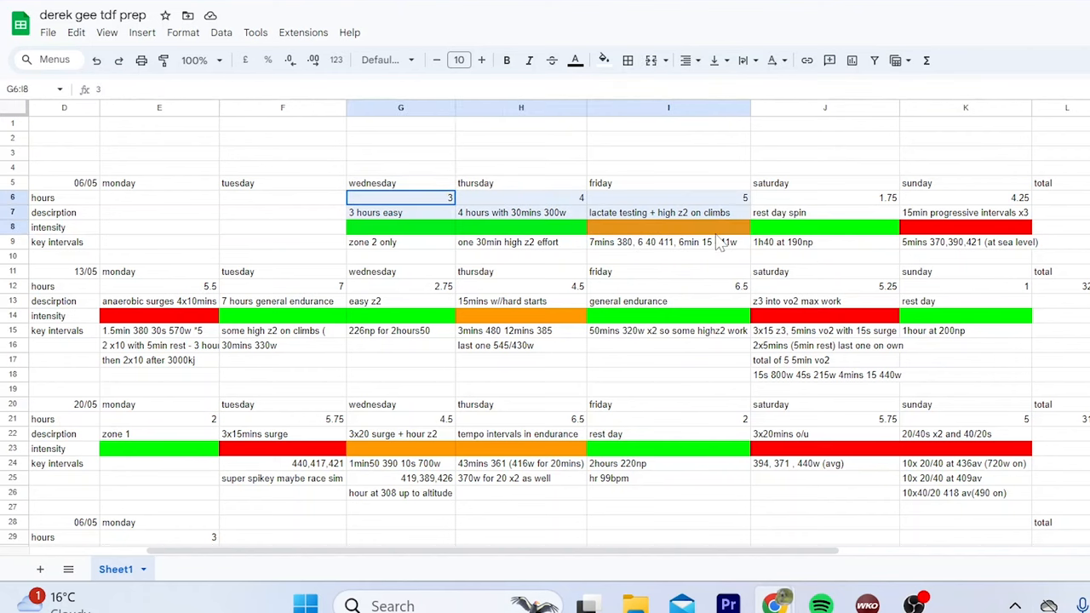
# Step: Read Sunday's progressive intervals and week two's Monday surges and Tuesday 30 min at 330 W
pyautogui.click(824, 228)
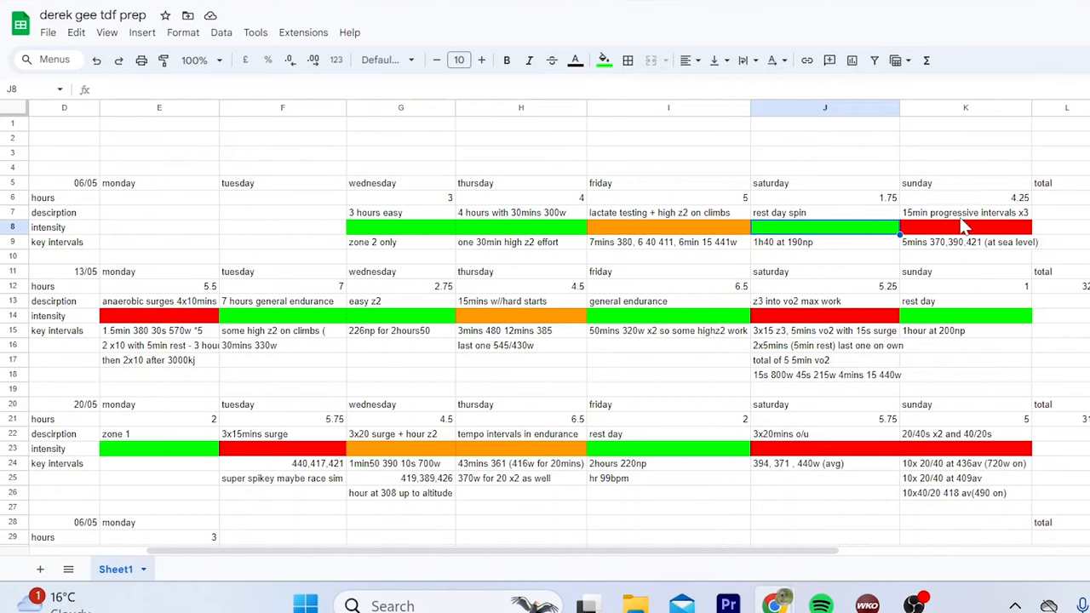
pyautogui.click(964, 211)
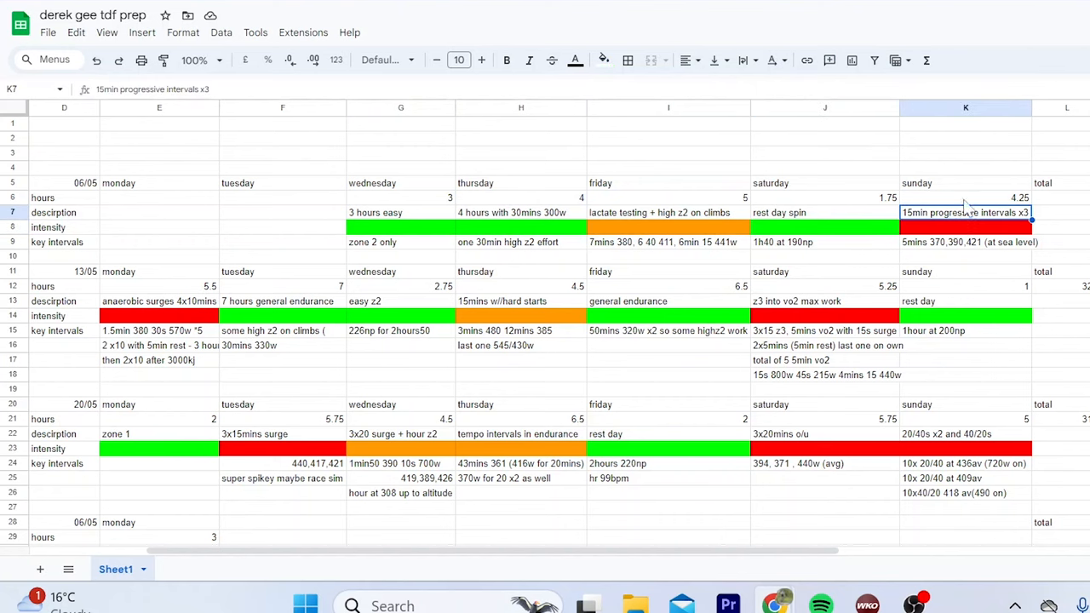
pyautogui.moveTo(962, 220)
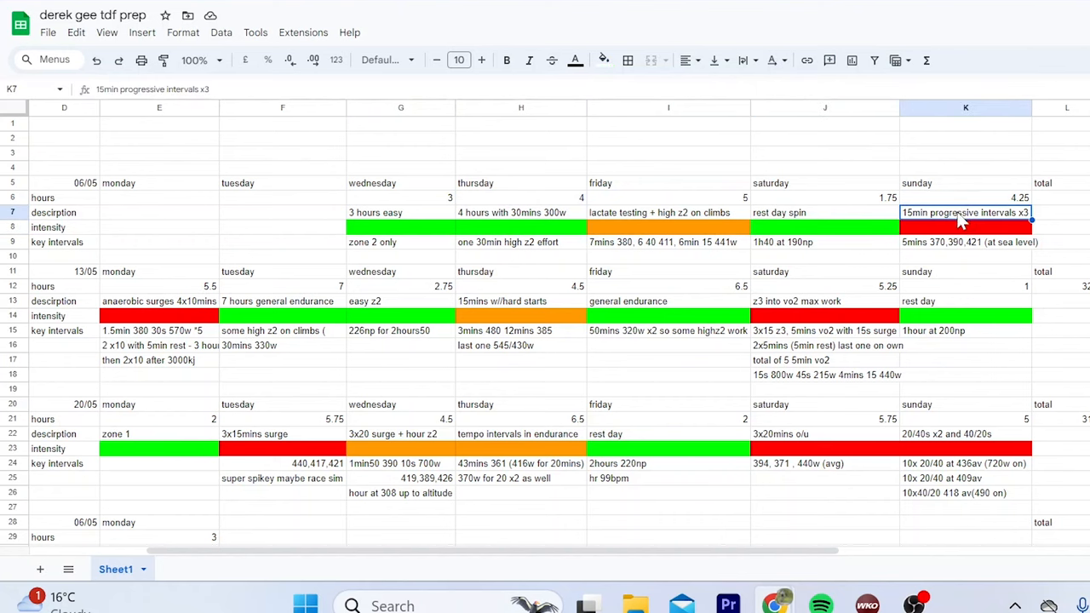
pyautogui.click(963, 242)
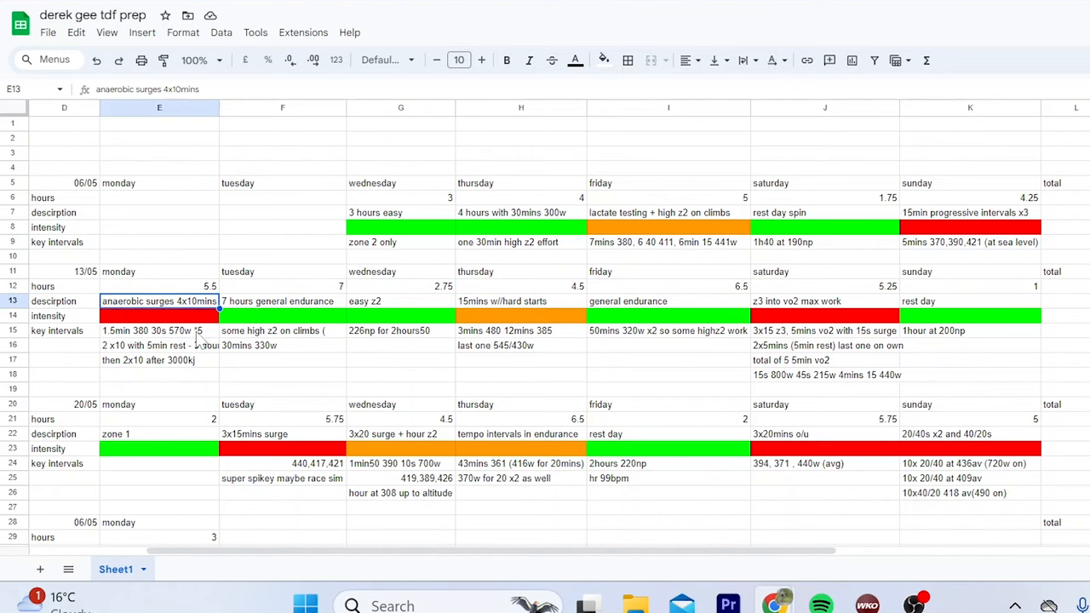
pyautogui.click(283, 315)
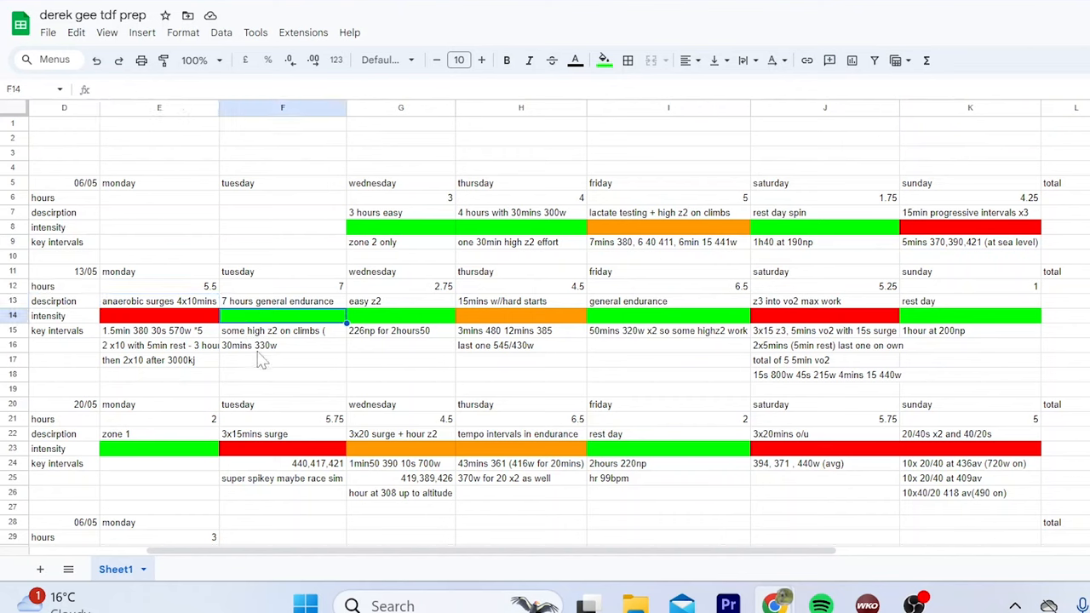
pyautogui.click(283, 344)
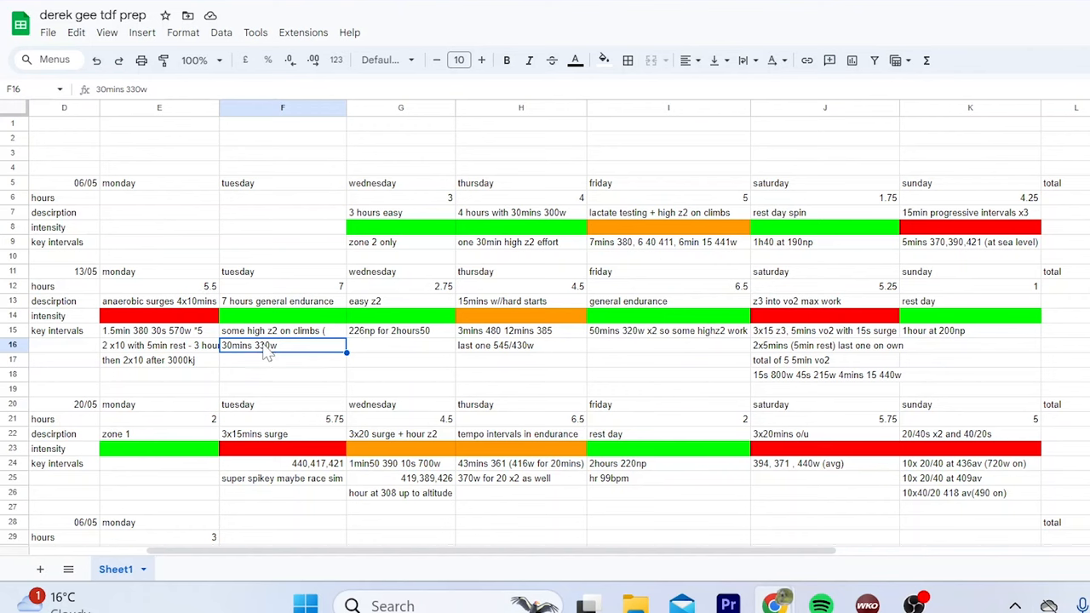
pyautogui.moveTo(385, 356)
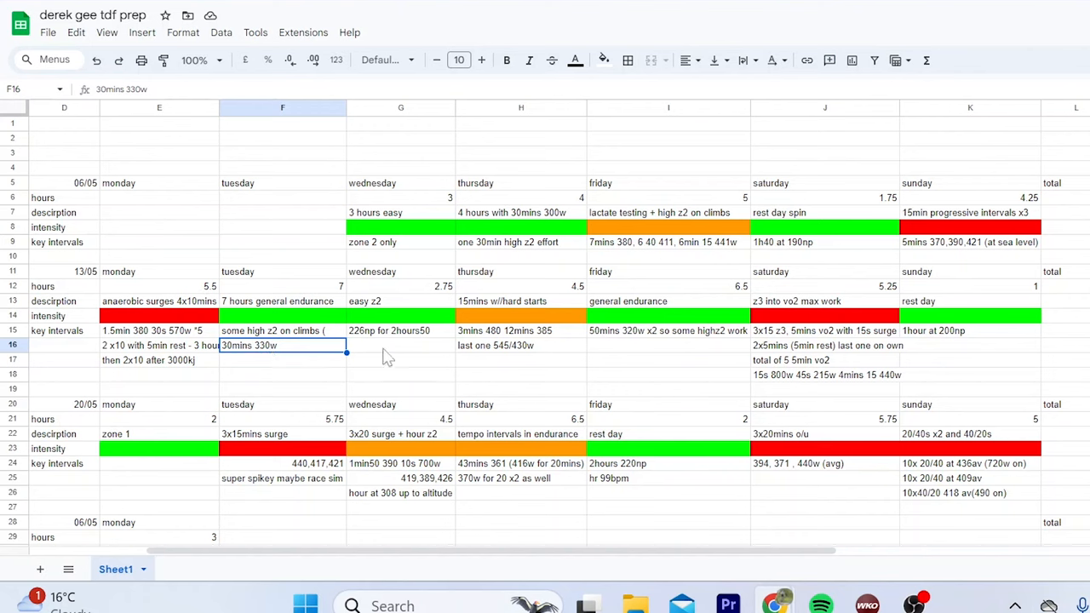
# Step: Check week 13/05's Wednesday easy Z2 ride, 2h50 at 220 NP
pyautogui.click(400, 286)
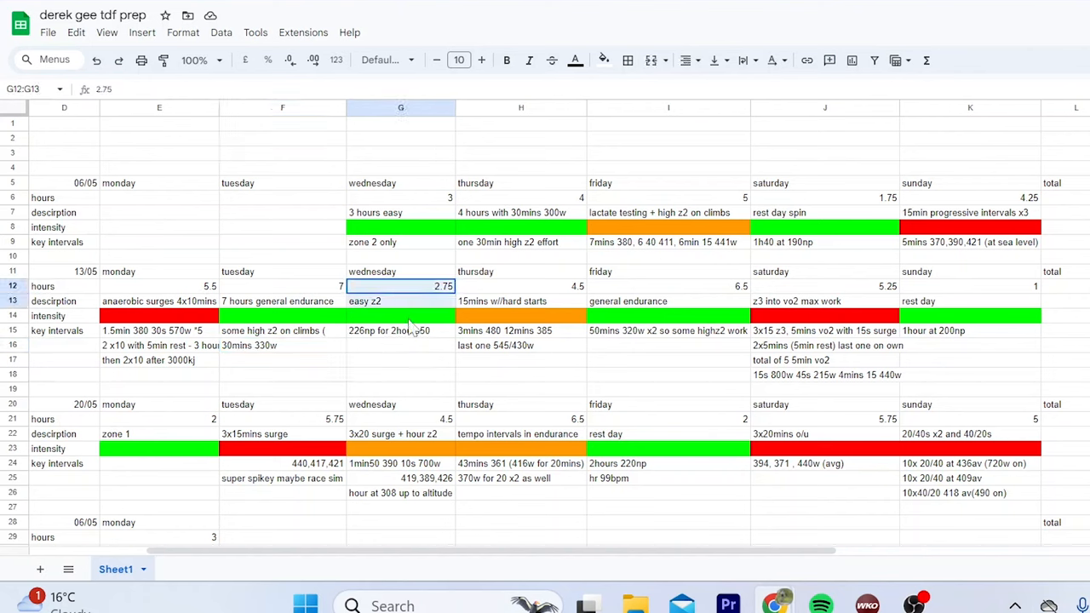
pyautogui.click(400, 315)
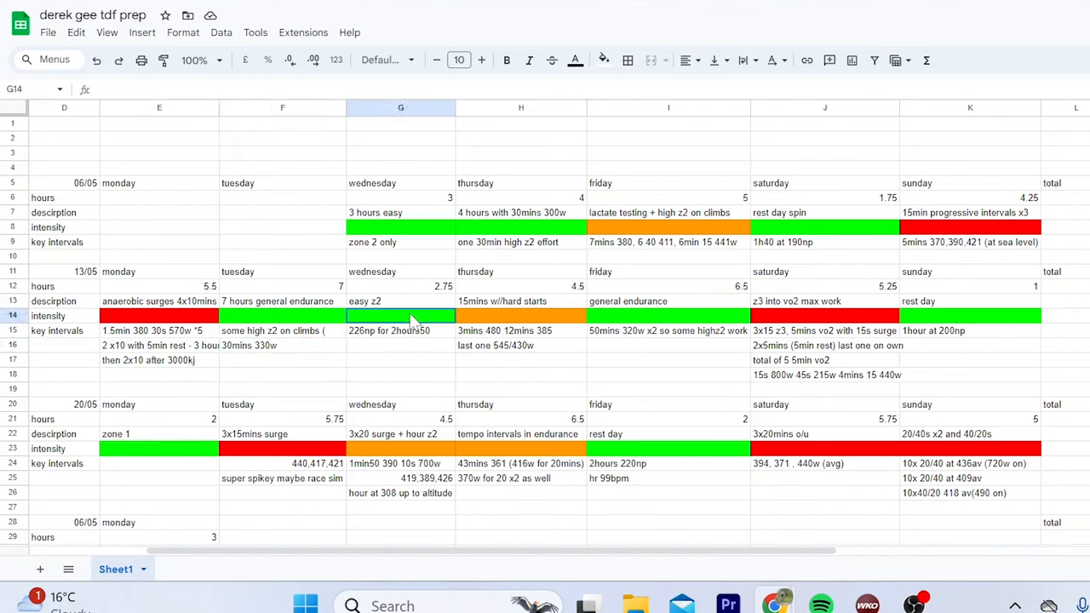
pyautogui.click(400, 344)
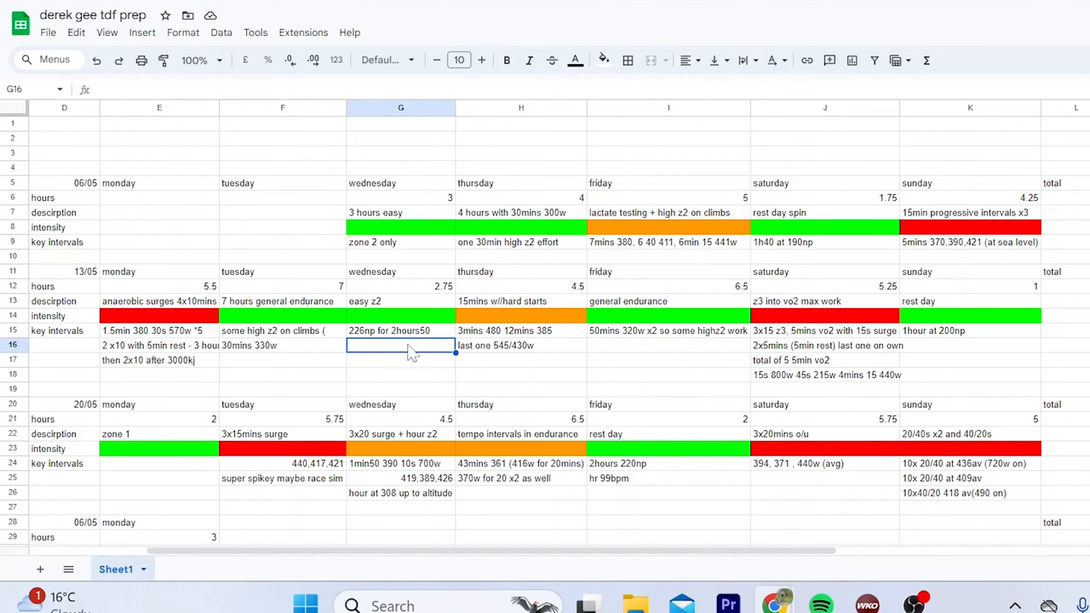
pyautogui.click(400, 331)
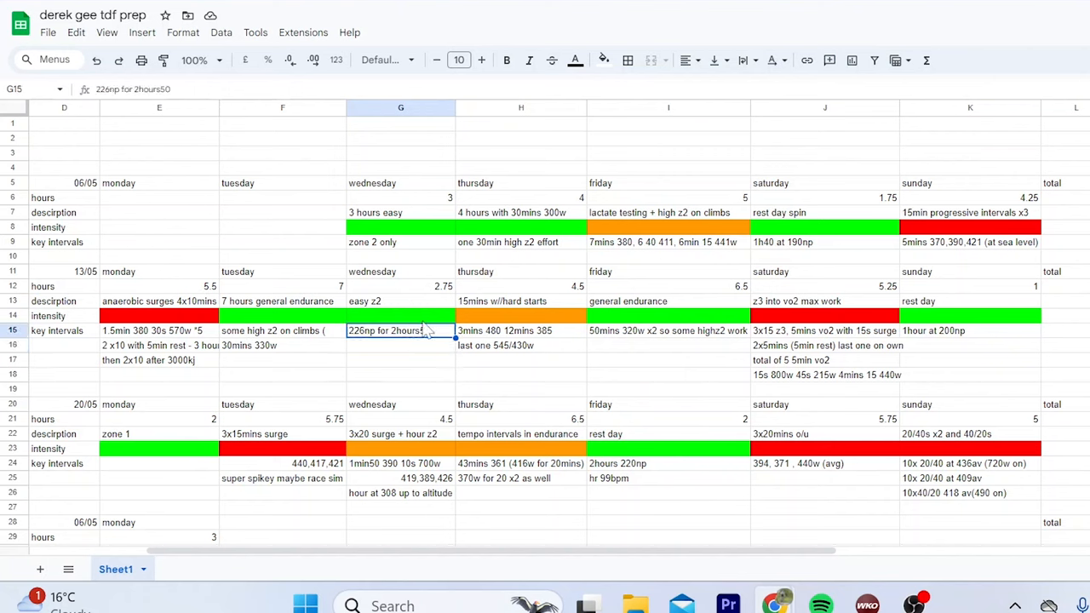
pyautogui.click(400, 300)
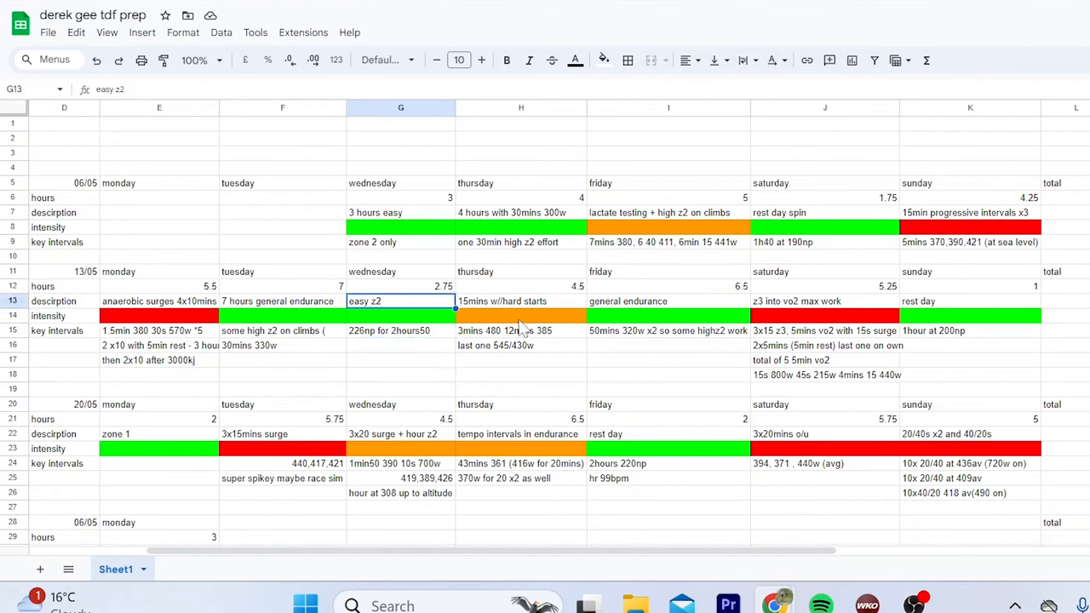
# Step: Read week 13/05's Thursday hard starts (545/430 W), Friday intervals, Saturday VO2 work and Sunday
pyautogui.click(521, 315)
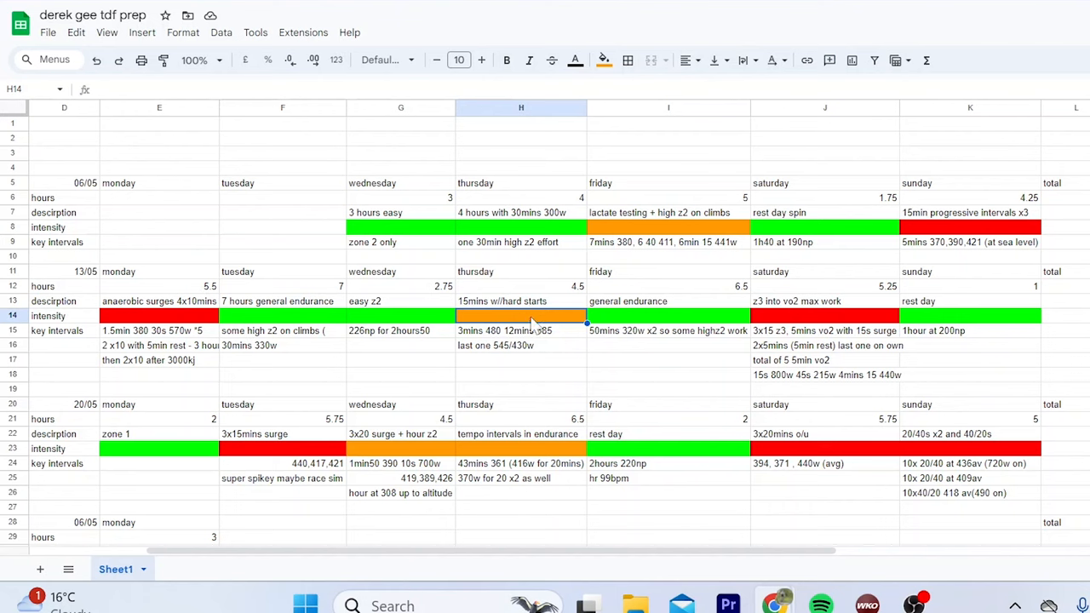
pyautogui.click(521, 344)
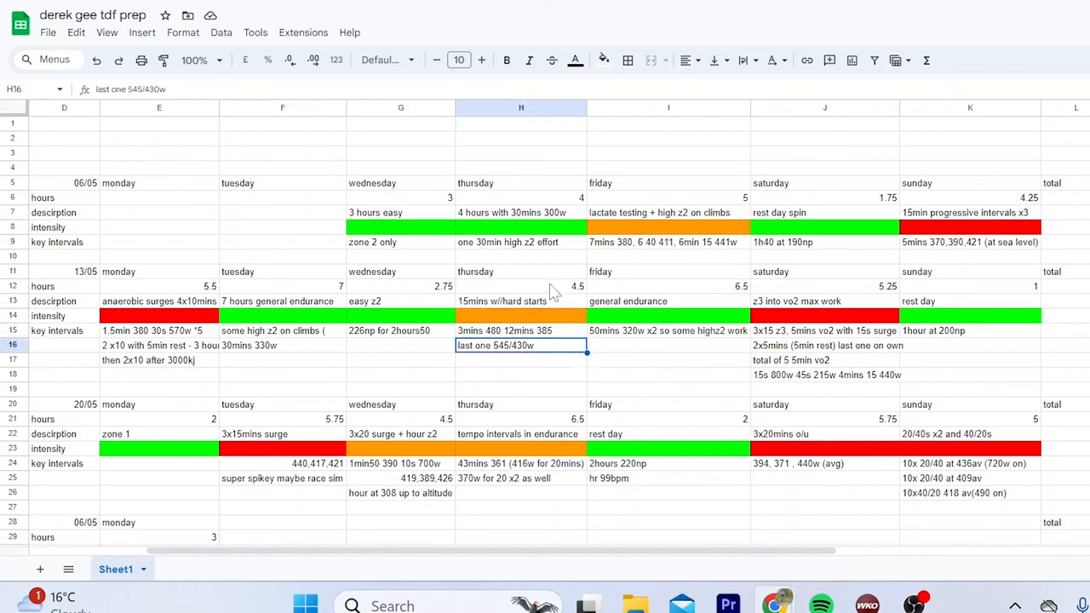
pyautogui.click(521, 300)
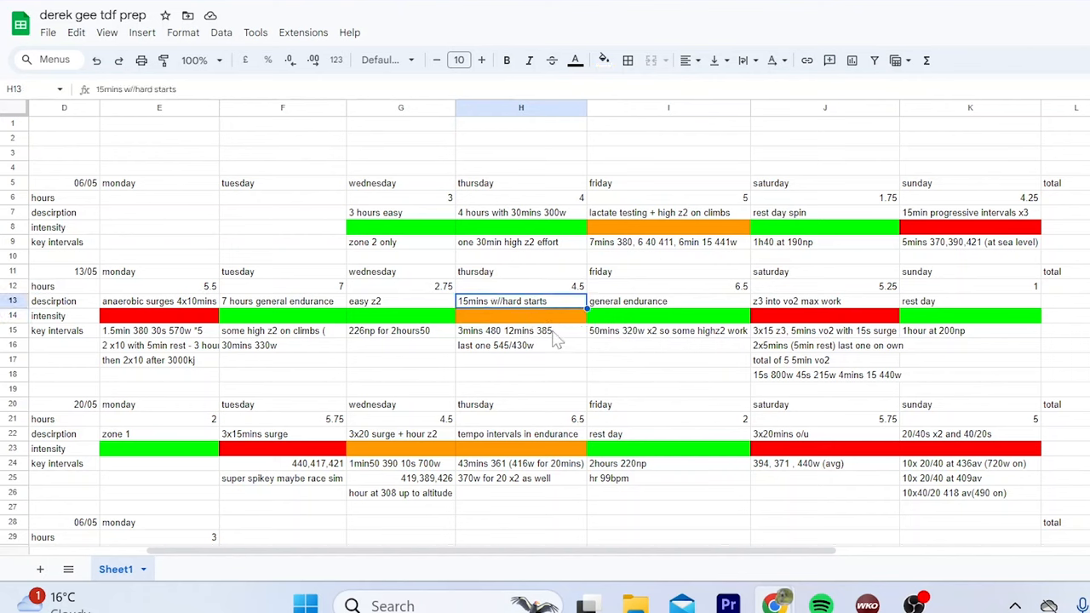
pyautogui.click(668, 330)
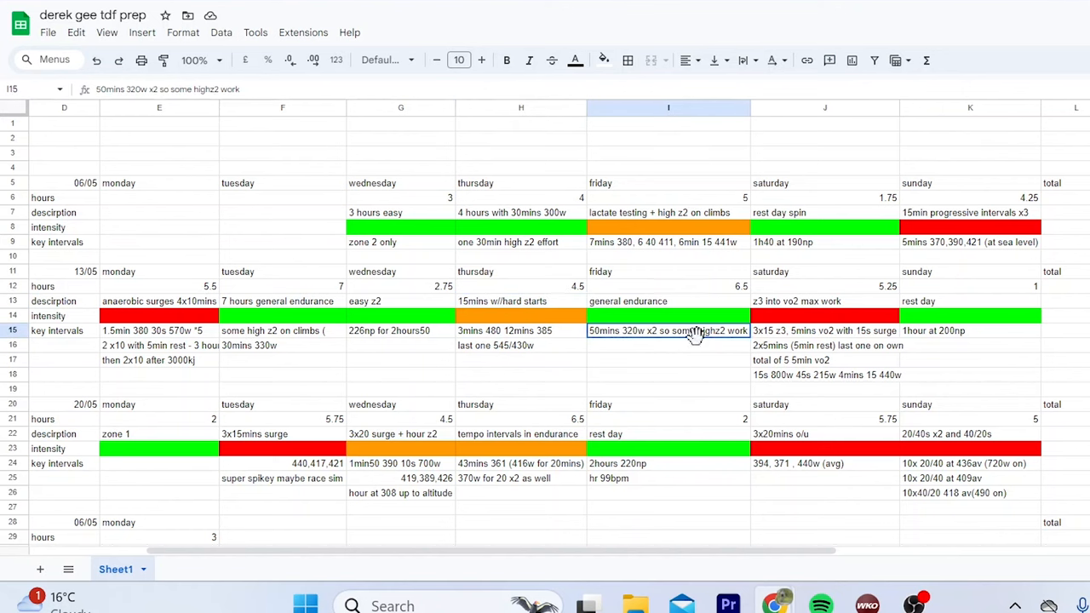
pyautogui.click(826, 375)
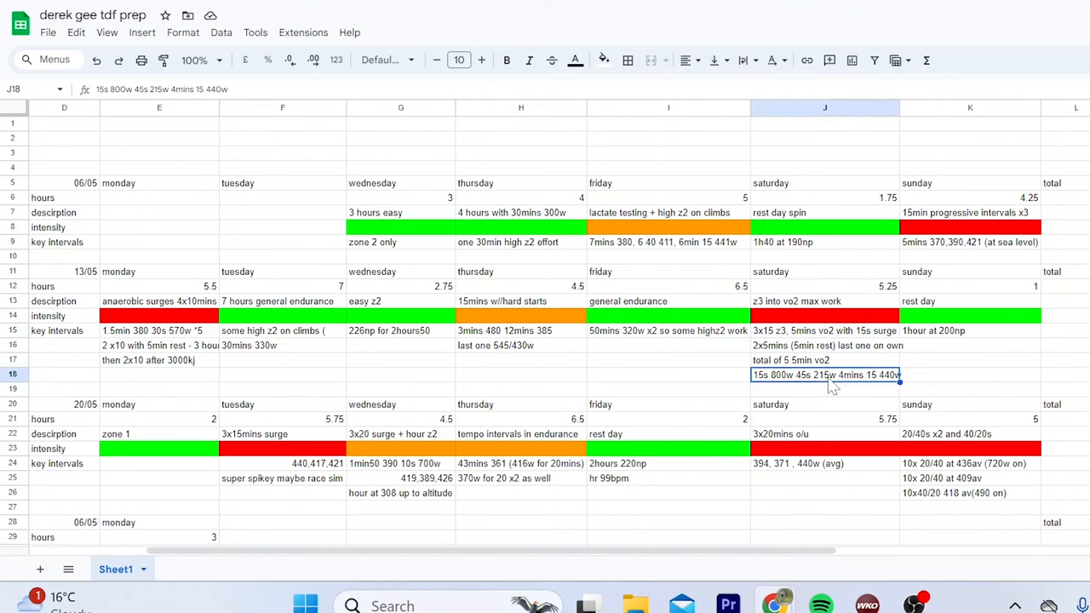
pyautogui.click(797, 300)
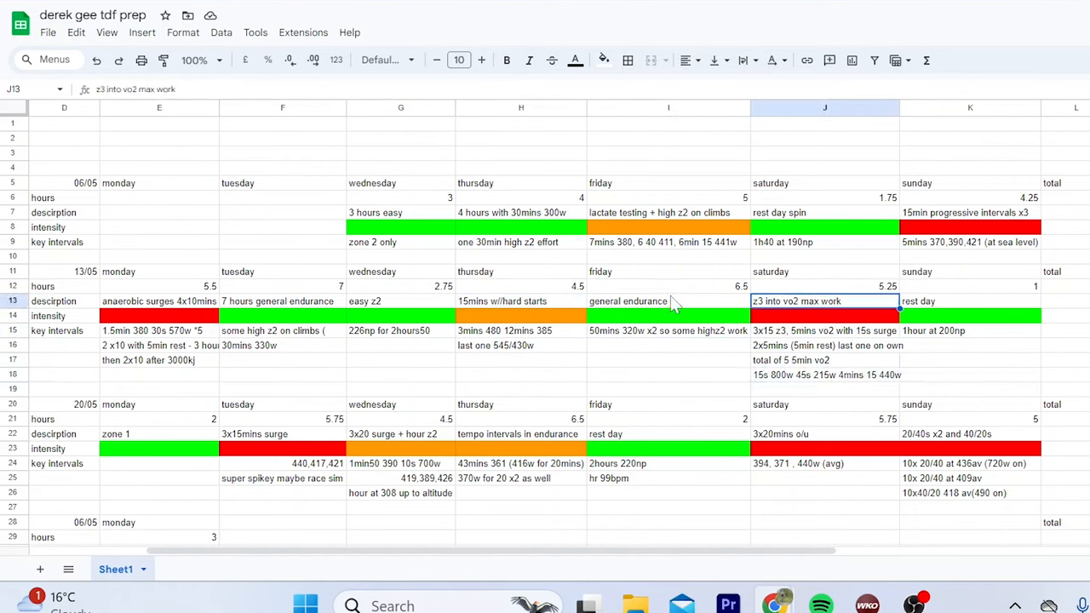
pyautogui.click(521, 300)
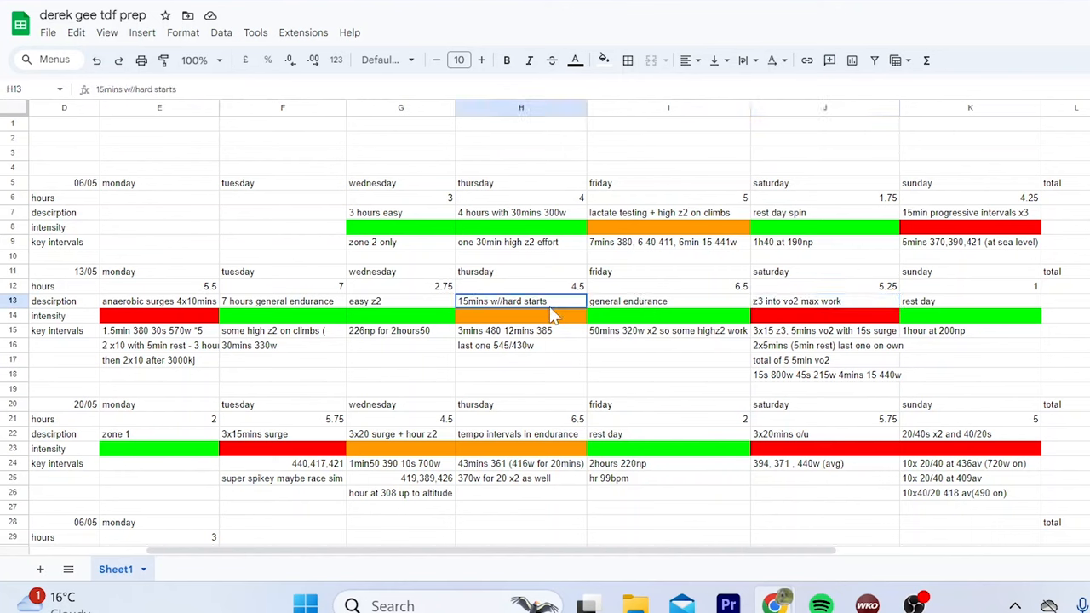
pyautogui.click(971, 315)
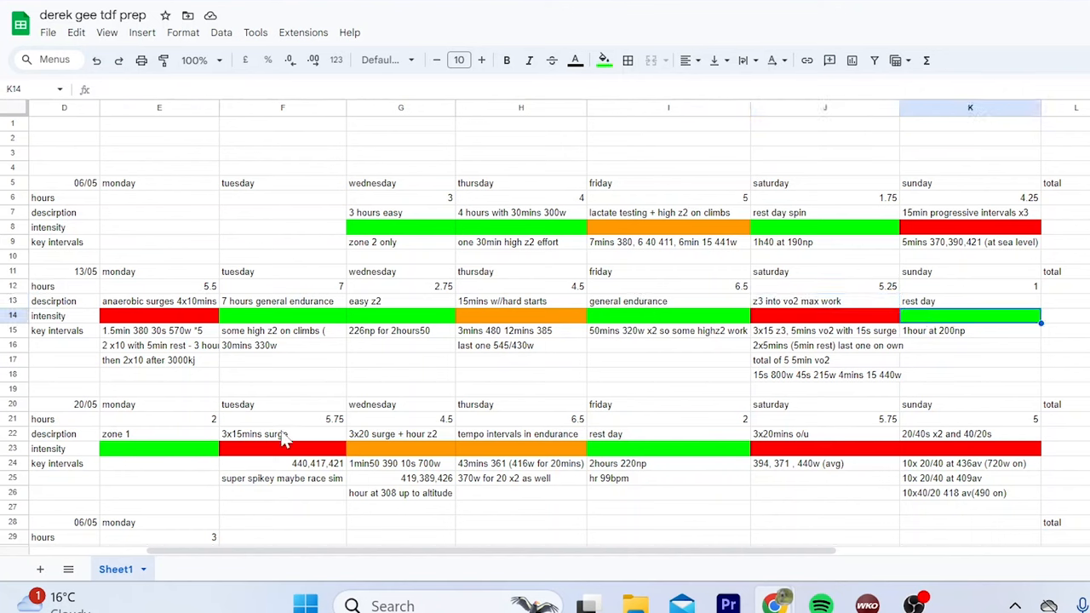
# Step: Check week 20/05's Monday and look further down the plan
pyautogui.click(161, 463)
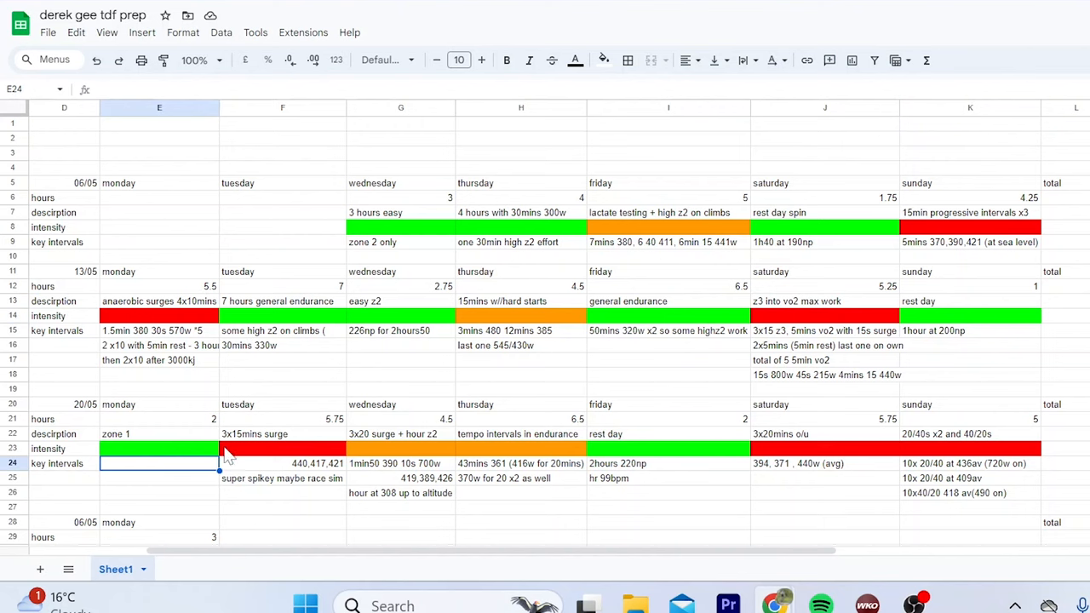
pyautogui.moveTo(456, 407)
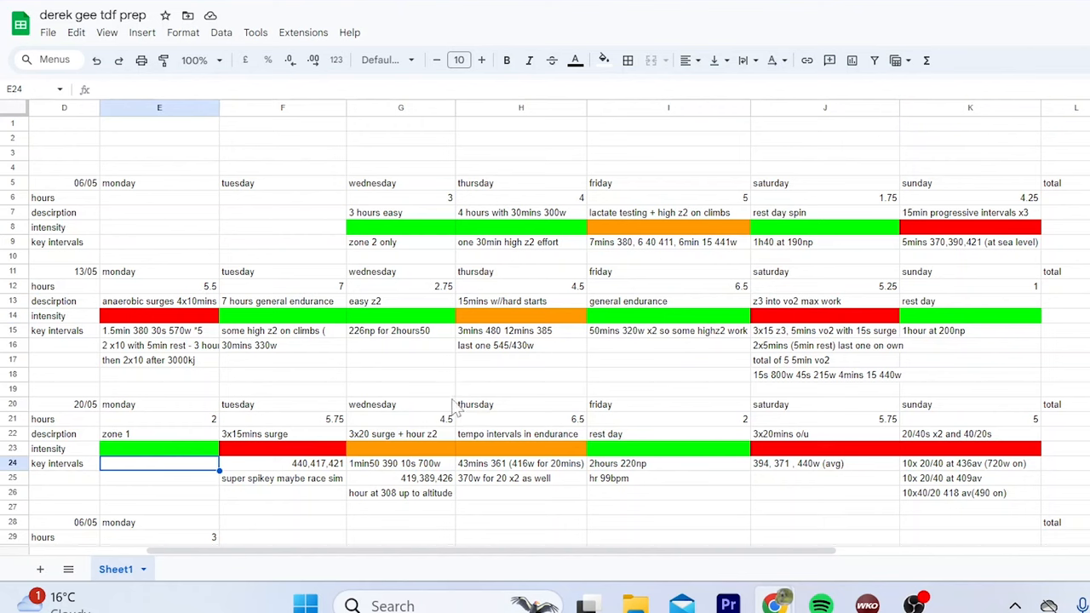
pyautogui.moveTo(303, 435)
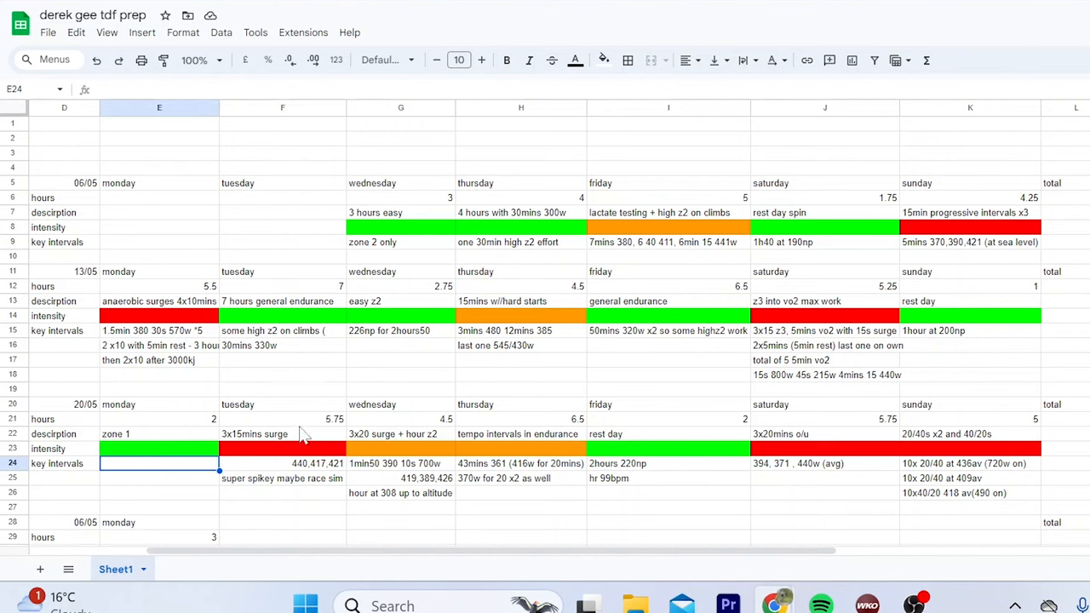
pyautogui.click(400, 434)
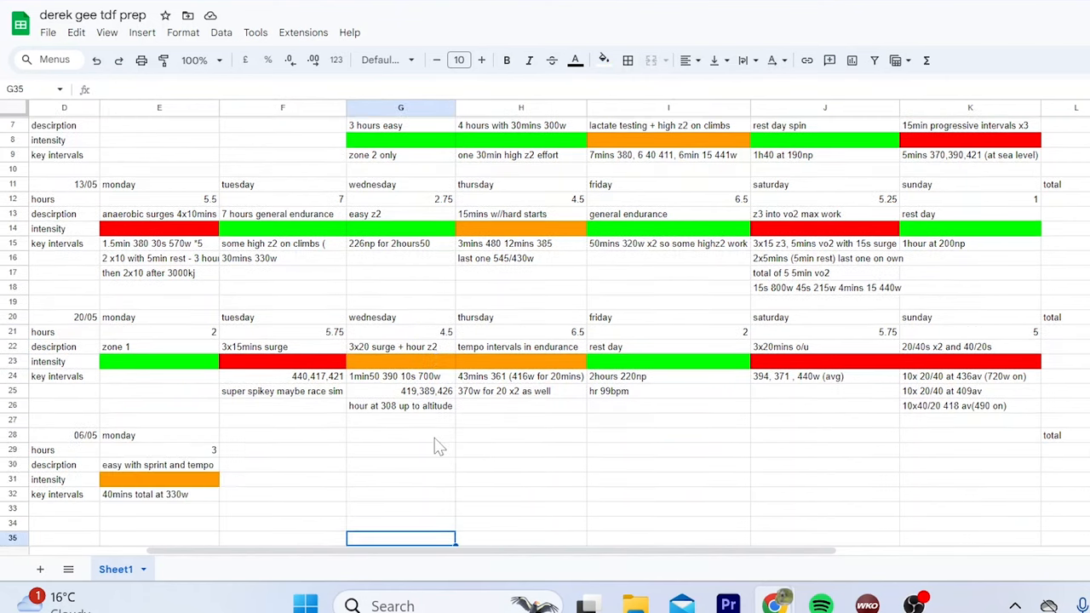
pyautogui.scroll(-3)
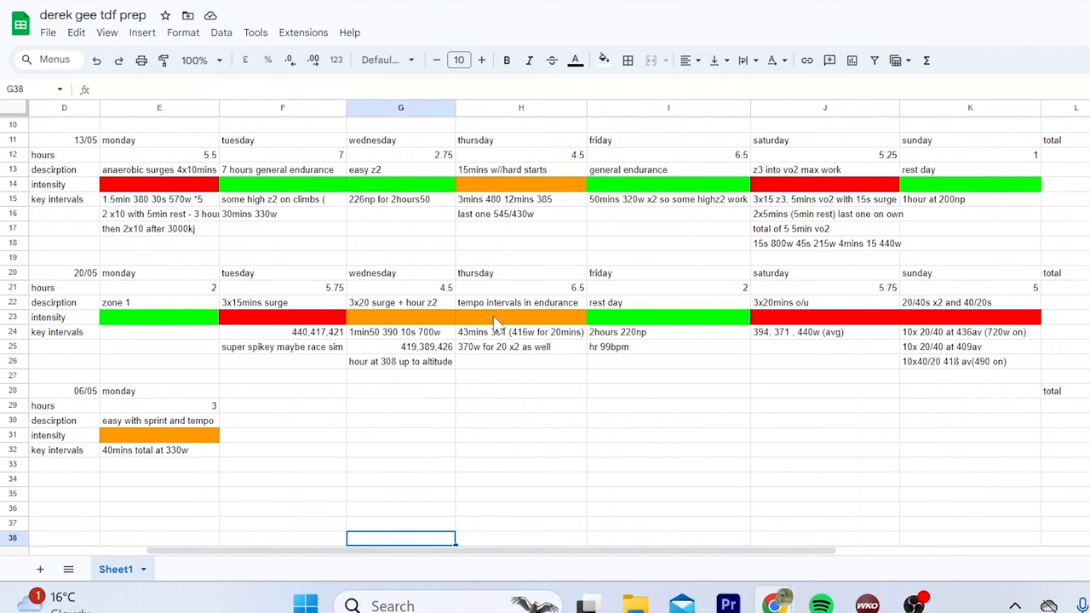
pyautogui.moveTo(674, 313)
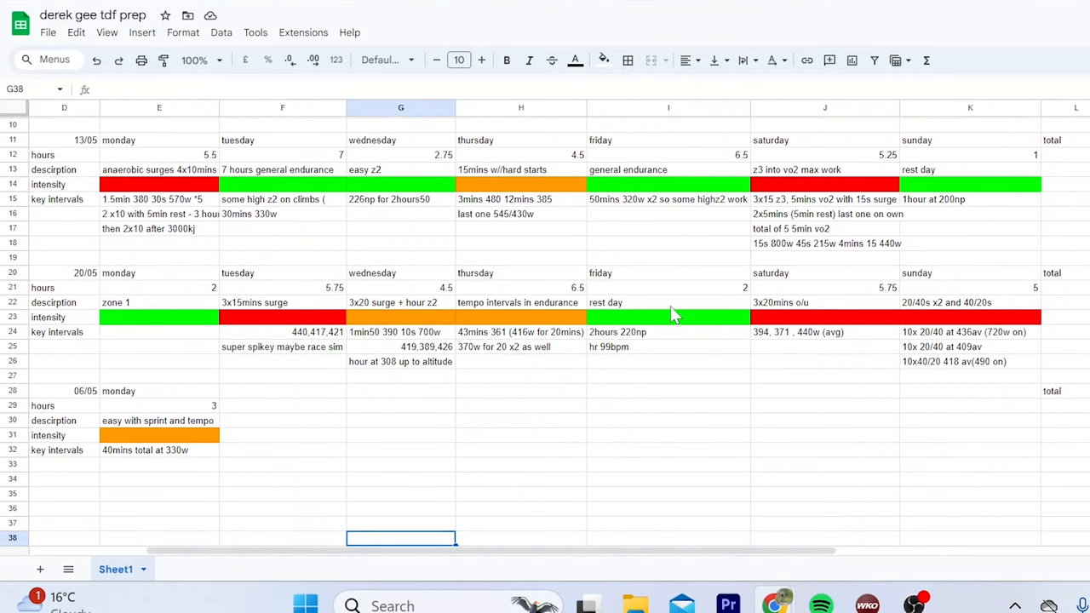
pyautogui.moveTo(656, 350)
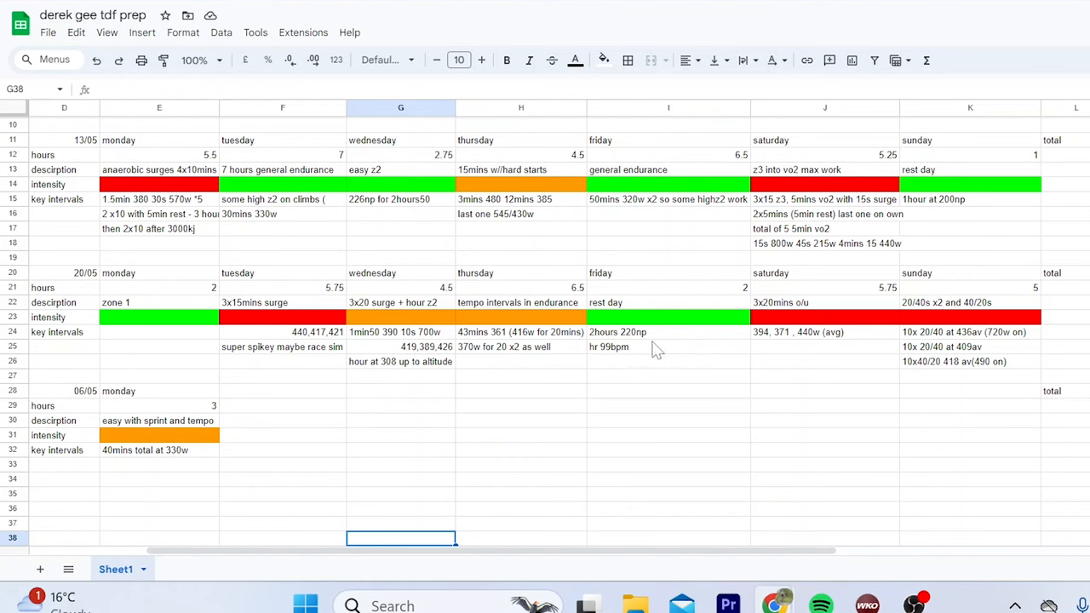
pyautogui.moveTo(824, 300)
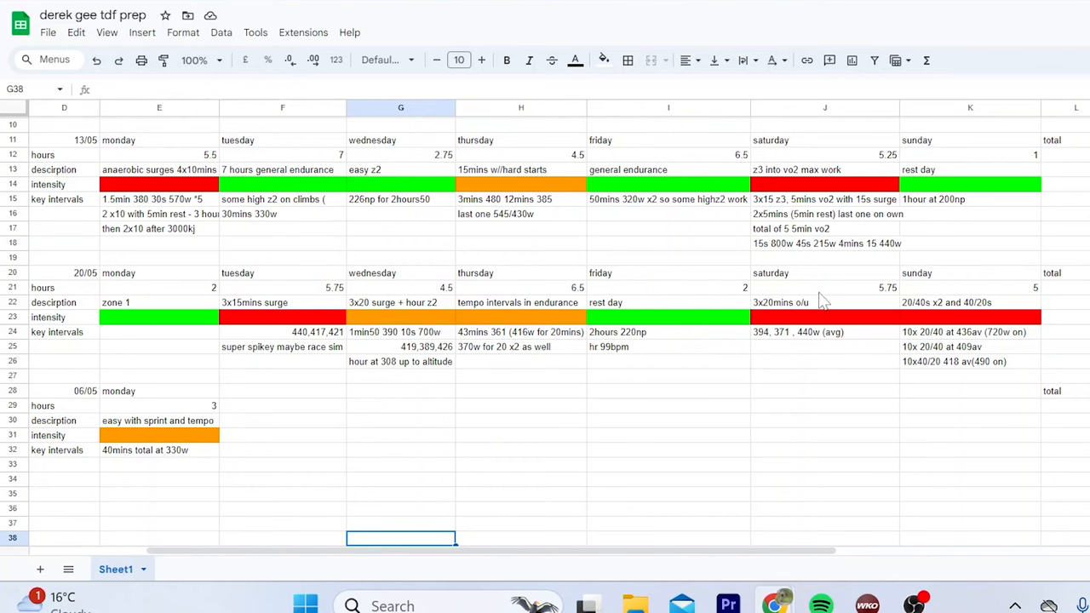
pyautogui.moveTo(950, 368)
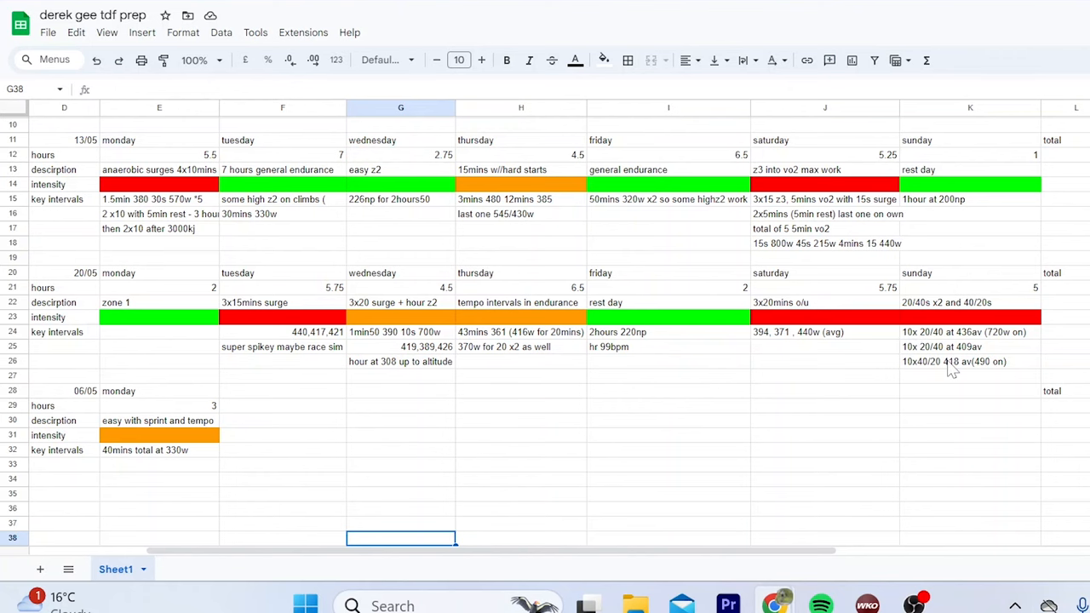
# Step: Return to the top rows, then isolate the ride's first climb around 32–35 km in Strava
pyautogui.click(400, 405)
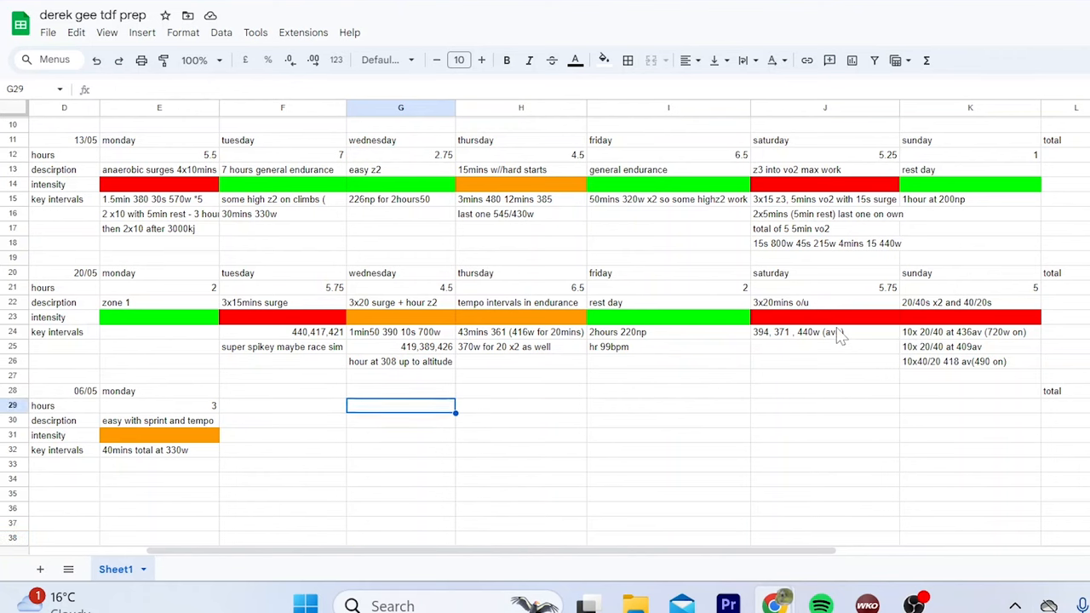
pyautogui.scroll(3)
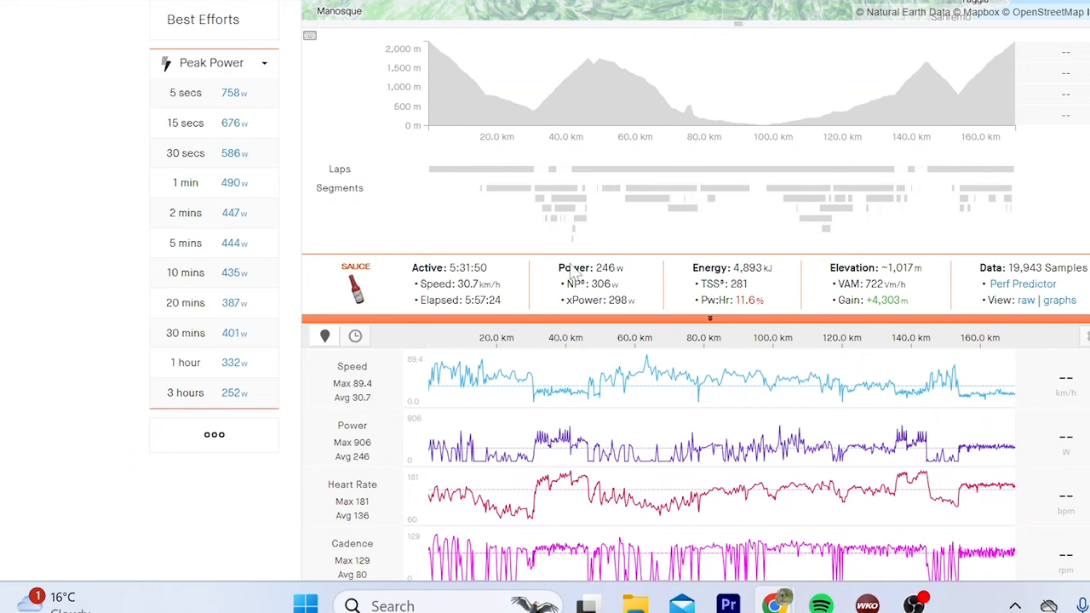
pyautogui.moveTo(528, 89)
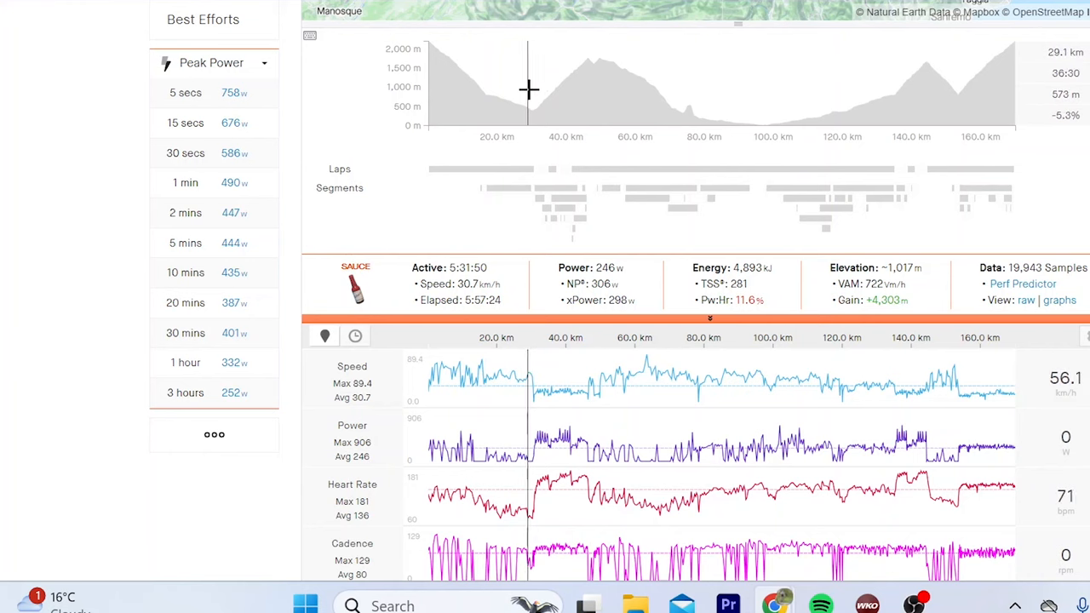
pyautogui.moveTo(582, 82)
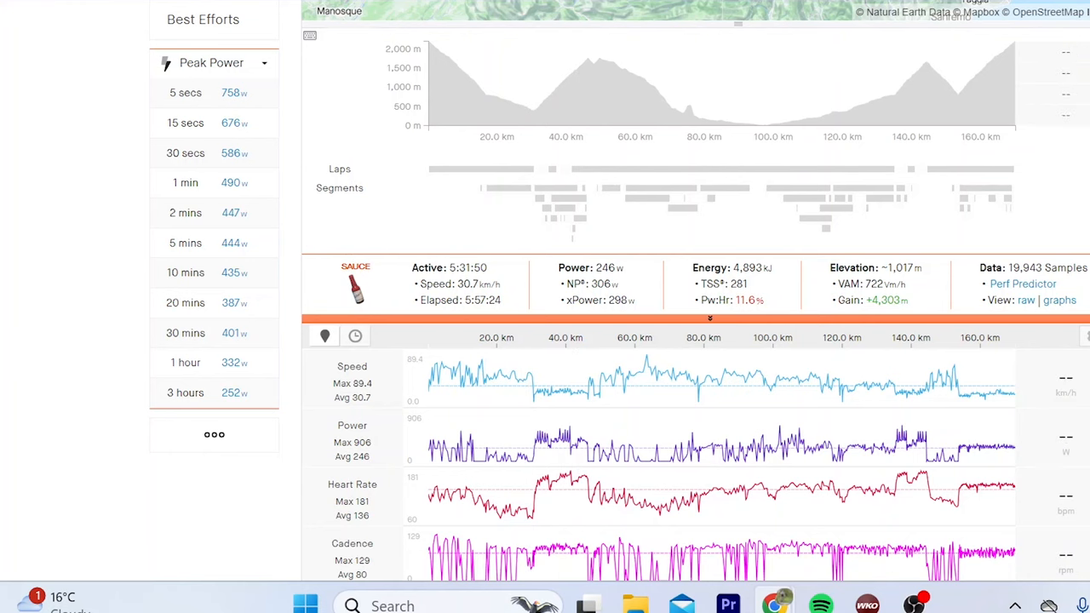
pyautogui.moveTo(524, 82); pyautogui.dragTo(600, 103)
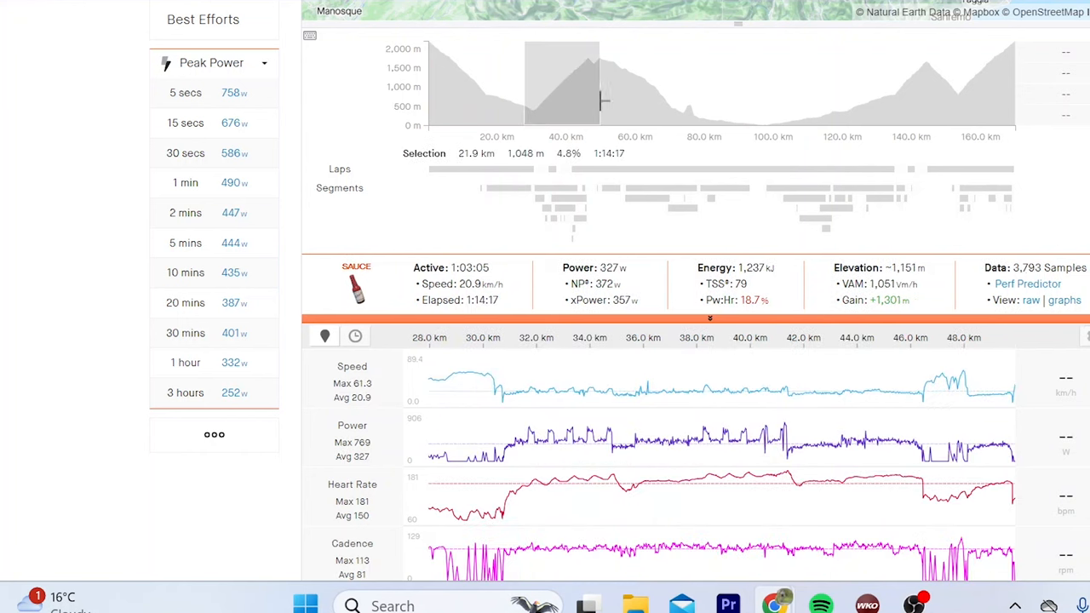
pyautogui.moveTo(528, 385)
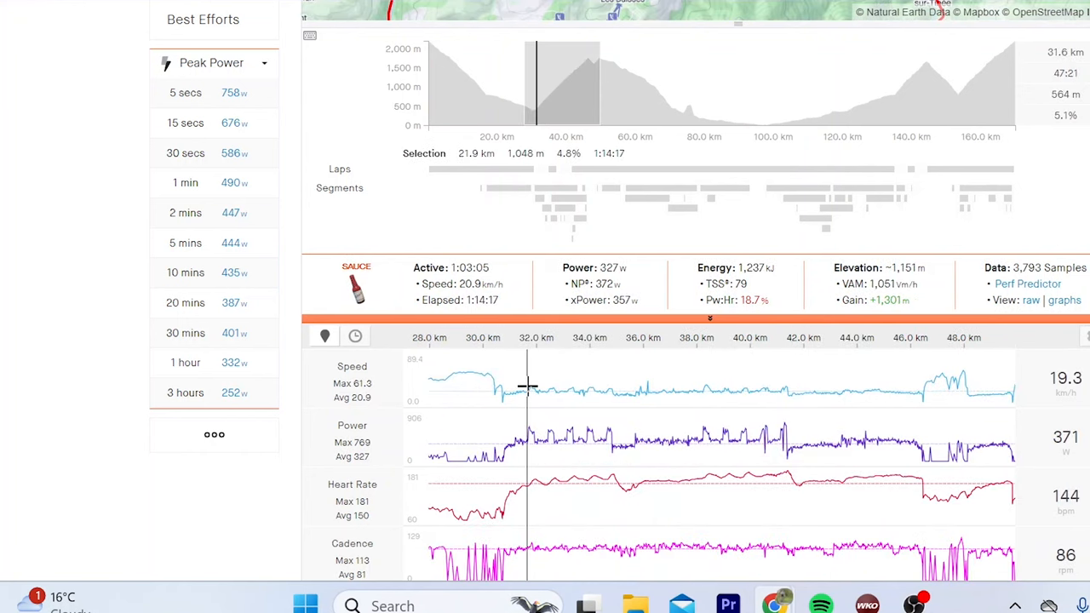
pyautogui.moveTo(514, 389)
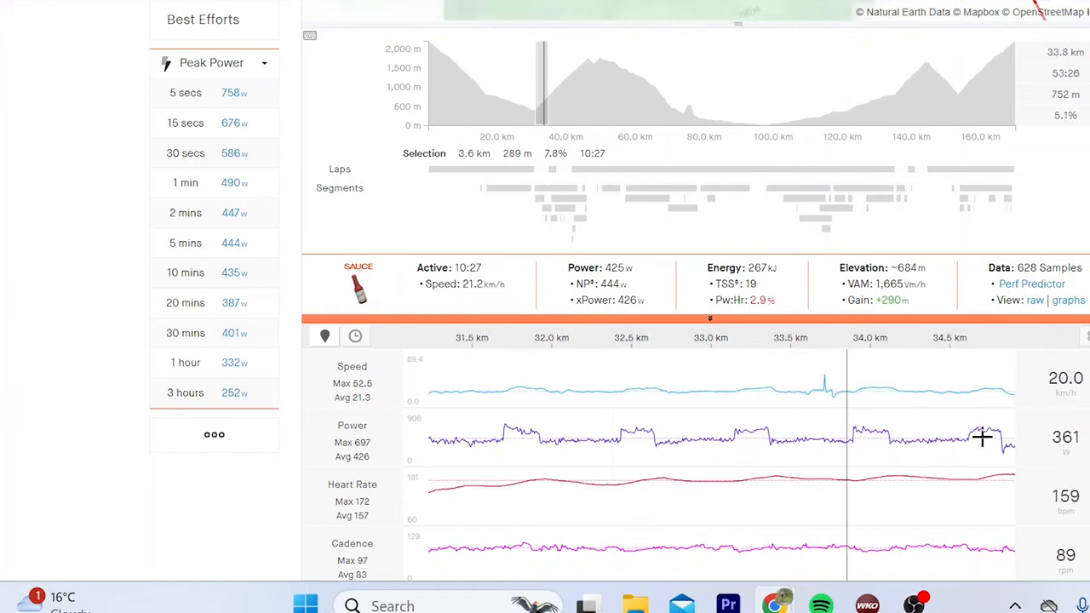
pyautogui.moveTo(1001, 402)
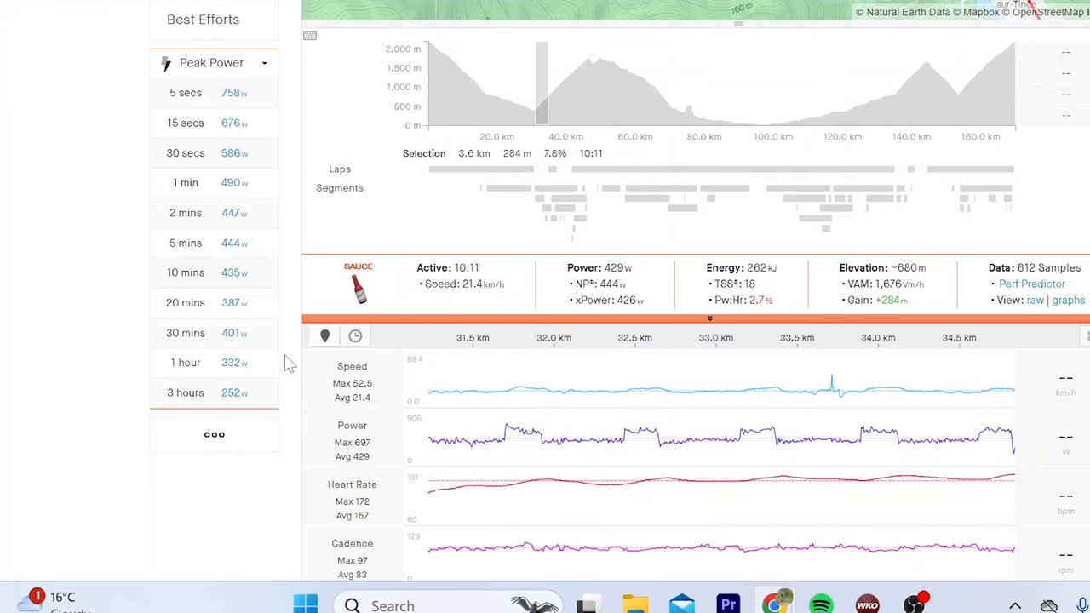
pyautogui.moveTo(640, 477)
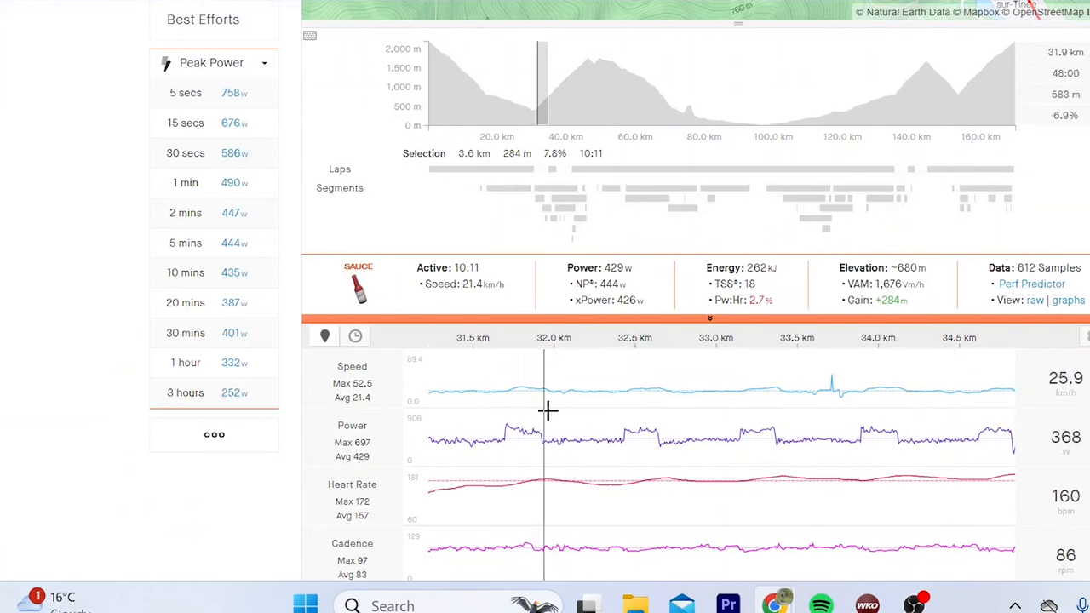
pyautogui.moveTo(988, 405)
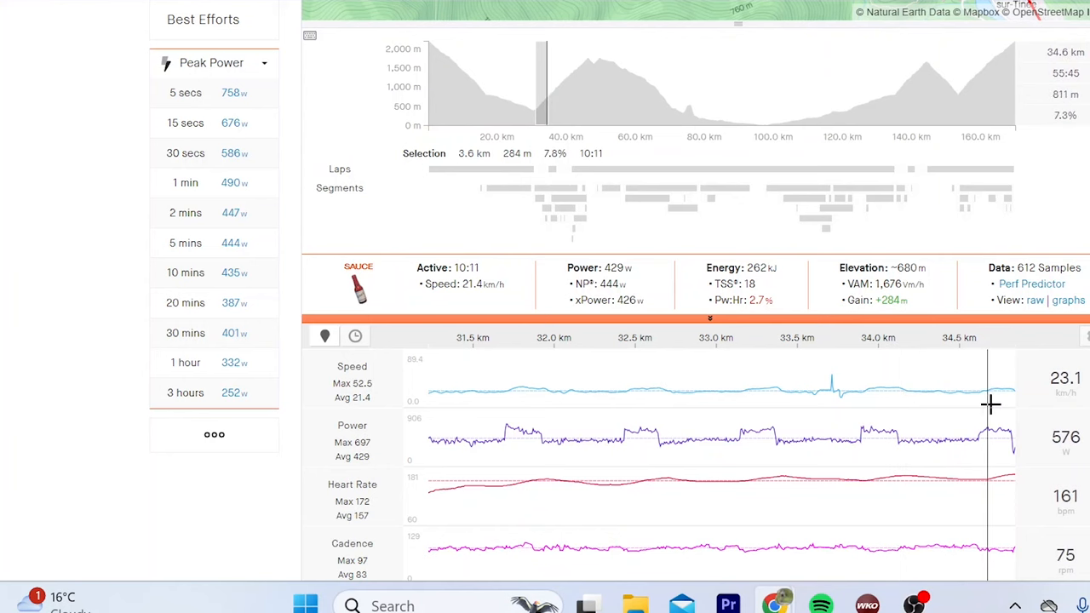
pyautogui.moveTo(1008, 400)
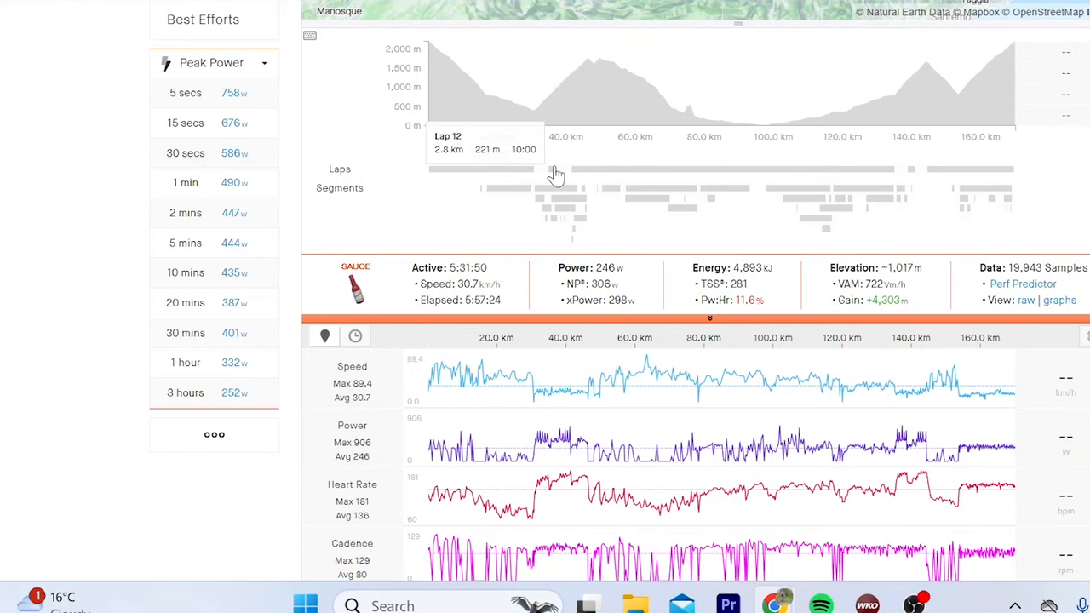
pyautogui.moveTo(596, 94)
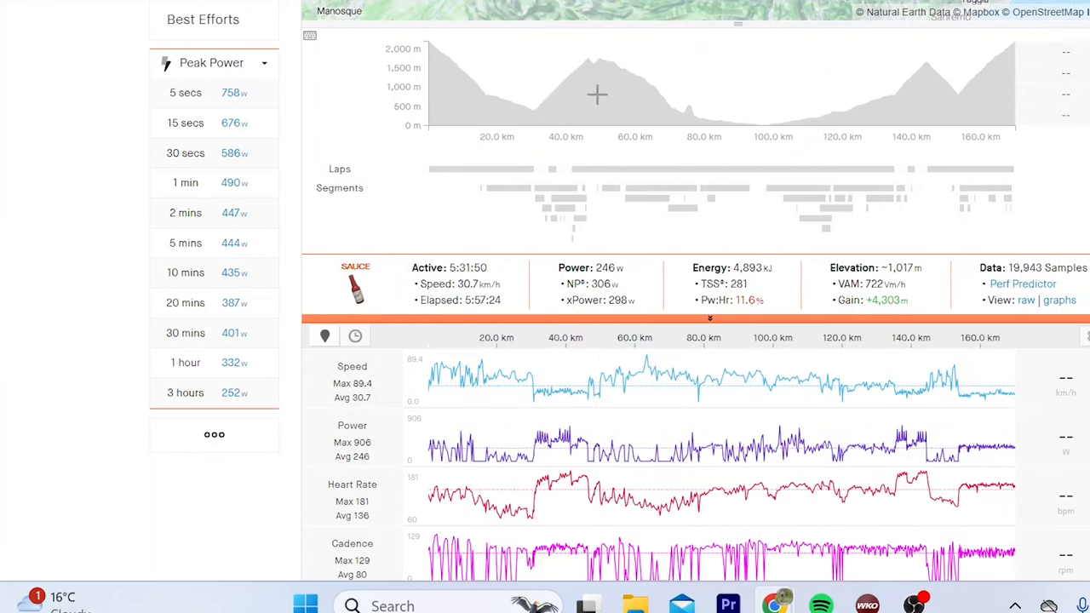
# Step: Select the climb around 135–145 km on the elevation profile for its own power figures
pyautogui.moveTo(548, 85); pyautogui.dragTo(596, 85)
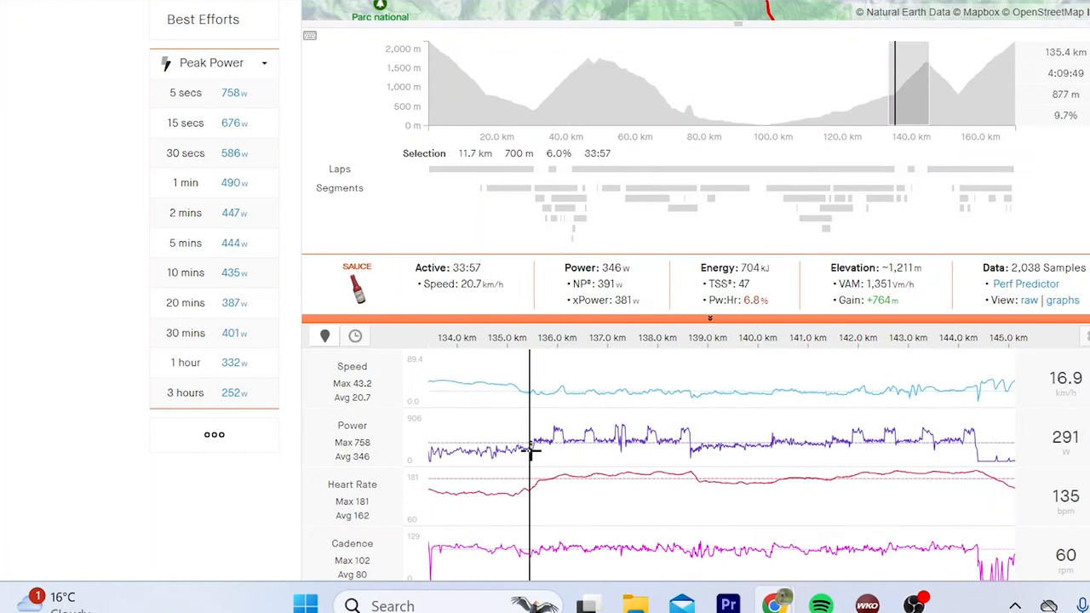
pyautogui.moveTo(531, 463)
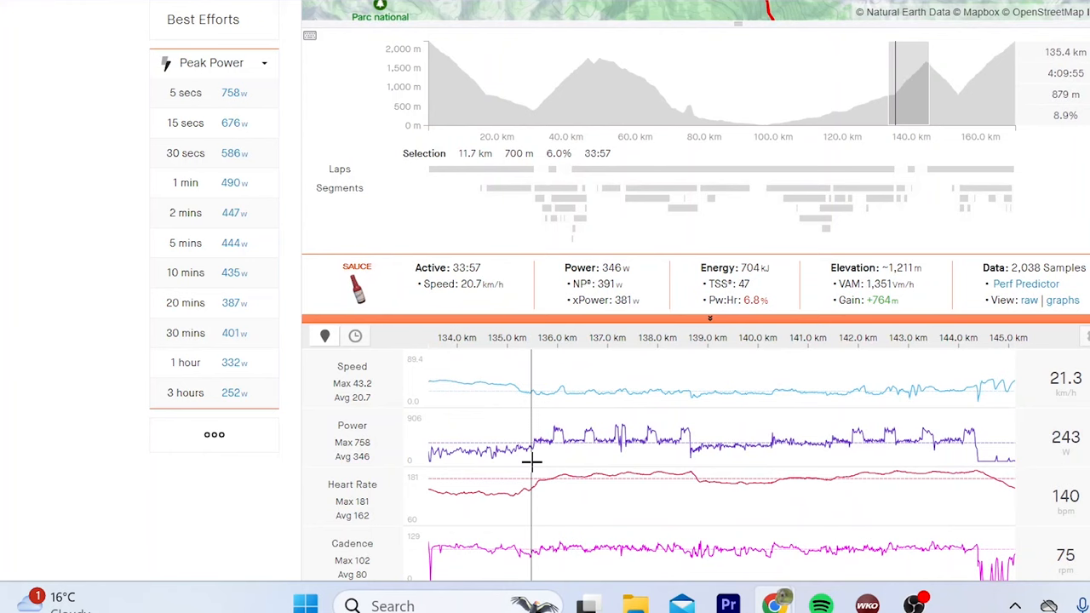
pyautogui.moveTo(535, 463)
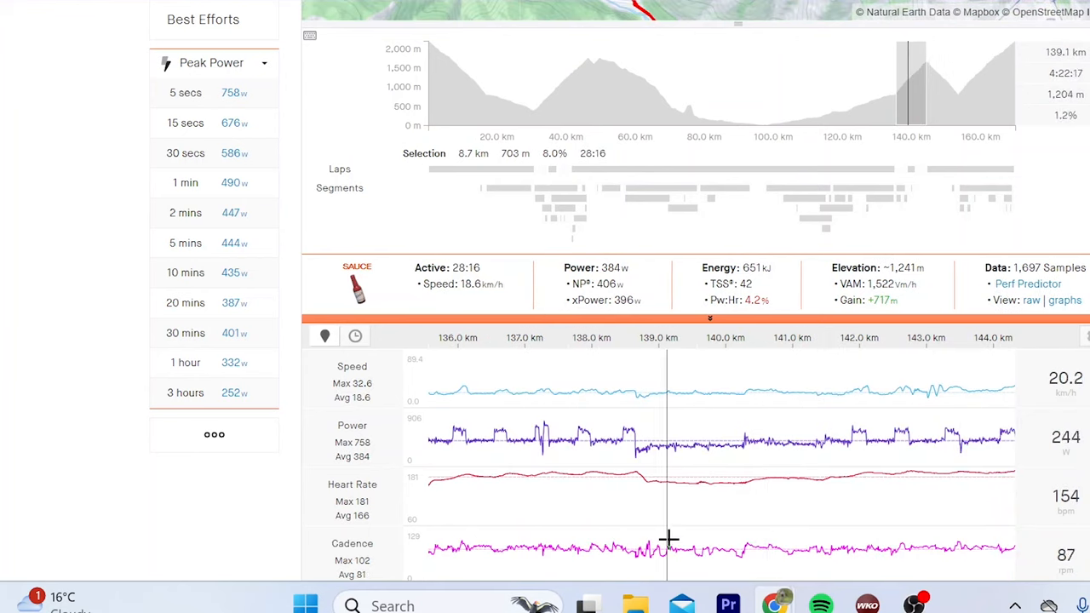
pyautogui.moveTo(739, 535)
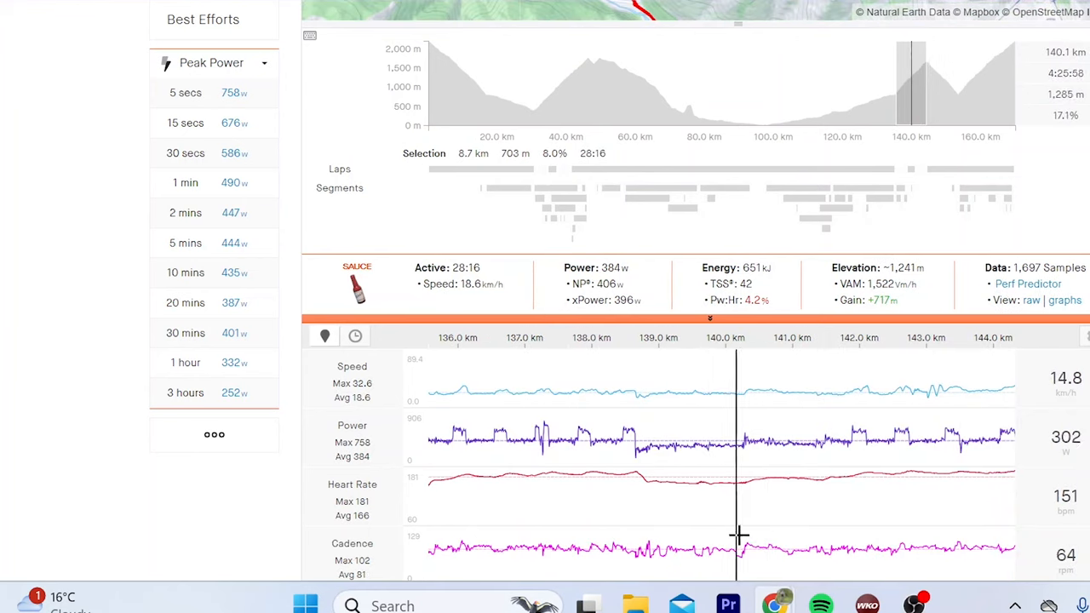
pyautogui.moveTo(741, 510)
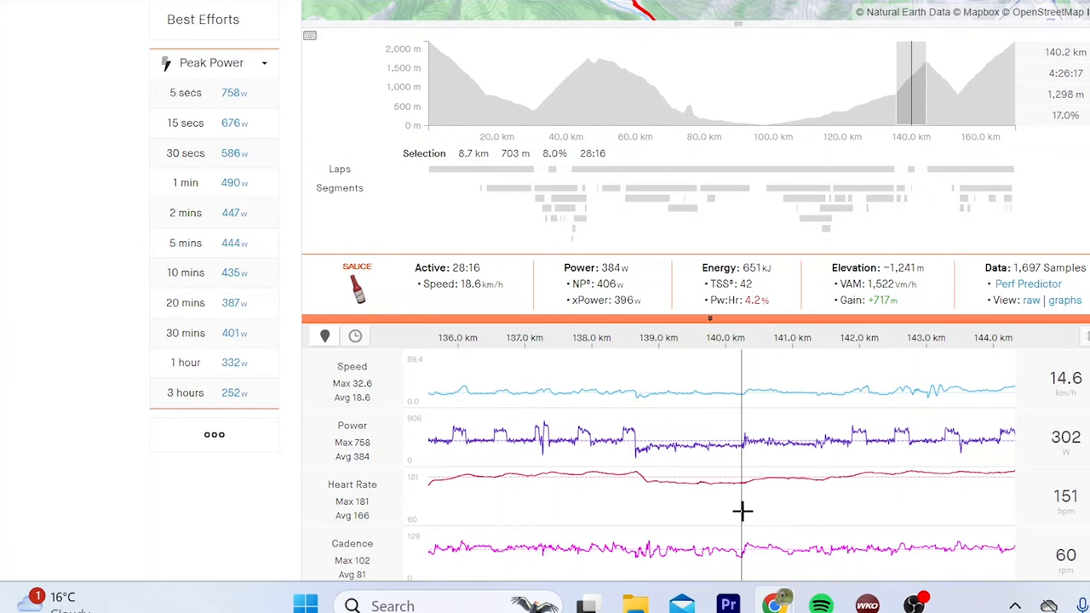
pyautogui.moveTo(743, 509)
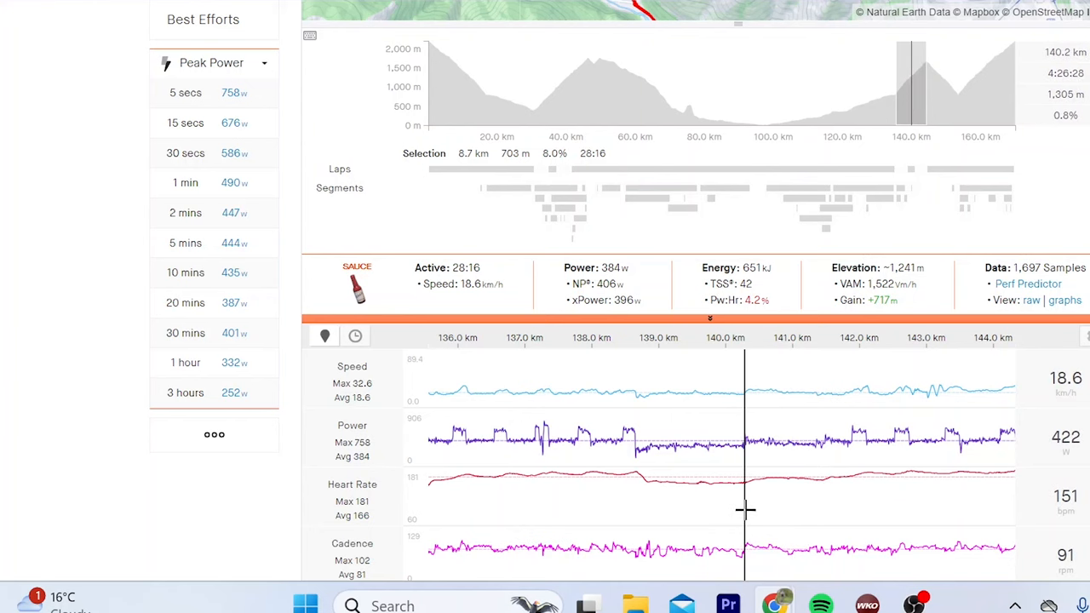
pyautogui.moveTo(484, 459)
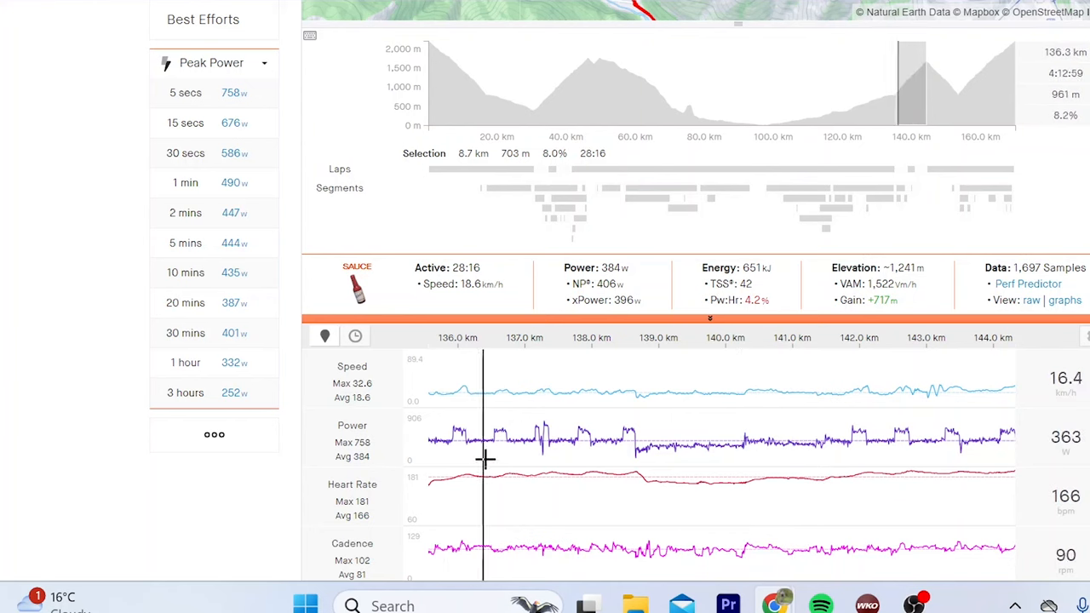
pyautogui.moveTo(852, 535)
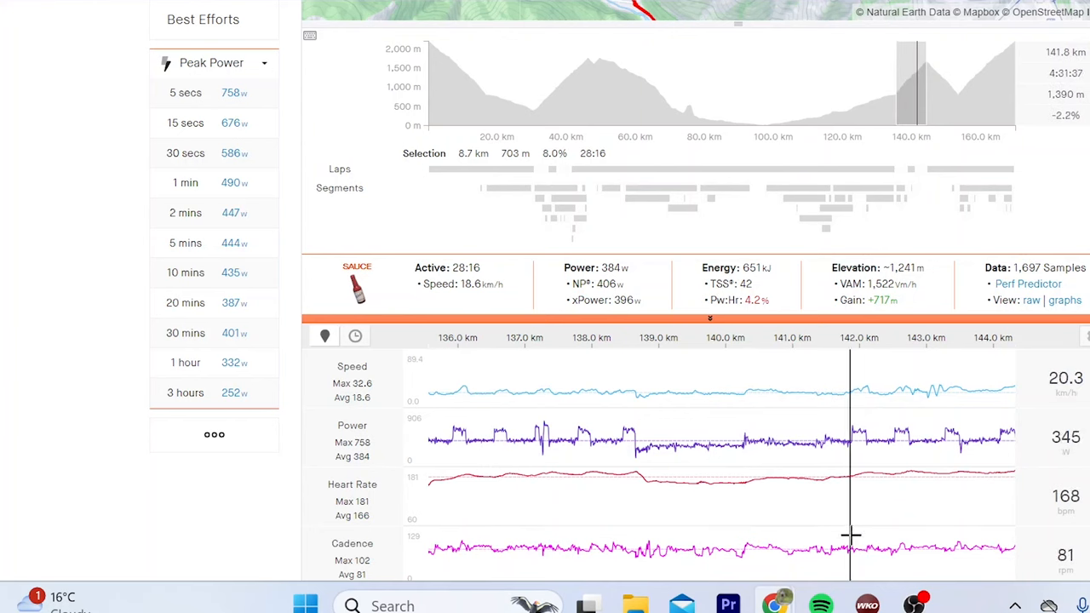
pyautogui.moveTo(916, 519)
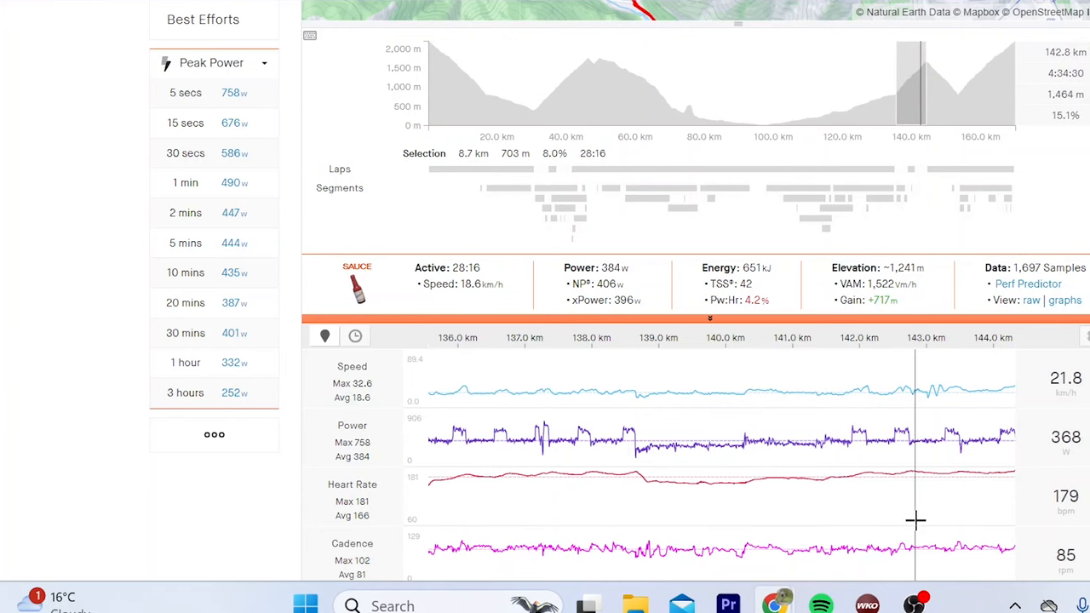
pyautogui.moveTo(429, 542)
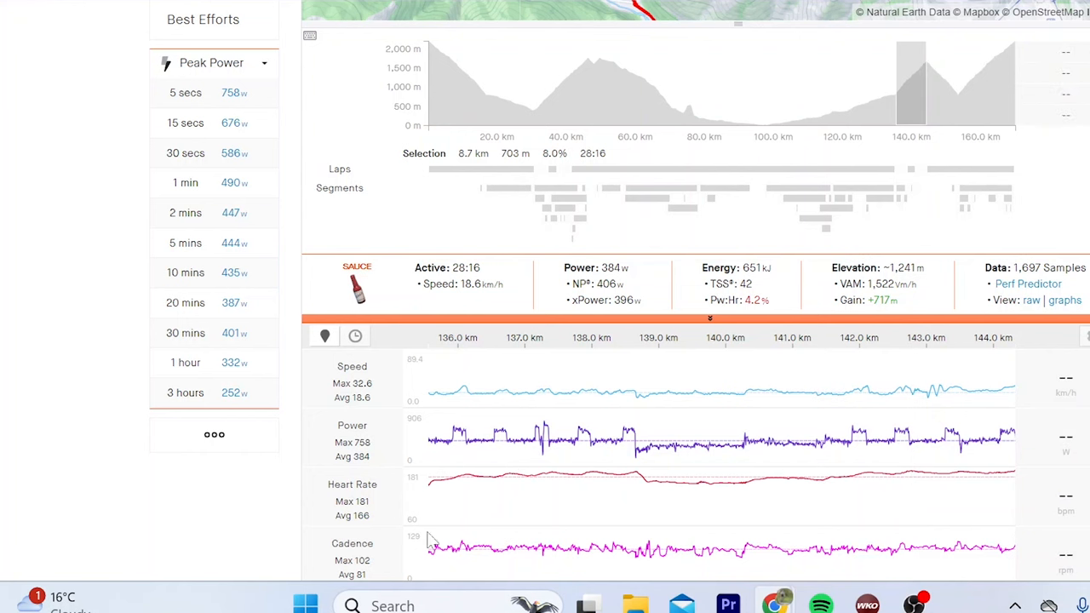
pyautogui.moveTo(579, 99)
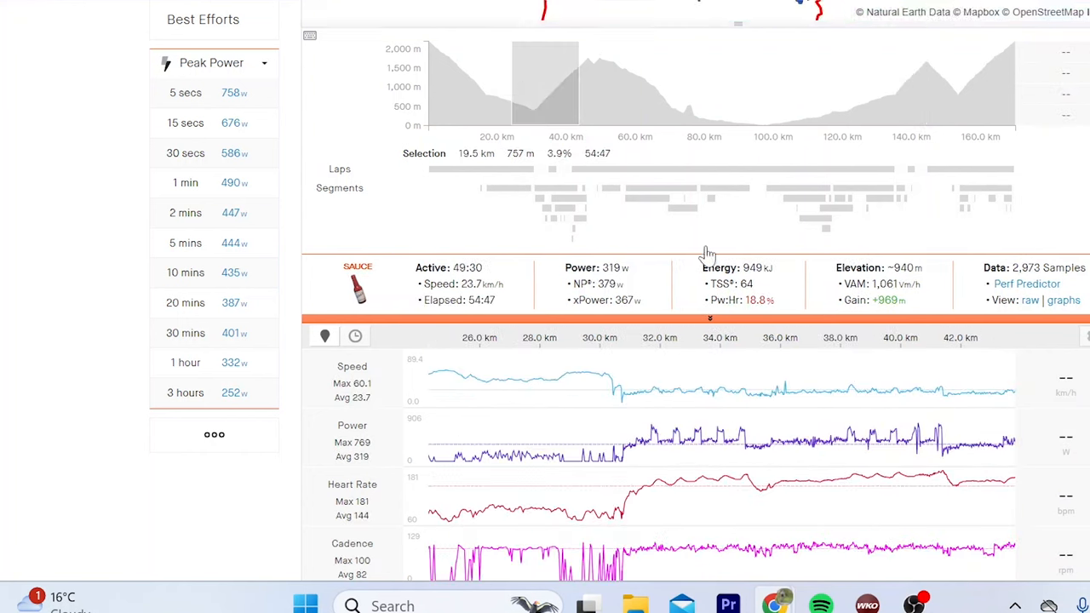
pyautogui.moveTo(945, 400)
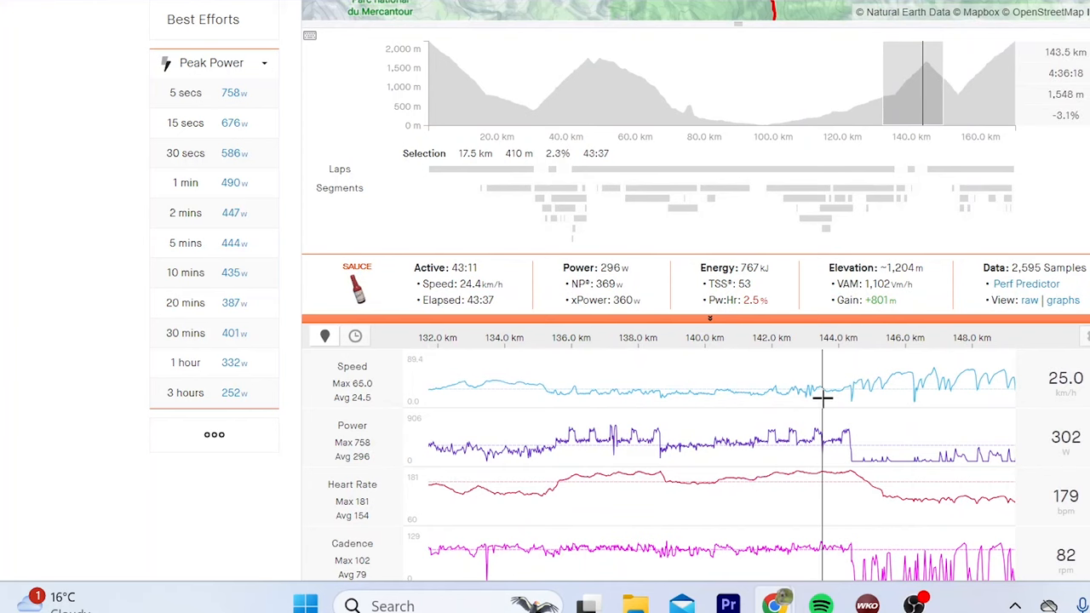
pyautogui.moveTo(824, 398)
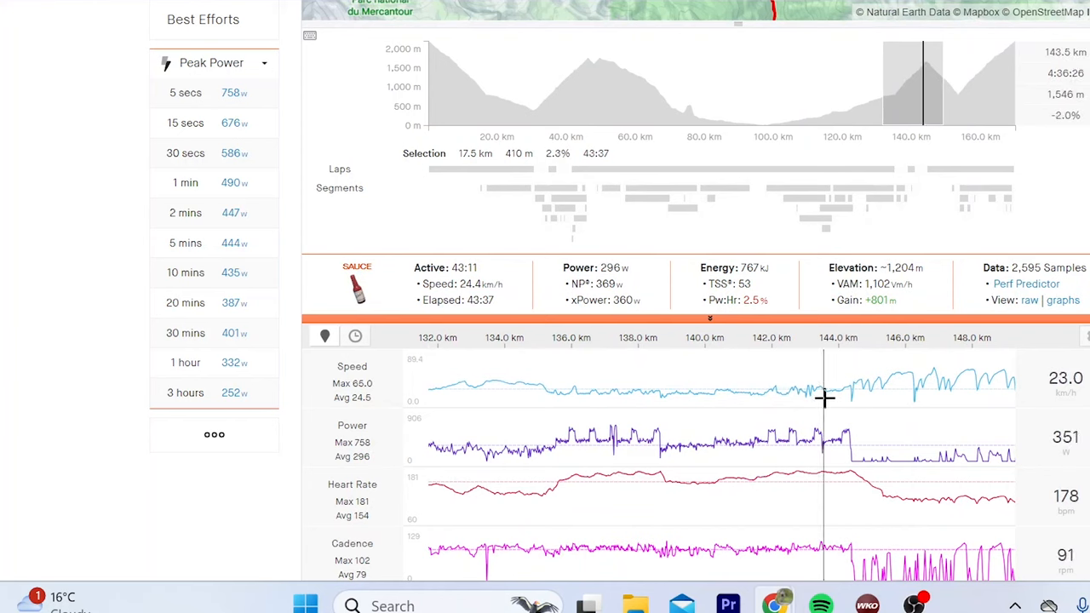
pyautogui.moveTo(866, 484)
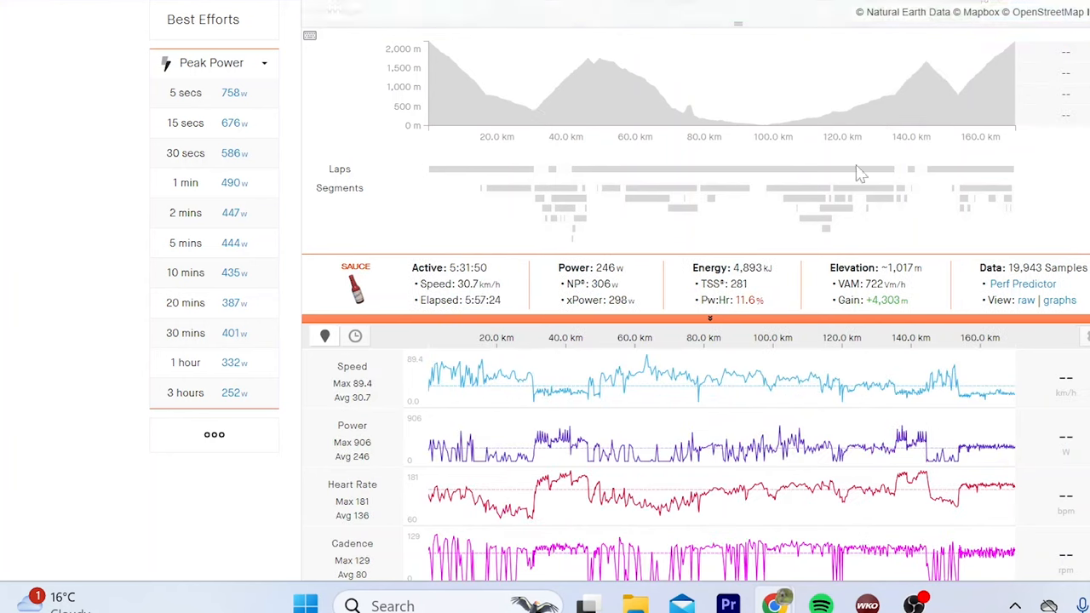
pyautogui.moveTo(891, 84)
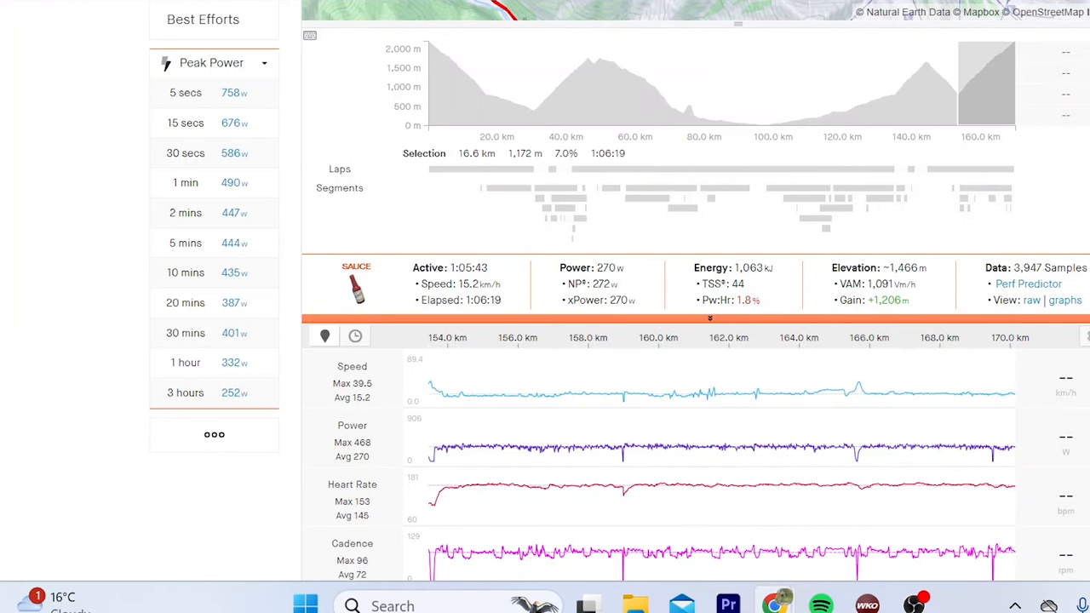
# Step: Clear the section selection, look over the whole ride's charts and switch to the other ride
pyautogui.scroll(3)
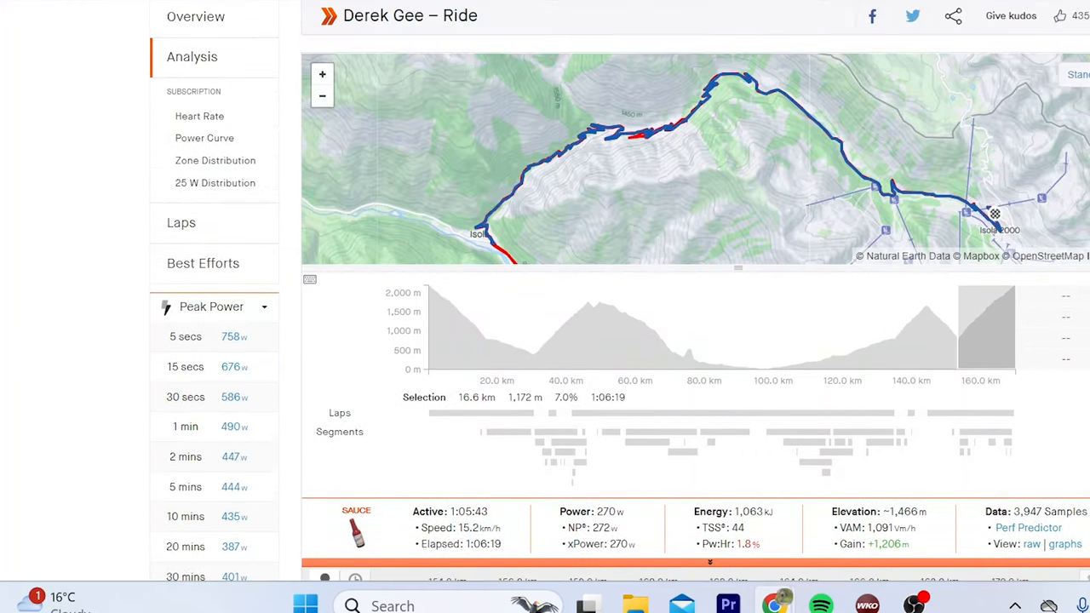
pyautogui.click(322, 95)
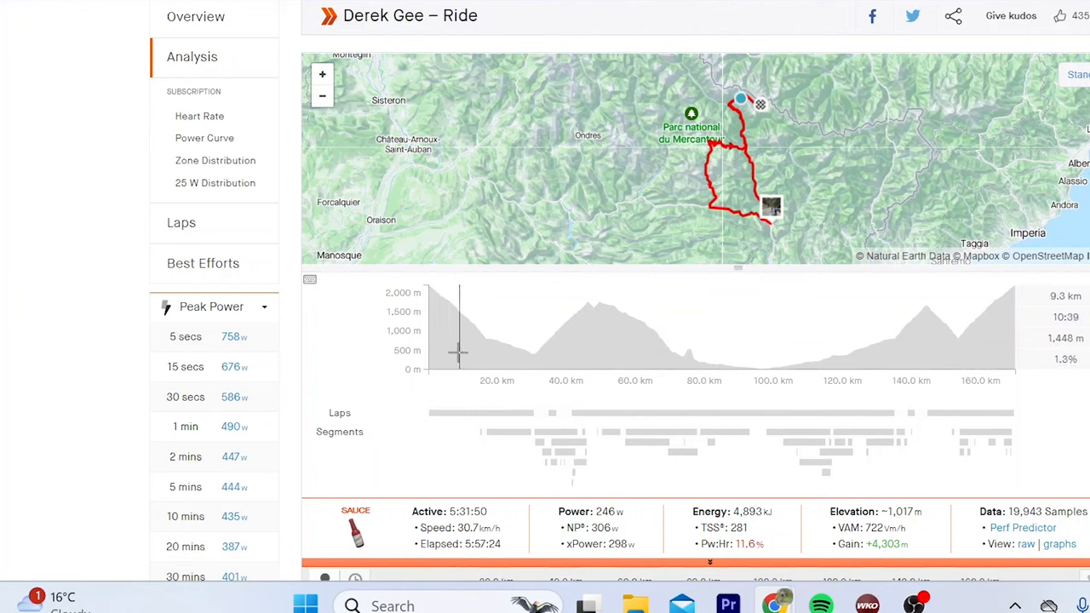
pyautogui.moveTo(1022, 365)
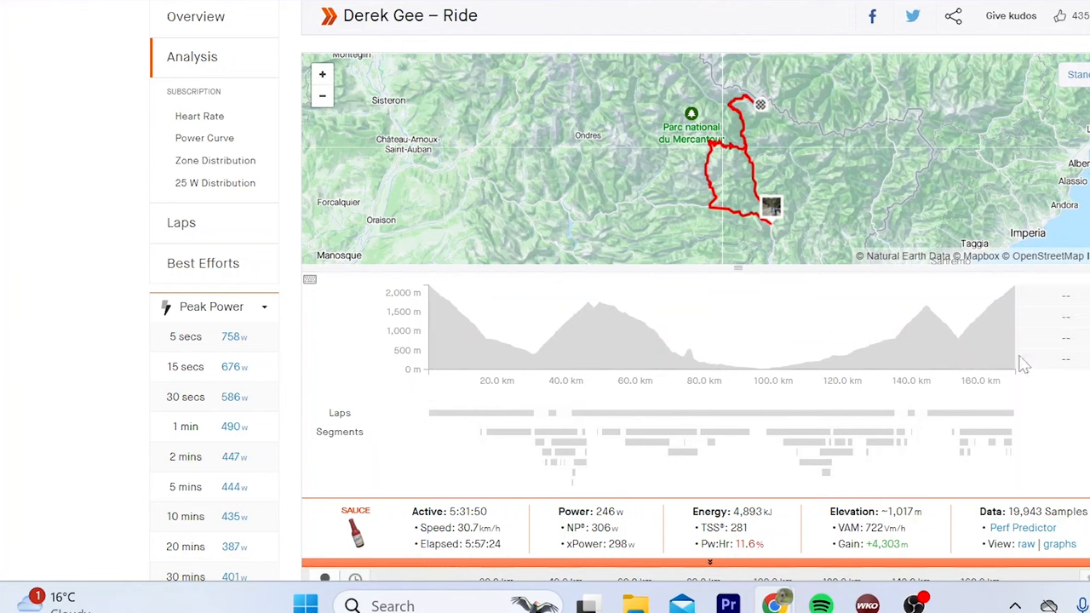
pyautogui.scroll(-3)
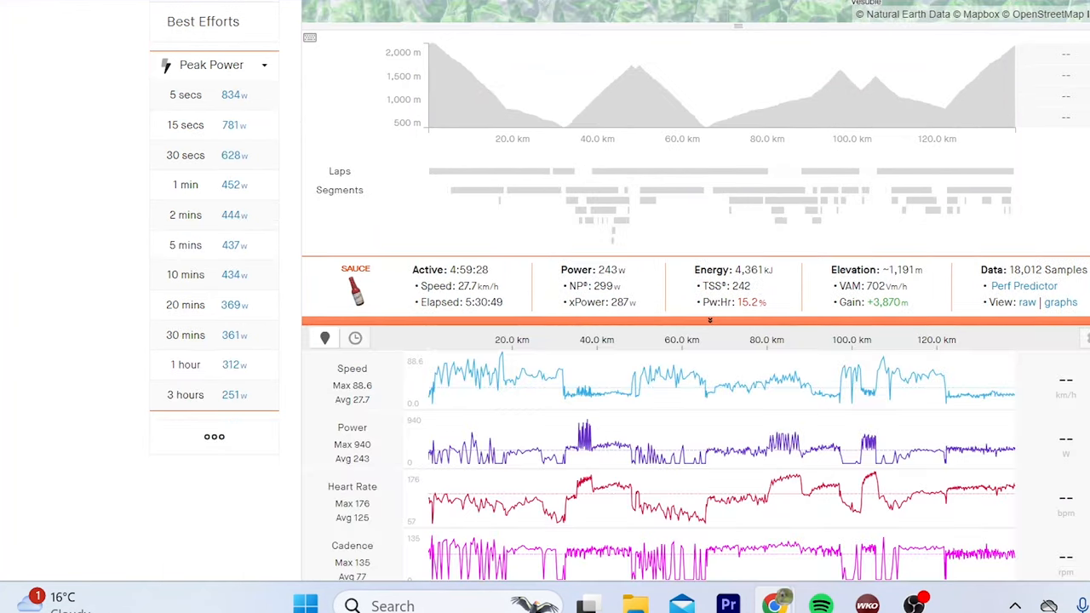
pyautogui.scroll(3)
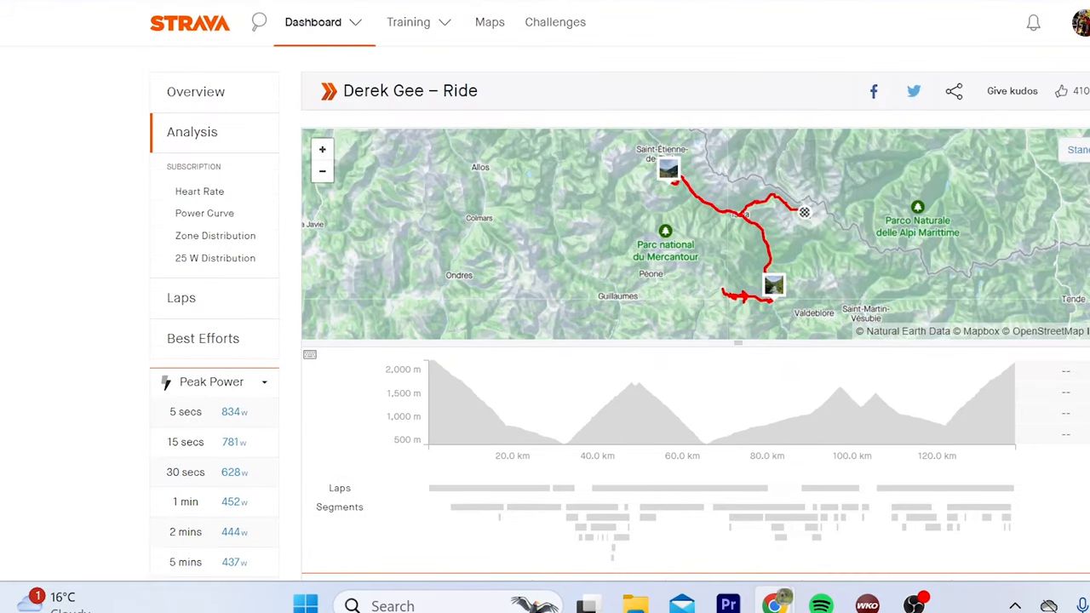
pyautogui.scroll(-3)
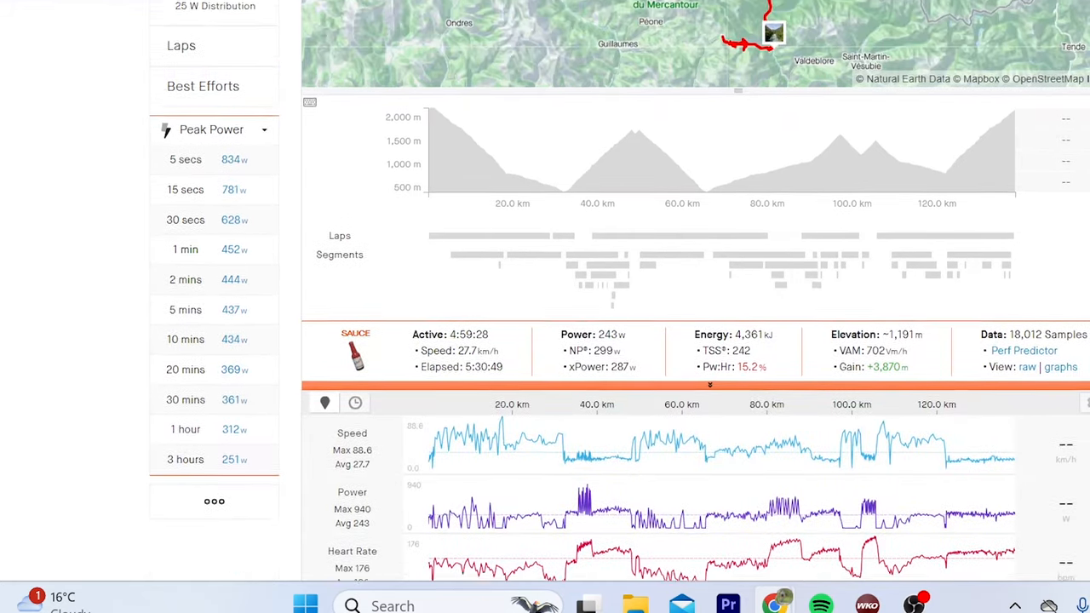
pyautogui.scroll(3)
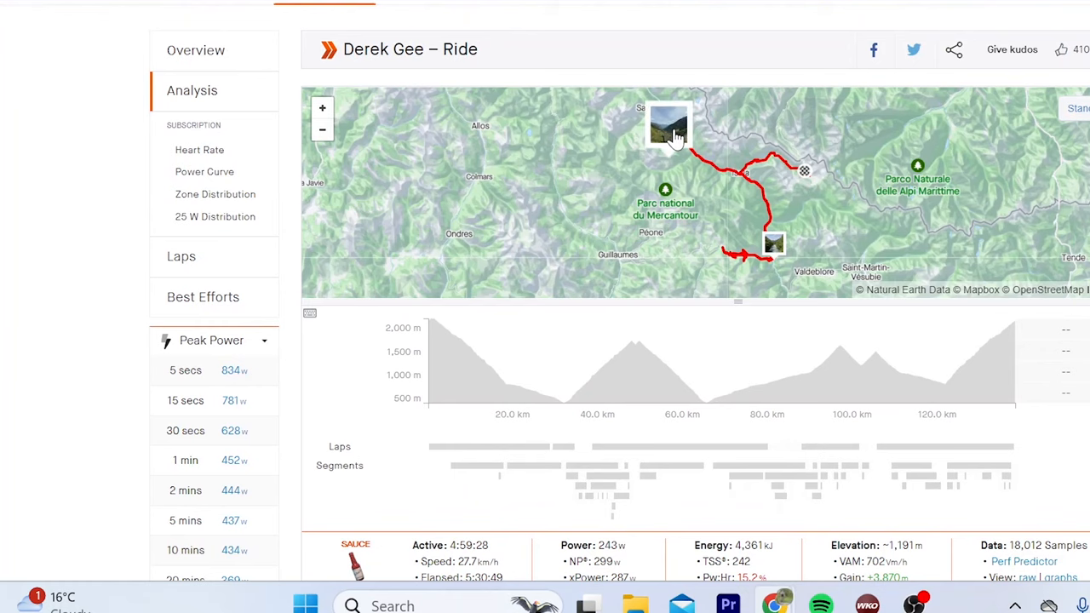
pyautogui.click(669, 128)
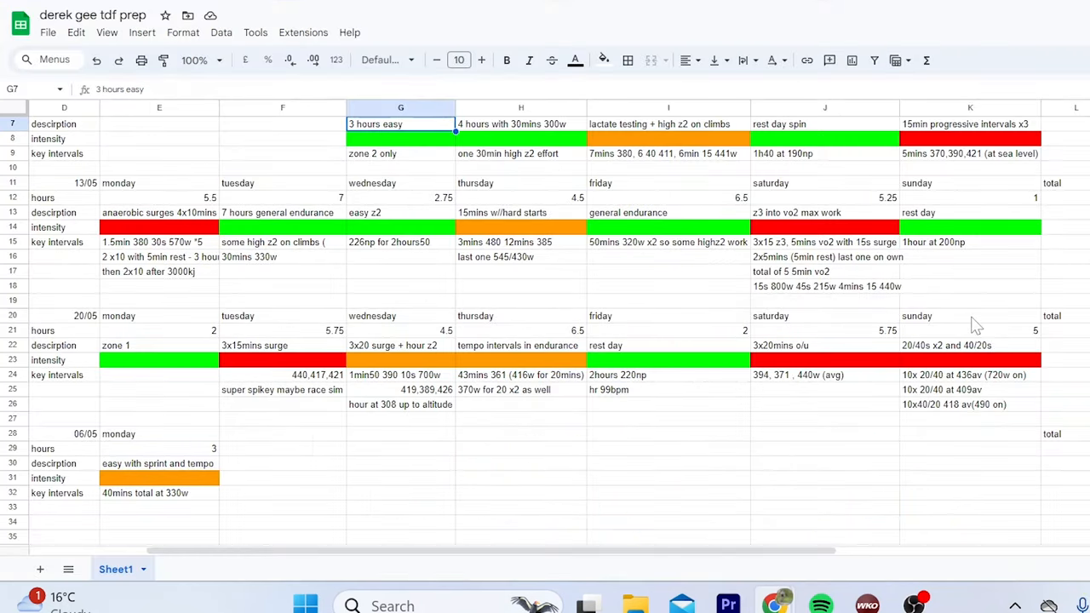
# Step: Read week three's Sunday 10x 20/40 at 436 W key interval note in K24
pyautogui.click(967, 374)
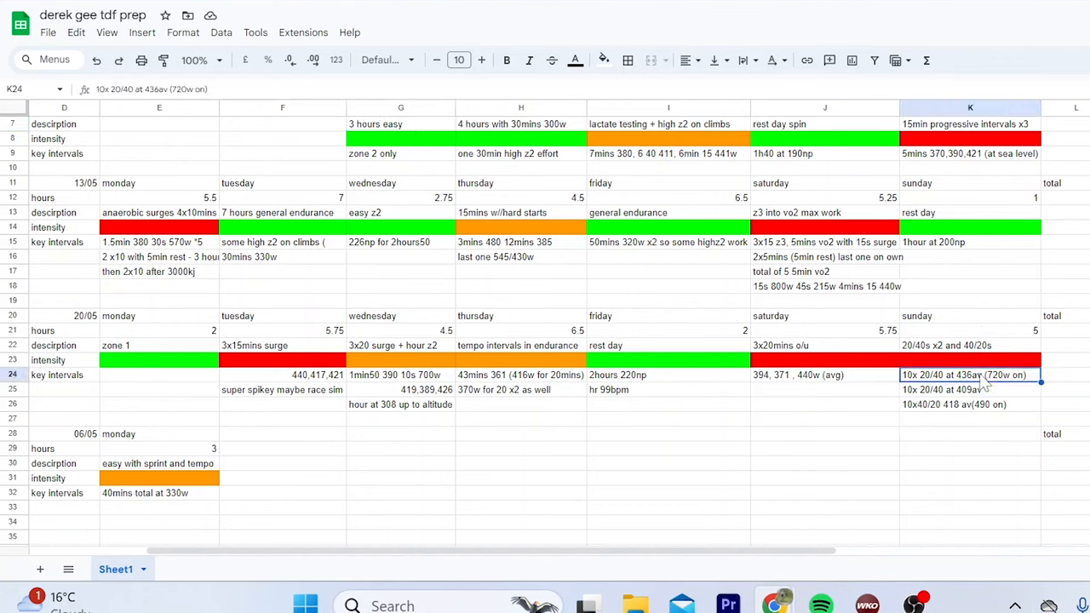
pyautogui.moveTo(963, 408)
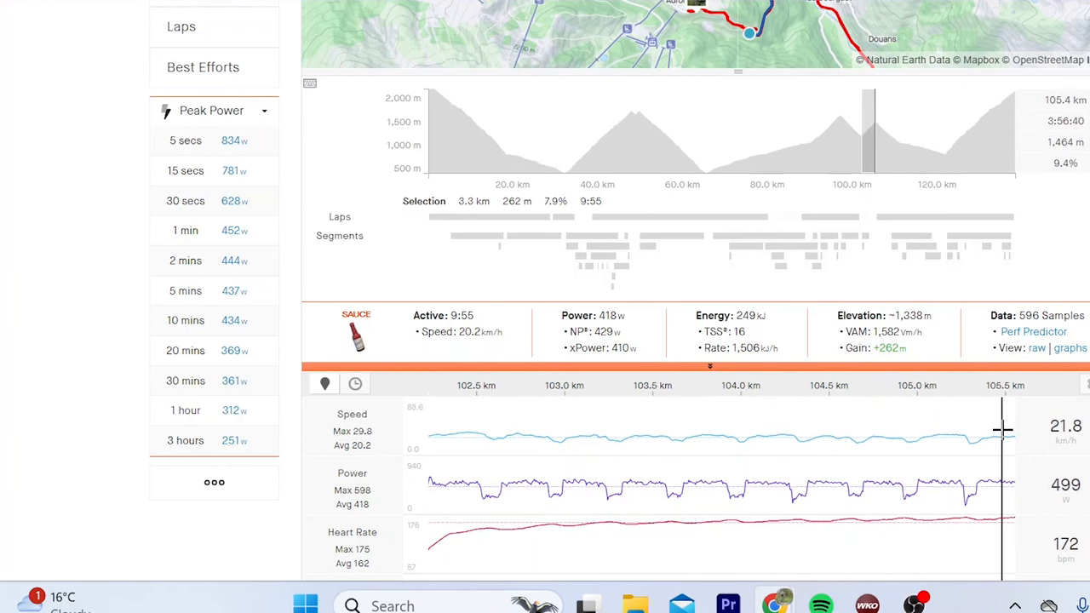
pyautogui.moveTo(943, 119)
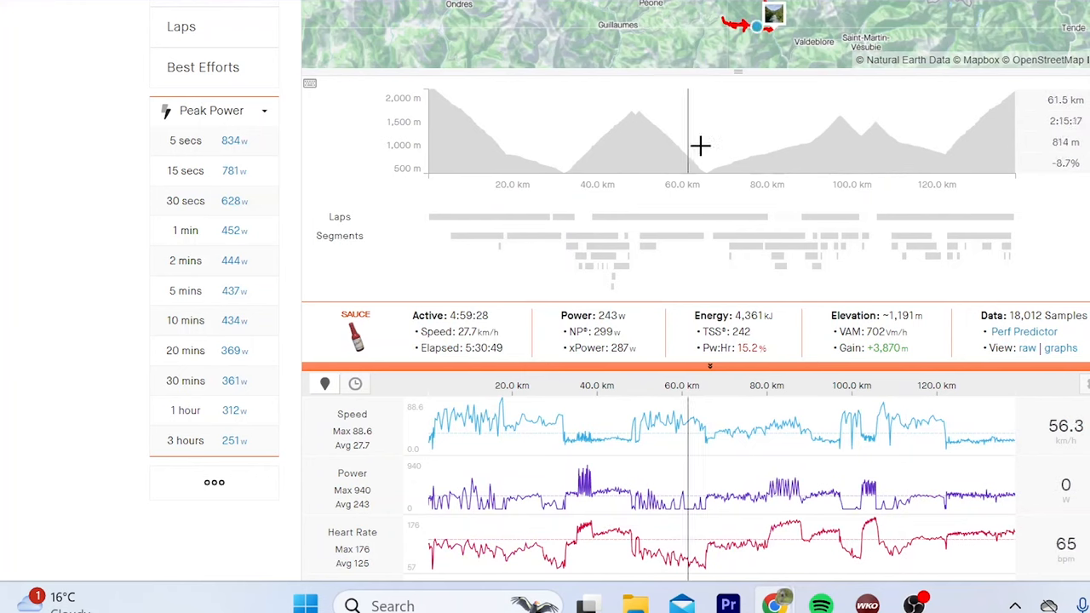
pyautogui.moveTo(843, 140)
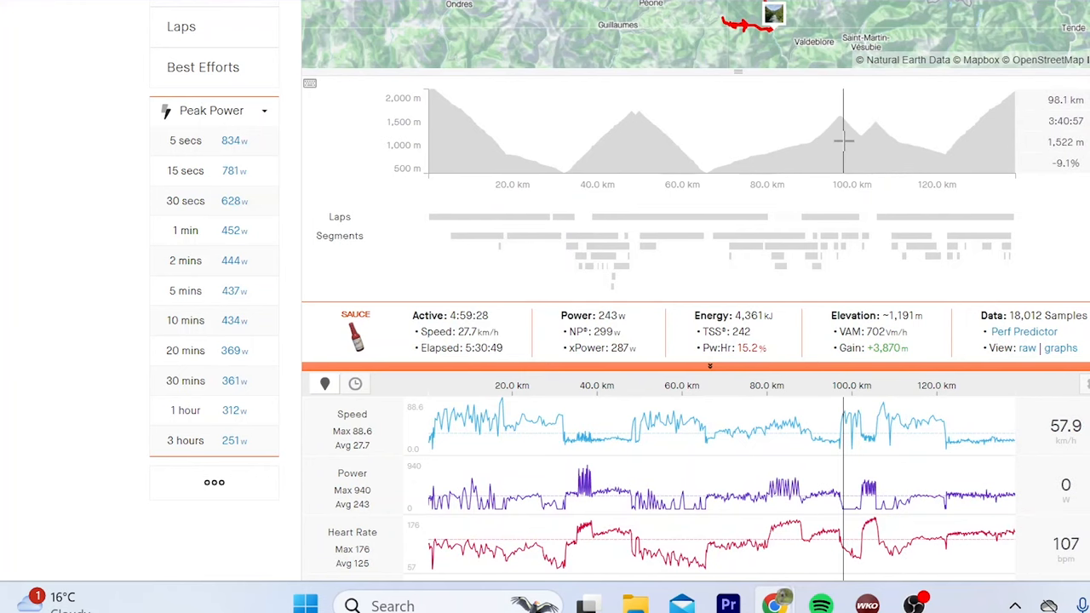
pyautogui.moveTo(831, 139)
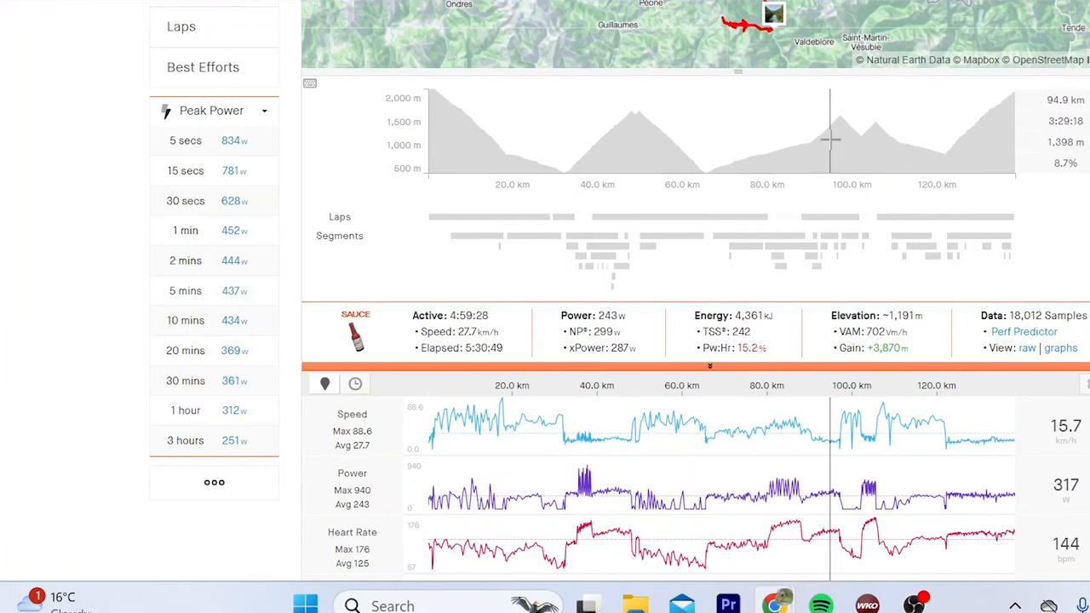
pyautogui.moveTo(848, 222)
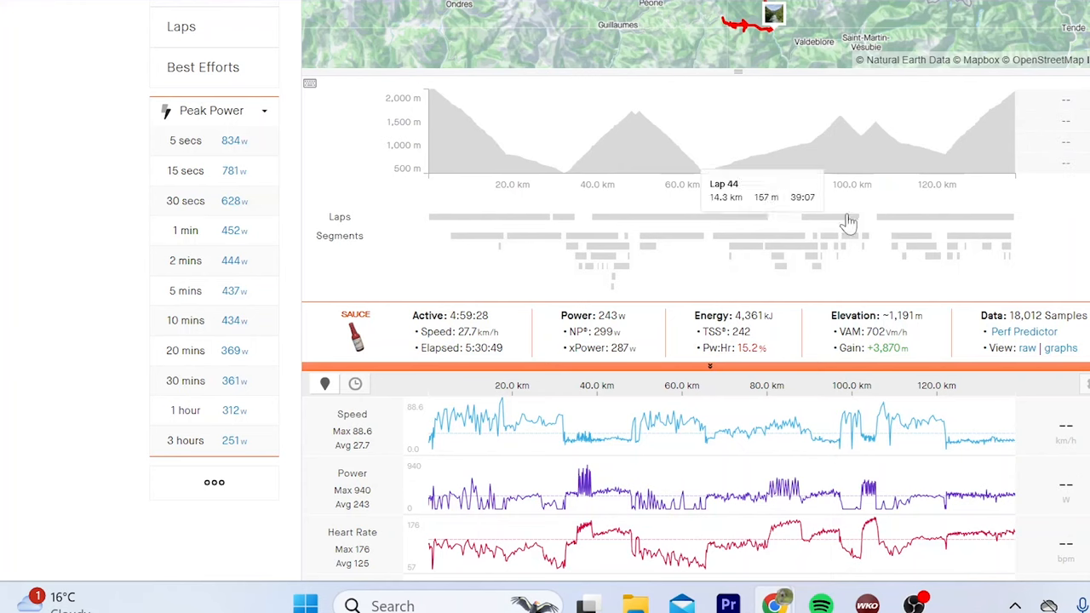
pyautogui.moveTo(545, 194)
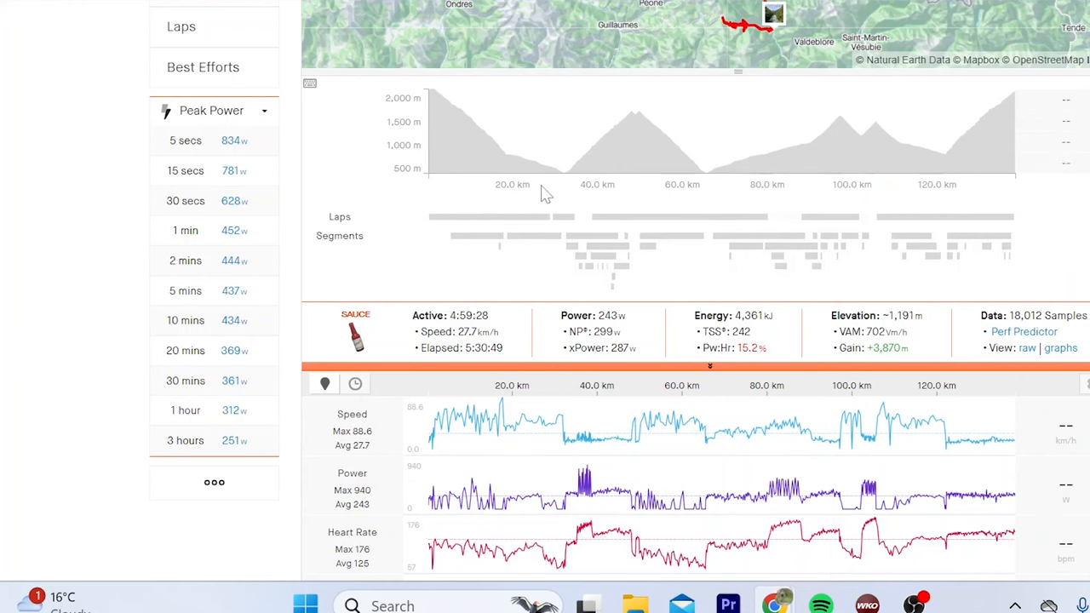
pyautogui.moveTo(903, 136)
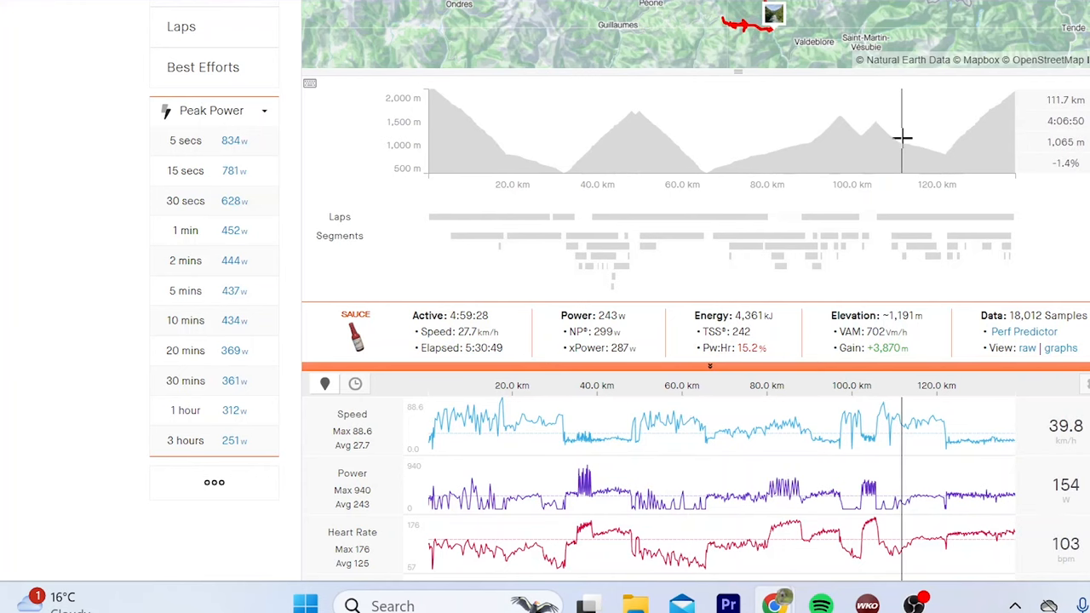
pyautogui.moveTo(803, 159)
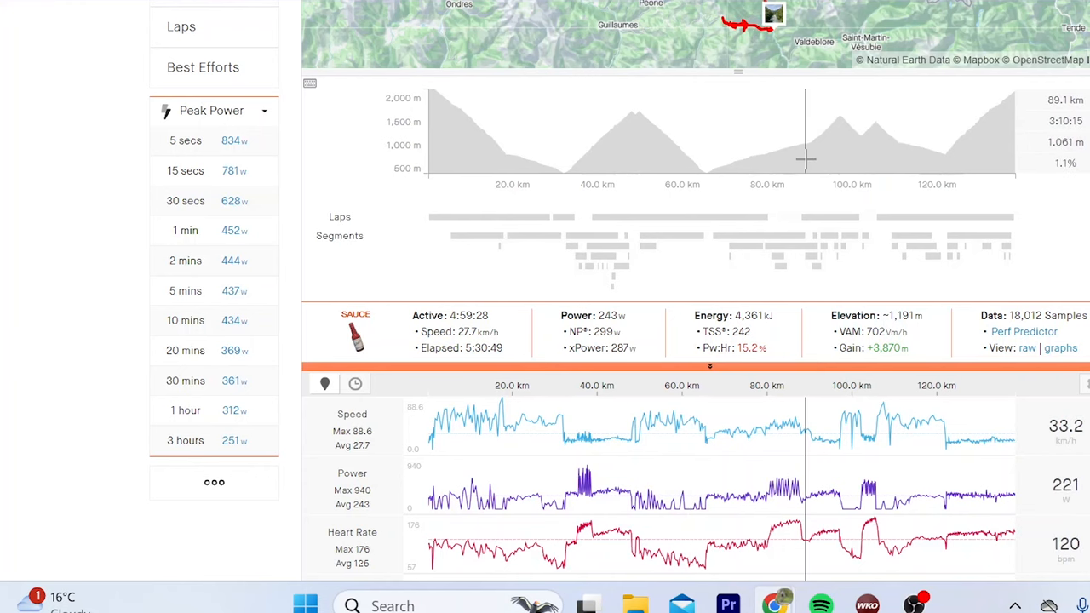
pyautogui.moveTo(916, 491)
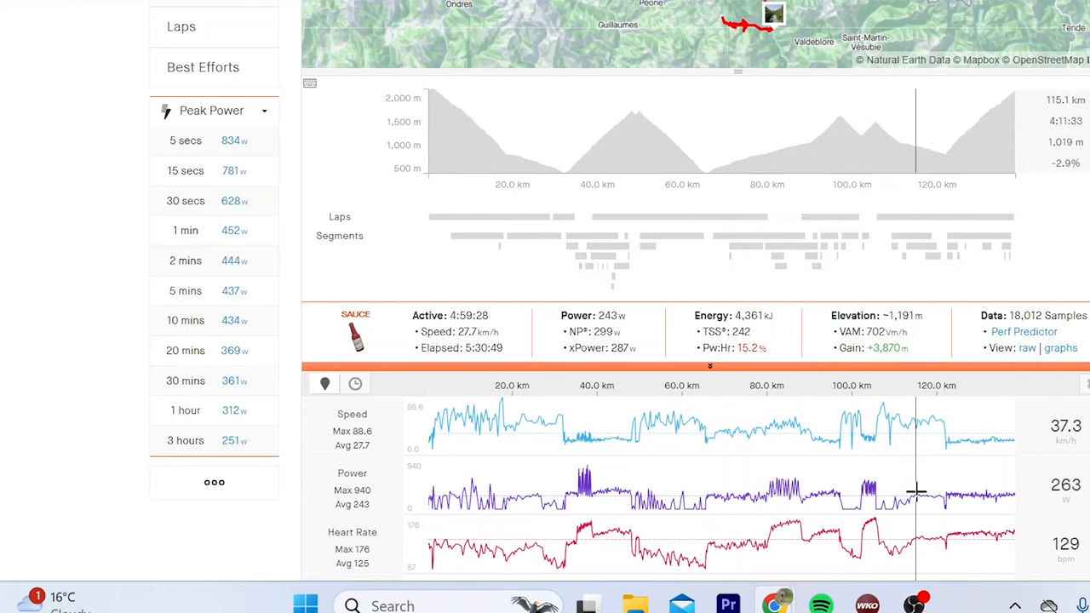
pyautogui.moveTo(896, 473)
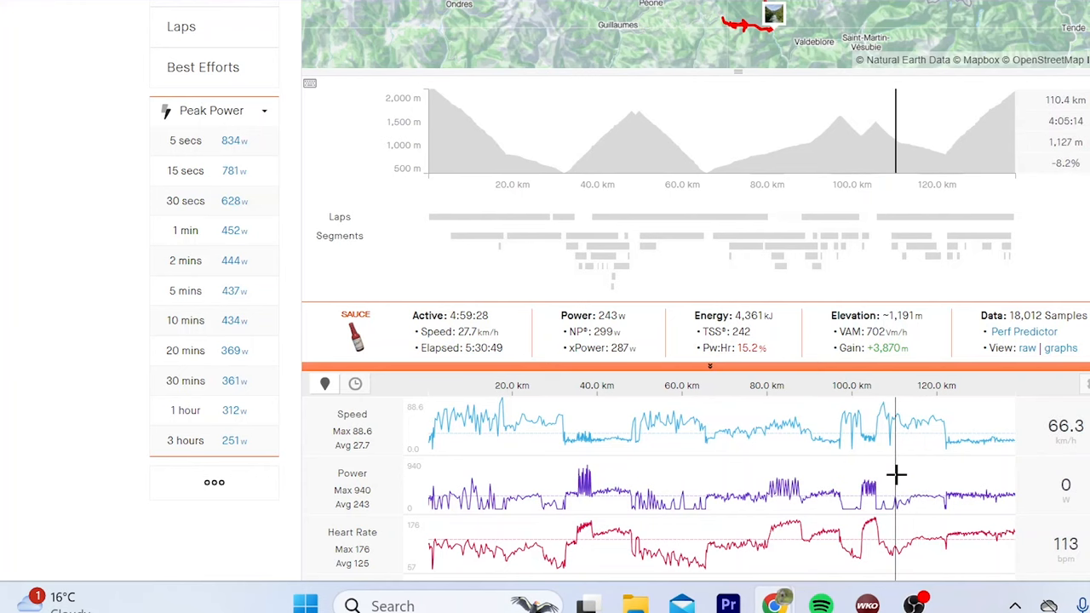
pyautogui.moveTo(876, 439)
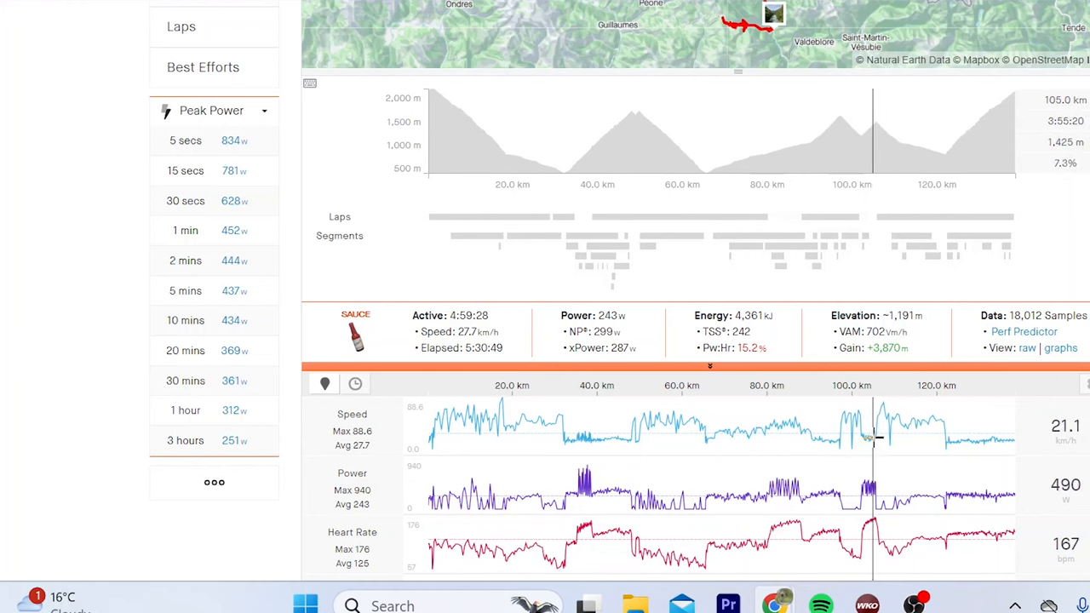
pyautogui.moveTo(875, 436)
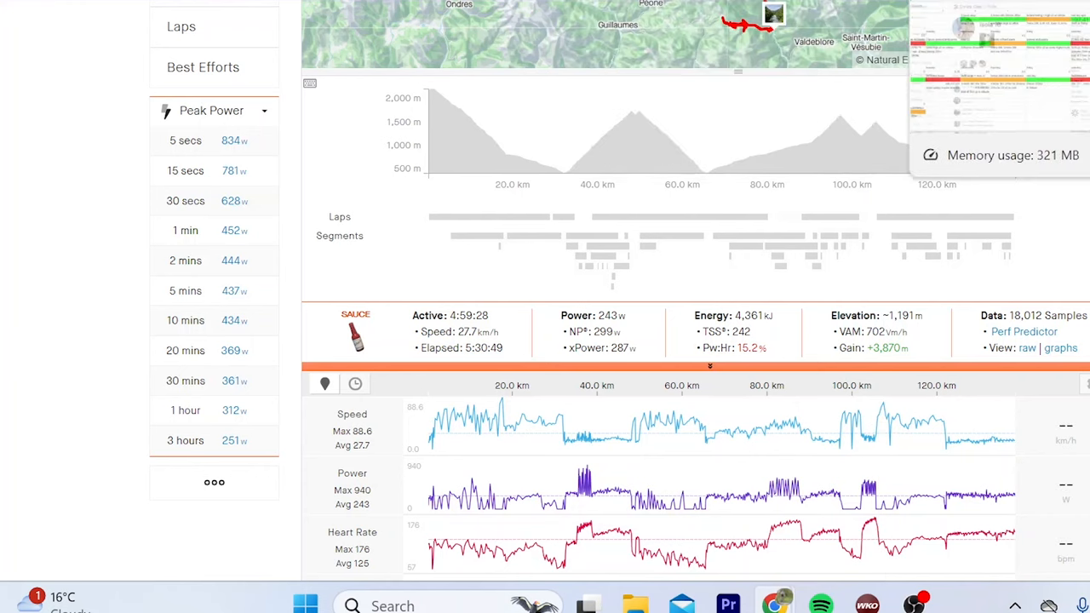
pyautogui.moveTo(843, 479)
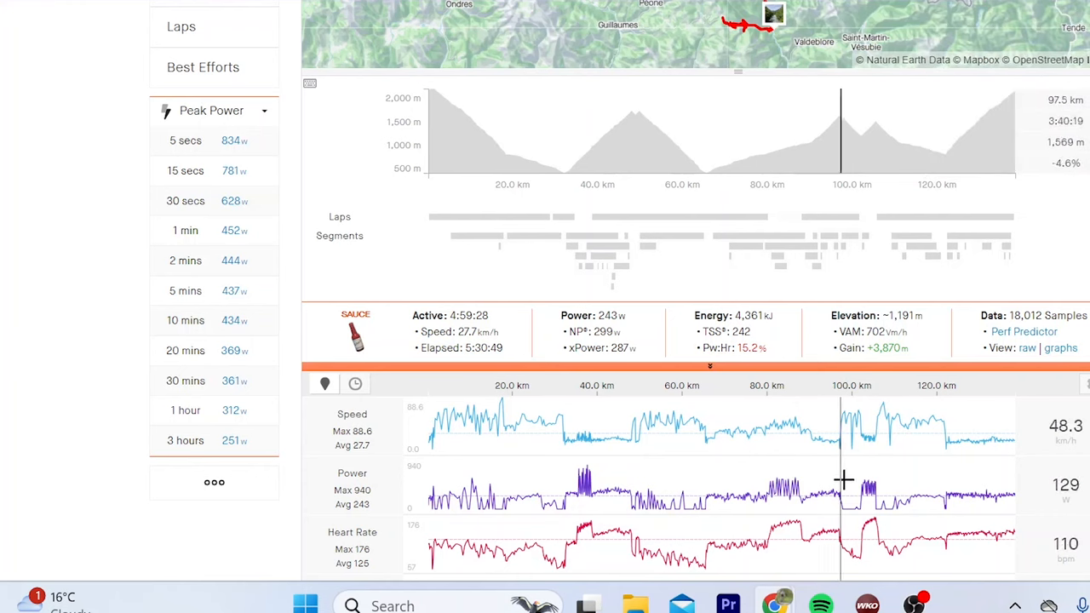
# Step: Scroll up over the second ride's 5:44:07 analysis charts
pyautogui.scroll(3)
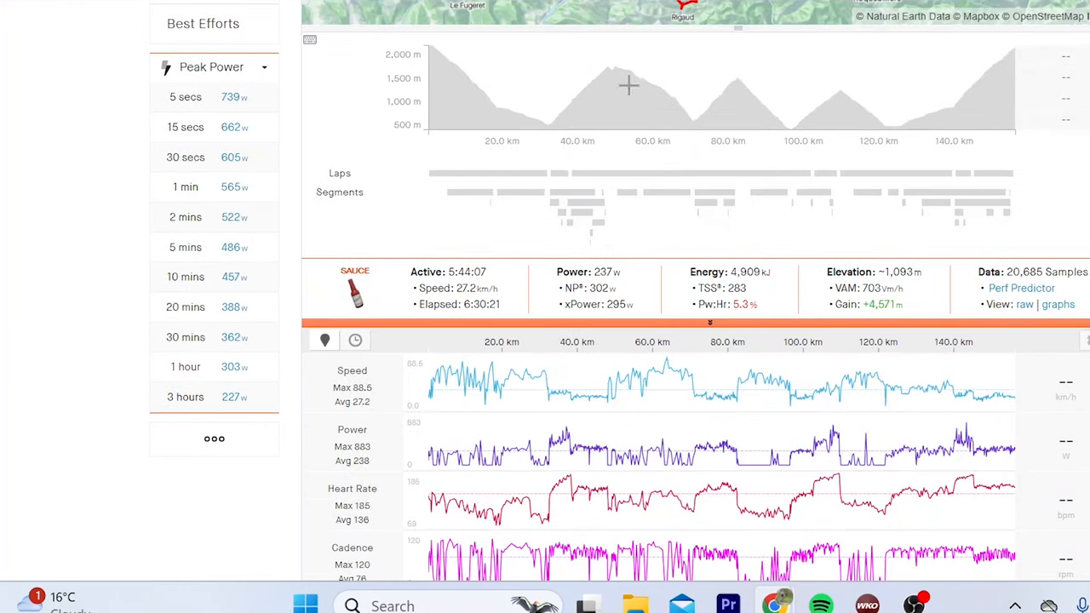
# Step: Zoom the analysis charts into Lap 2, the 15:01 effort at 440 W
pyautogui.click(558, 174)
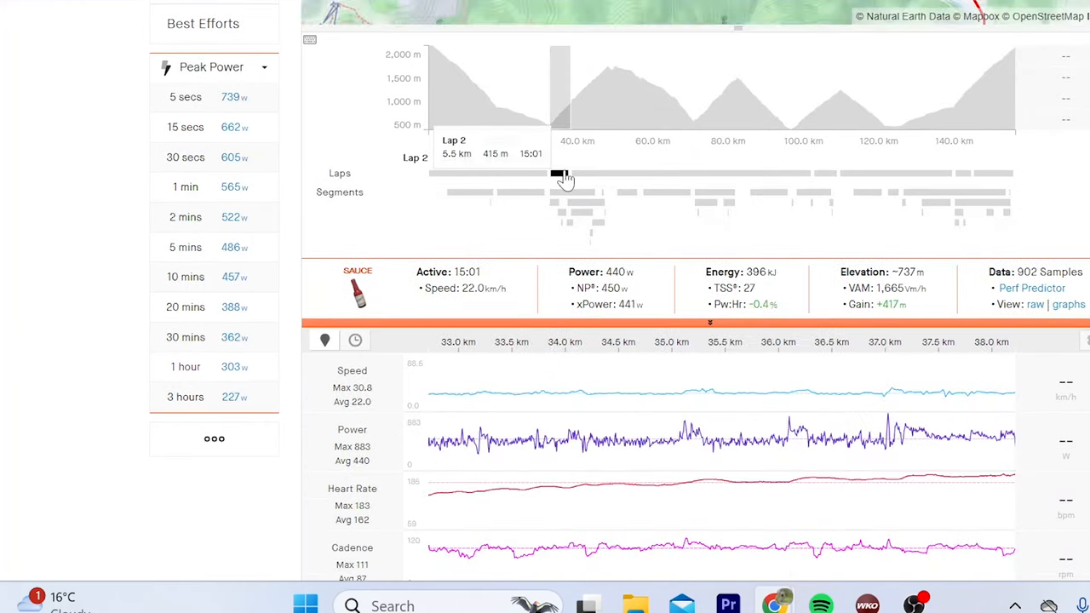
pyautogui.moveTo(534, 378)
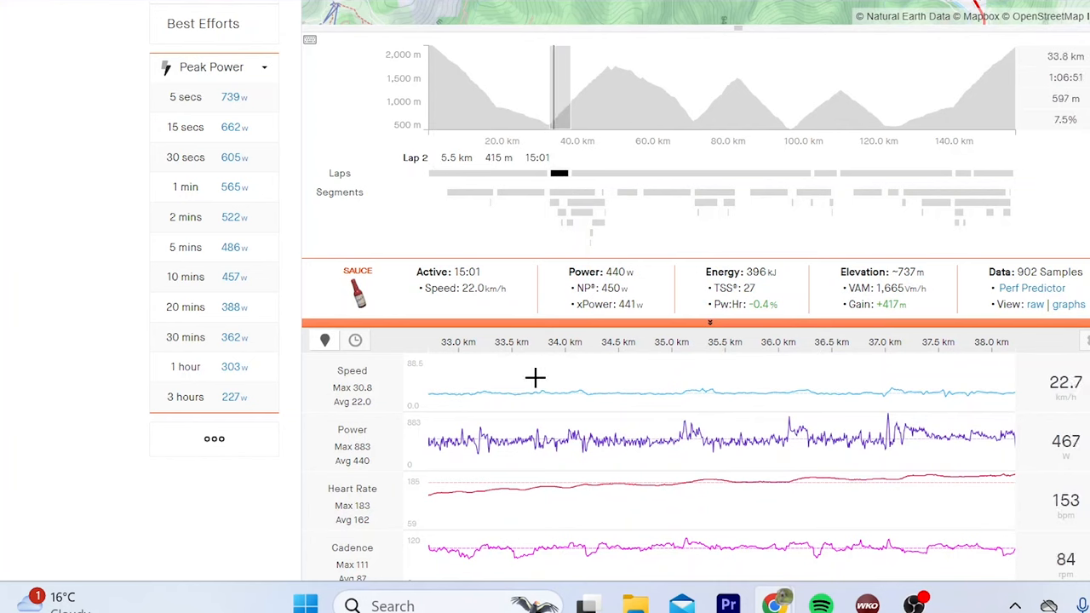
pyautogui.moveTo(535, 378)
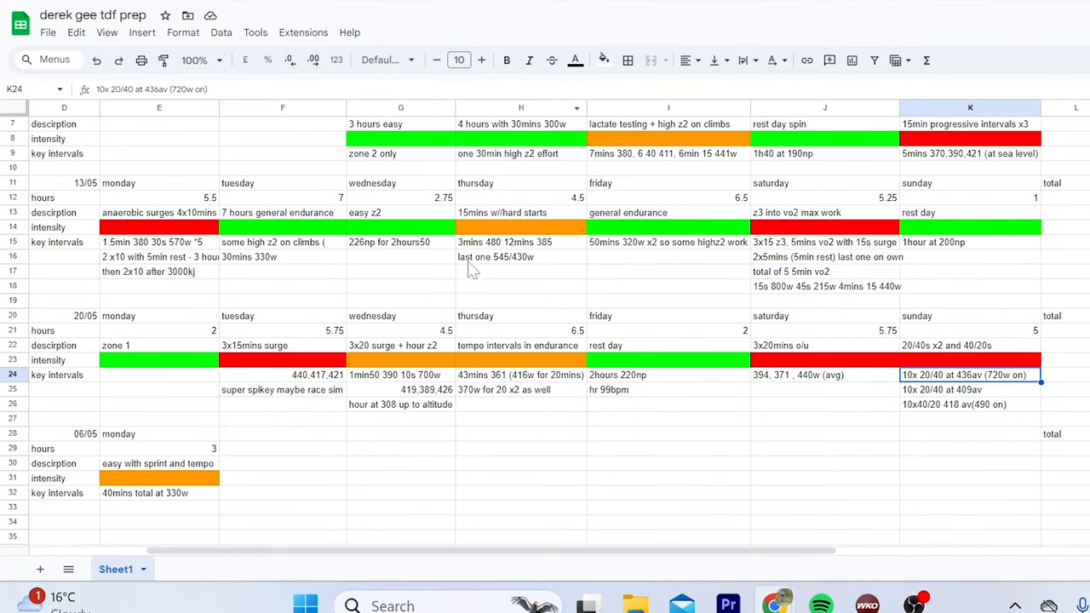
pyautogui.moveTo(477, 388)
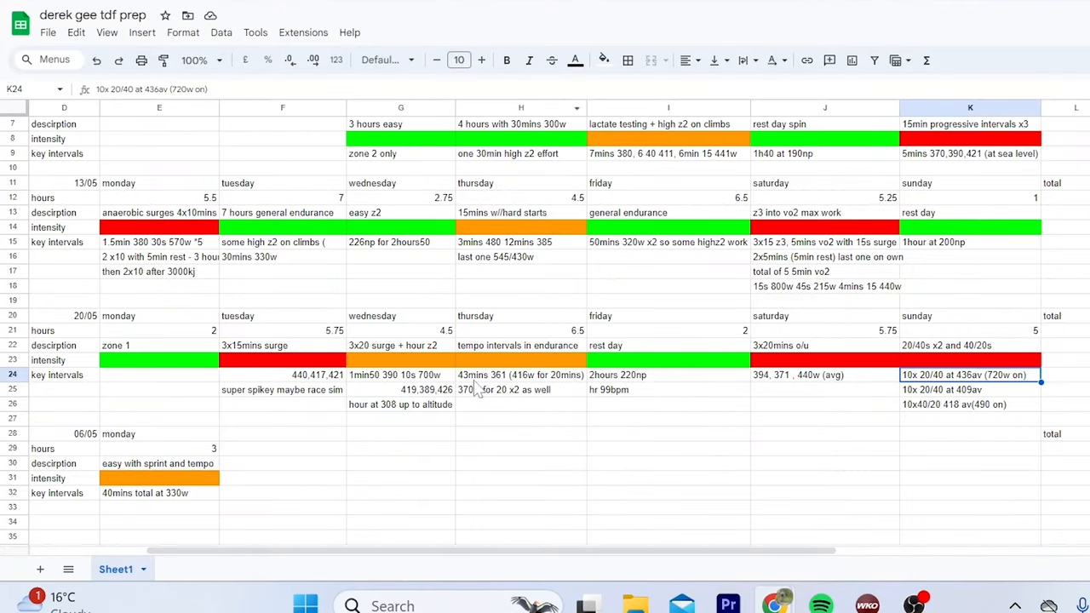
pyautogui.moveTo(436, 386)
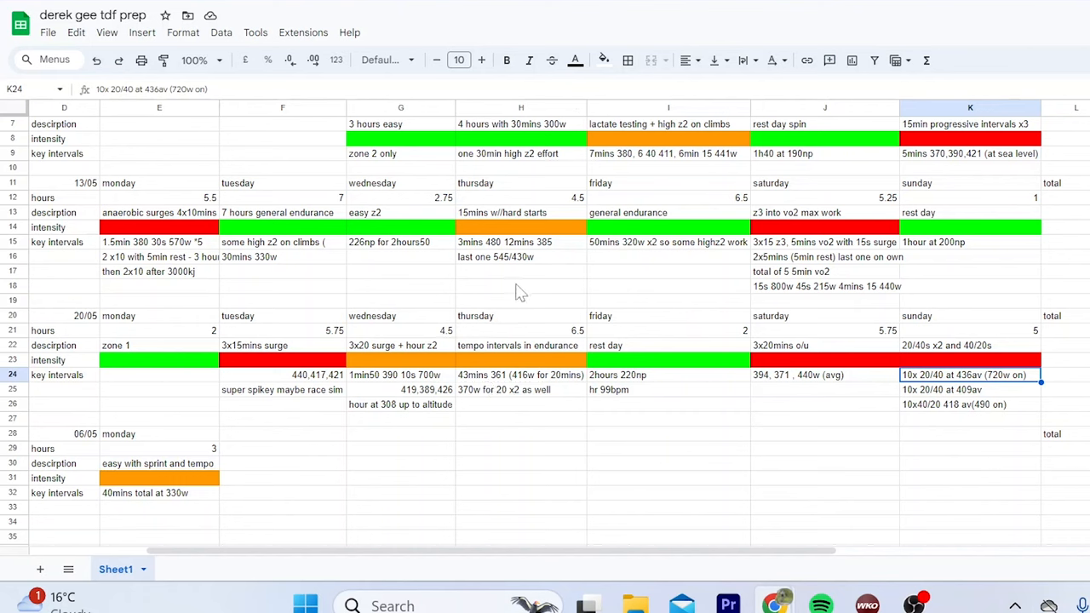
pyautogui.moveTo(477, 392)
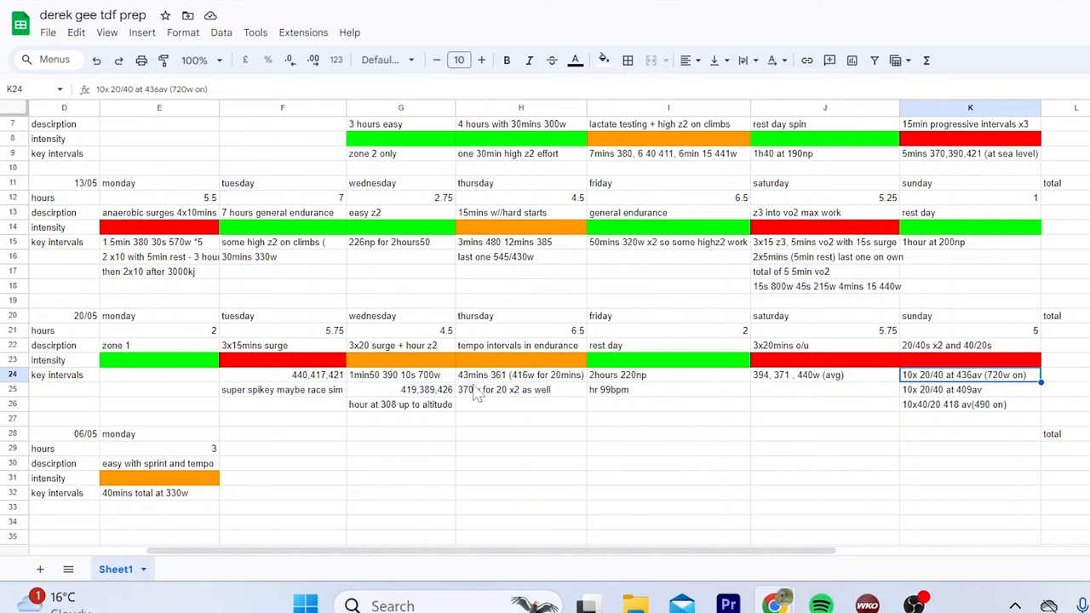
# Step: Return to the Strava Lap 2 power analysis after checking row 24's intervals
pyautogui.click(400, 388)
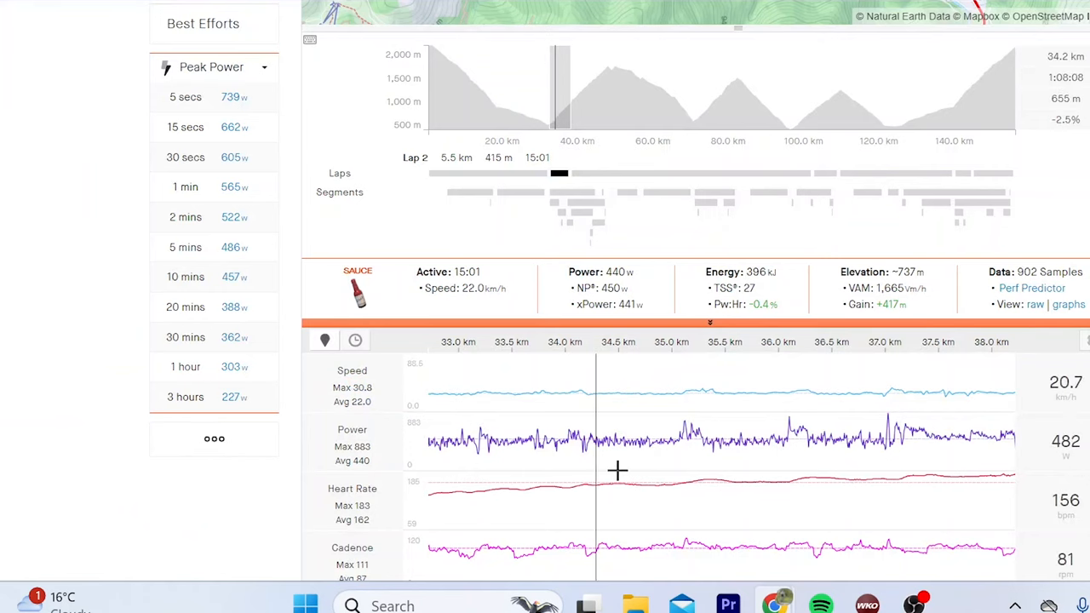
pyautogui.moveTo(825, 179)
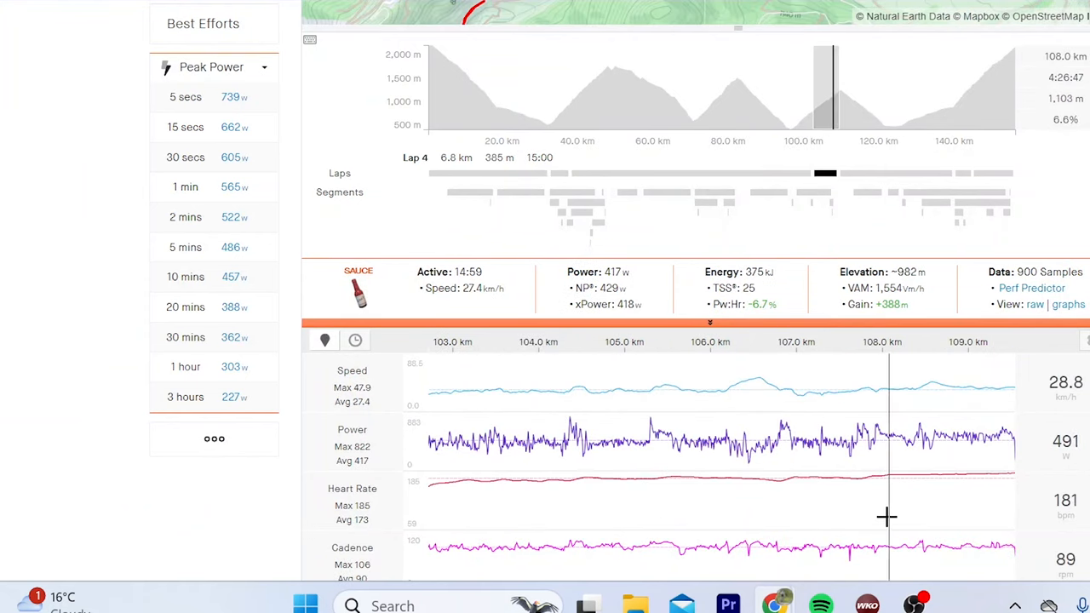
pyautogui.moveTo(568, 528)
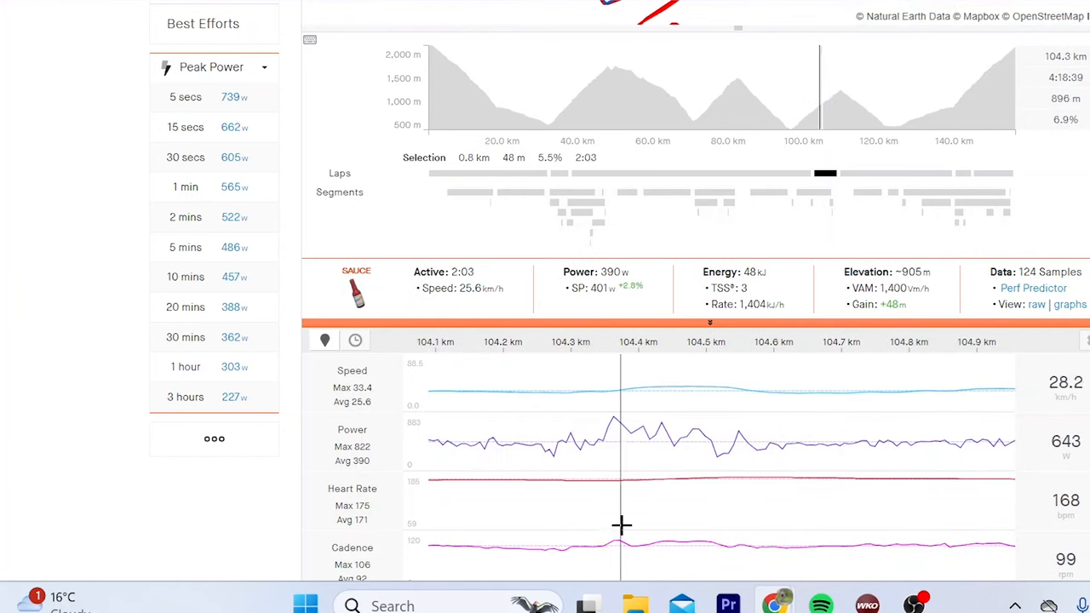
pyautogui.moveTo(667, 521)
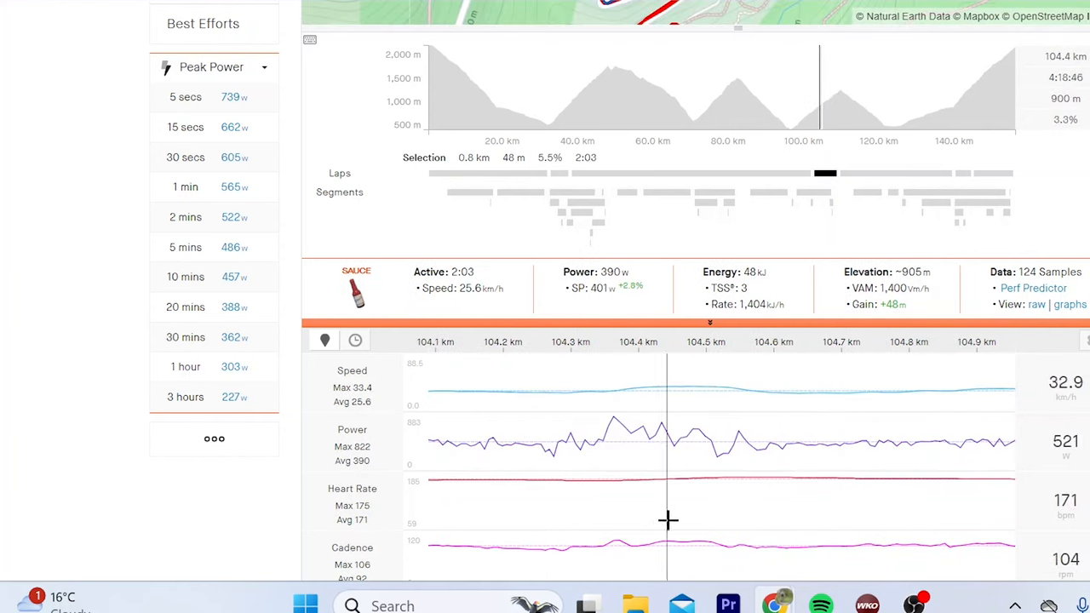
pyautogui.moveTo(732, 503)
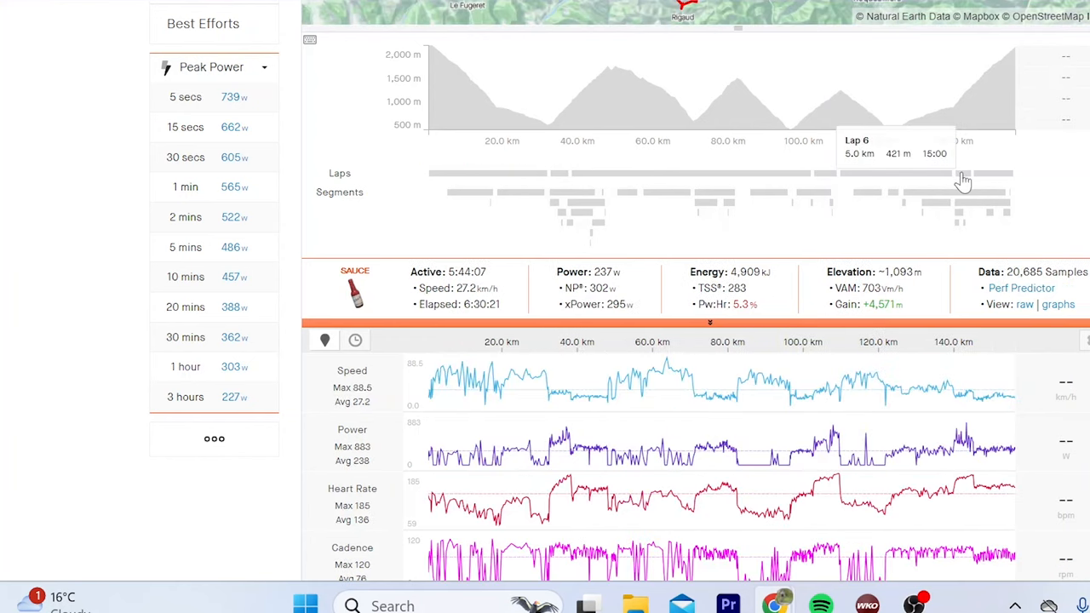
# Step: Zoom the charts into Lap 6 near 140 km, the 14:59 effort at 421 W
pyautogui.click(964, 174)
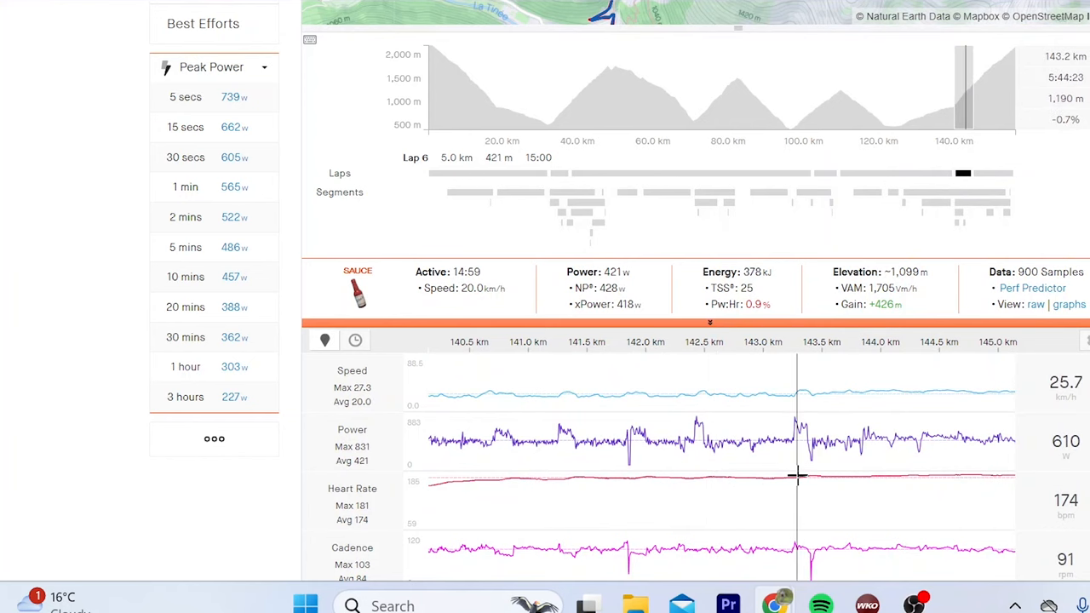
pyautogui.moveTo(719, 467)
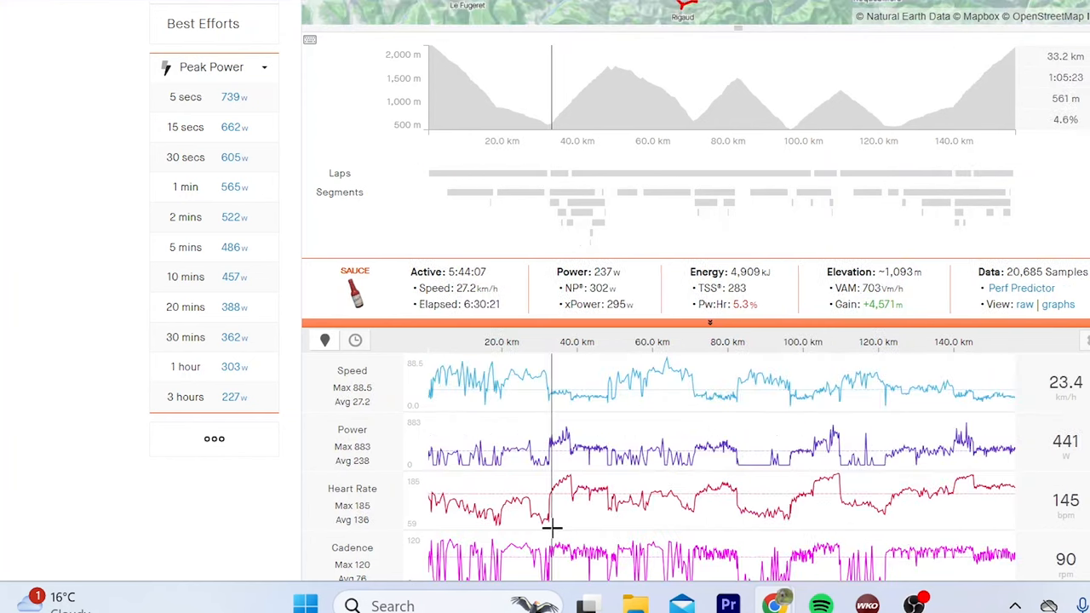
pyautogui.moveTo(571, 524)
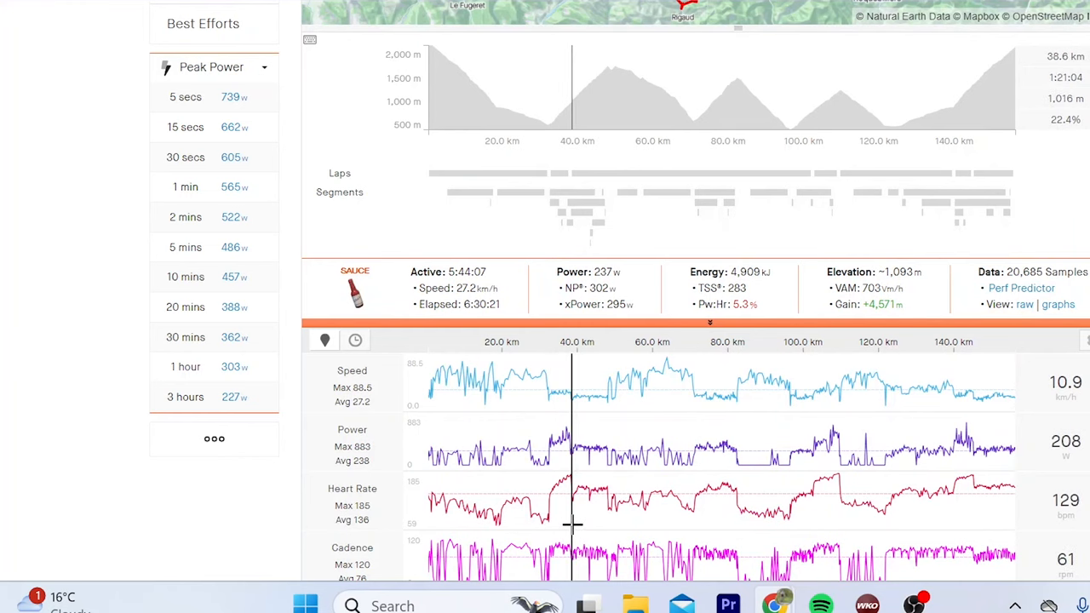
pyautogui.moveTo(571, 521)
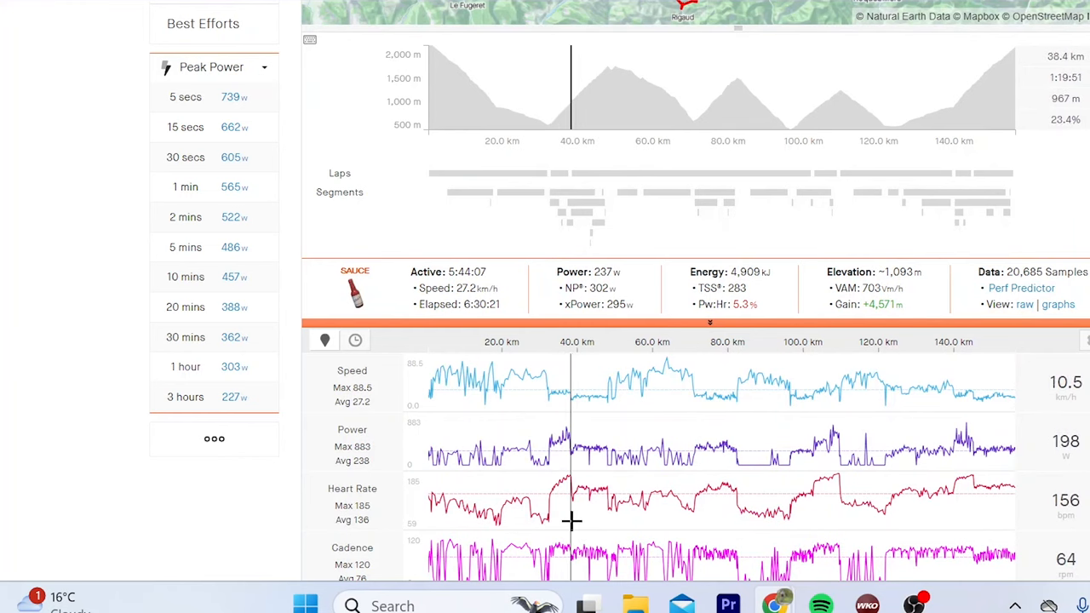
pyautogui.moveTo(568, 174)
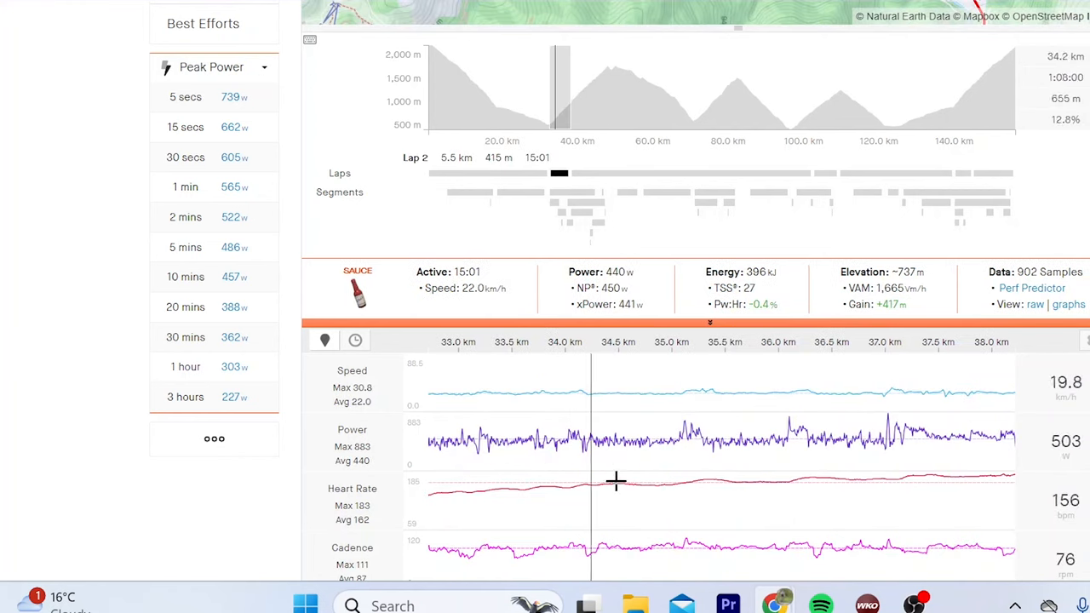
pyautogui.moveTo(797, 518)
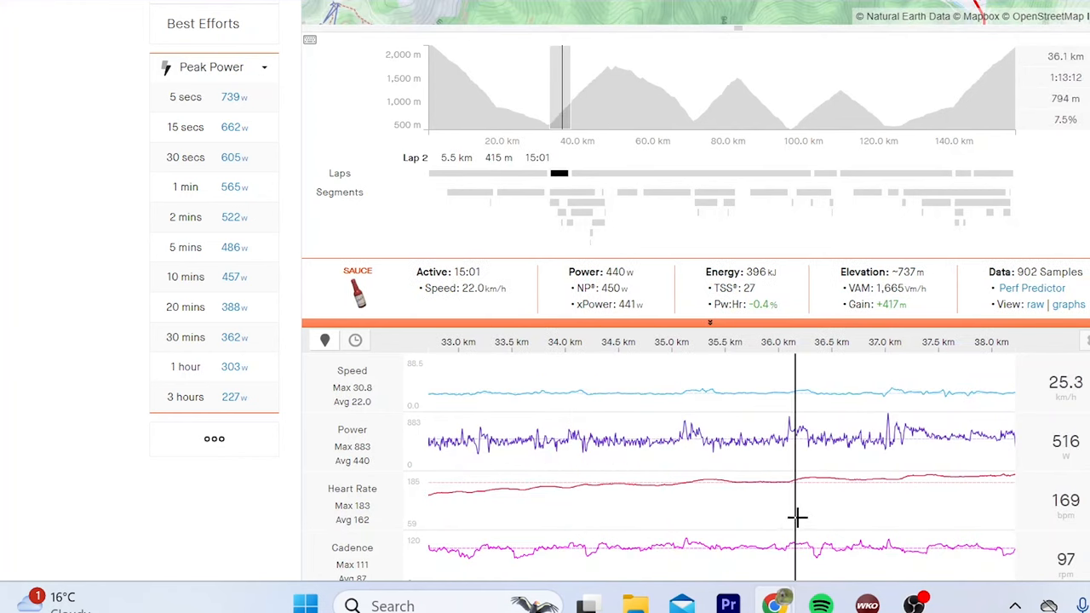
pyautogui.moveTo(824, 490)
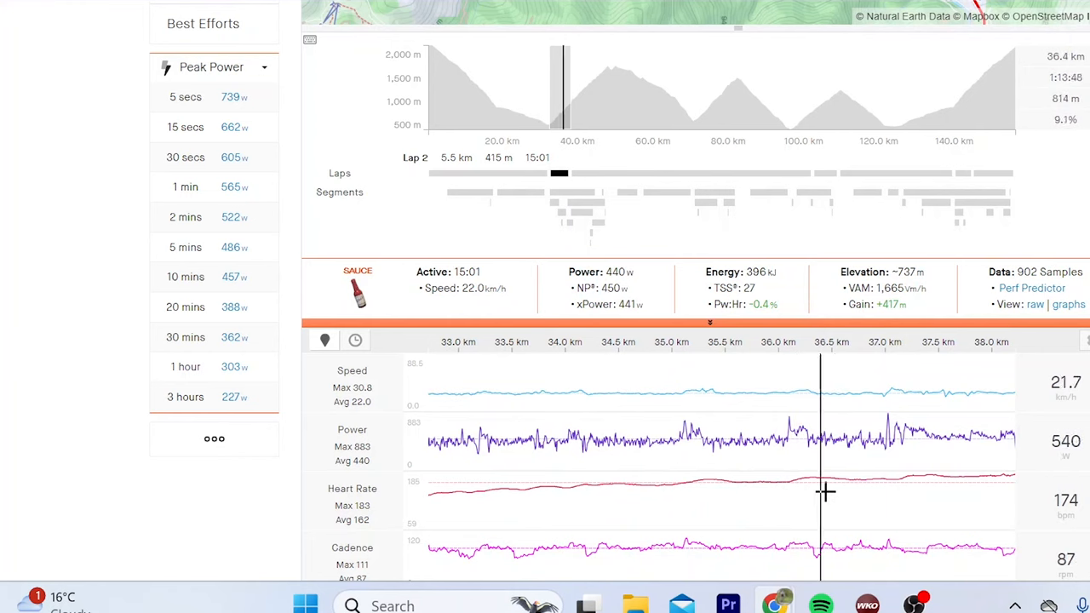
pyautogui.moveTo(886, 485)
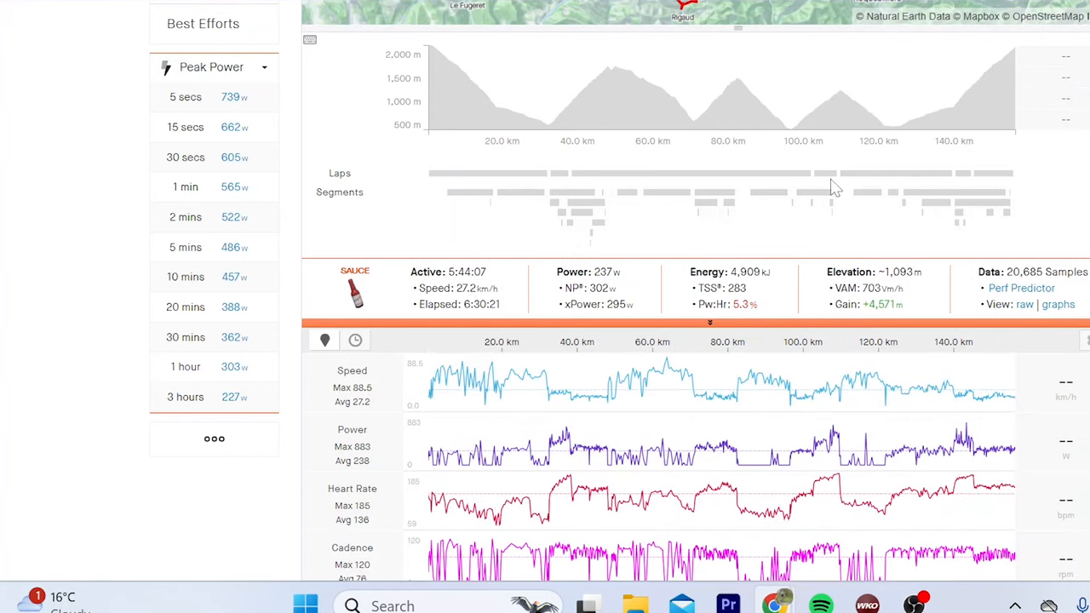
pyautogui.moveTo(831, 180)
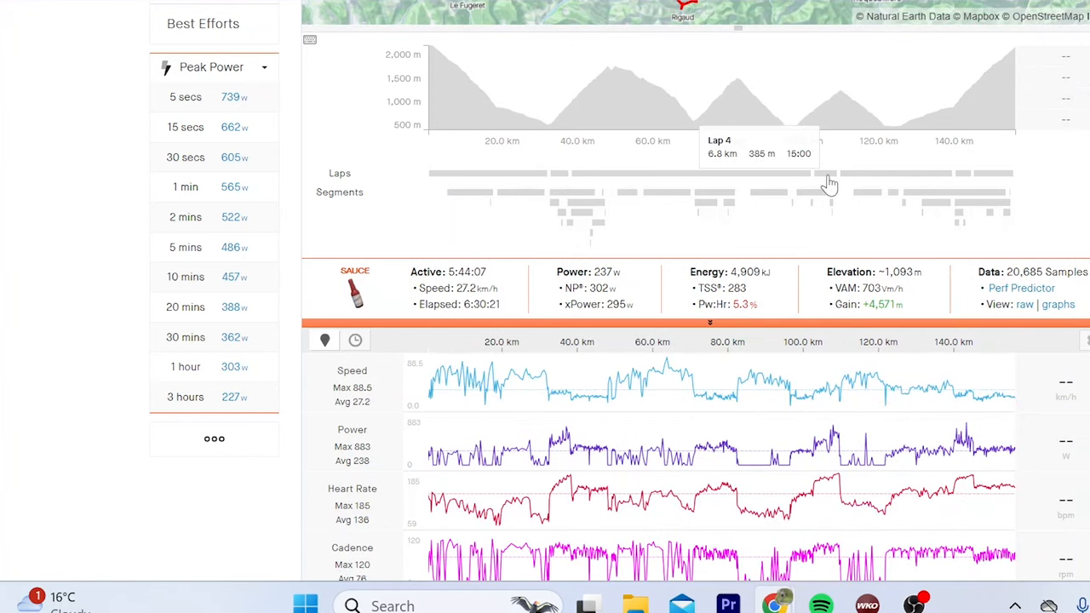
pyautogui.moveTo(729, 201)
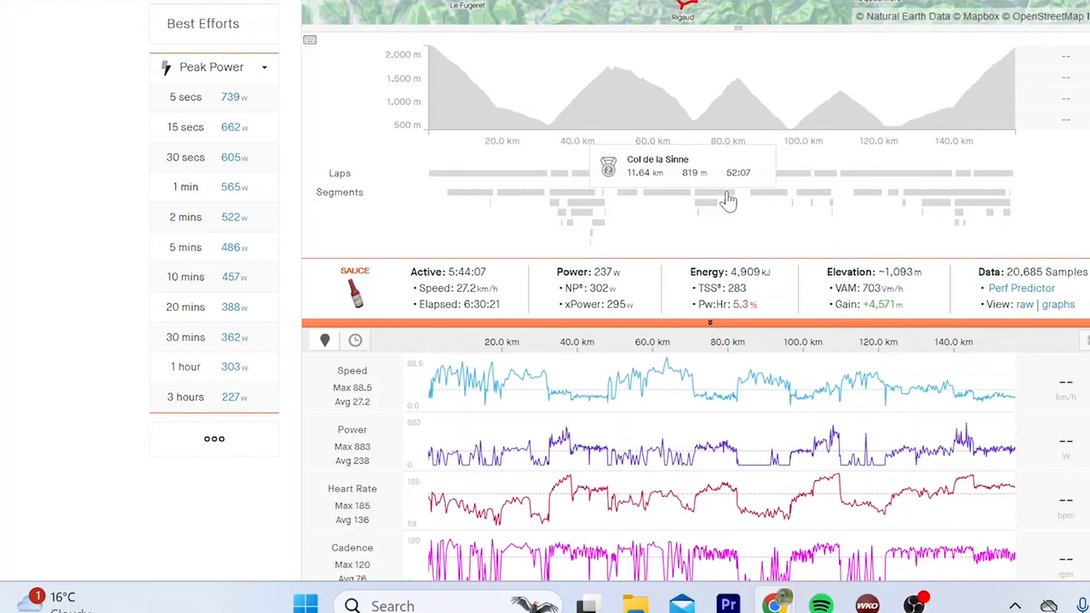
pyautogui.moveTo(788, 106)
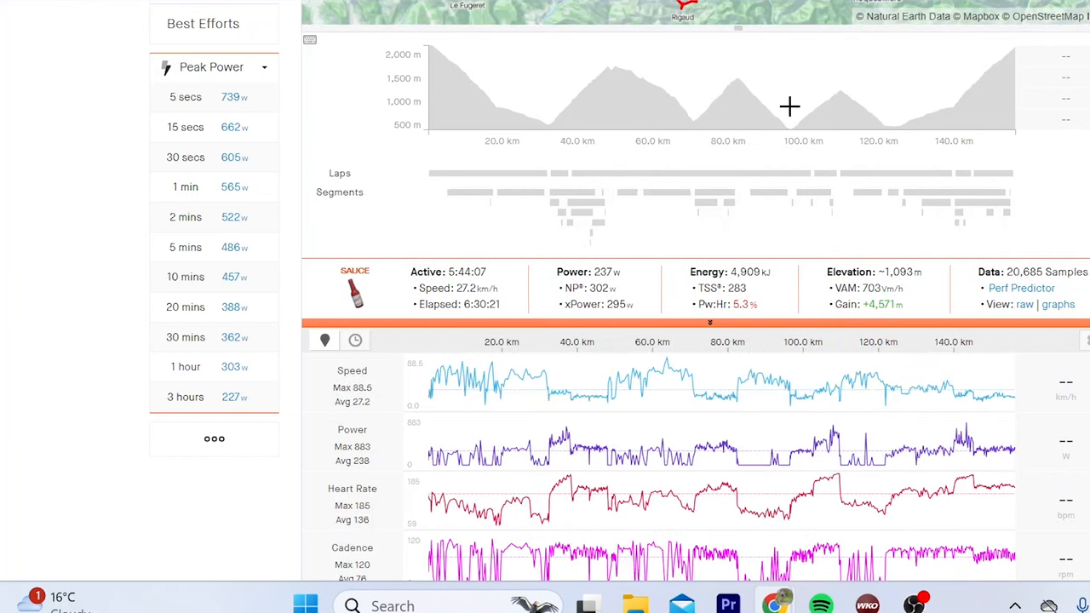
pyautogui.moveTo(933, 166)
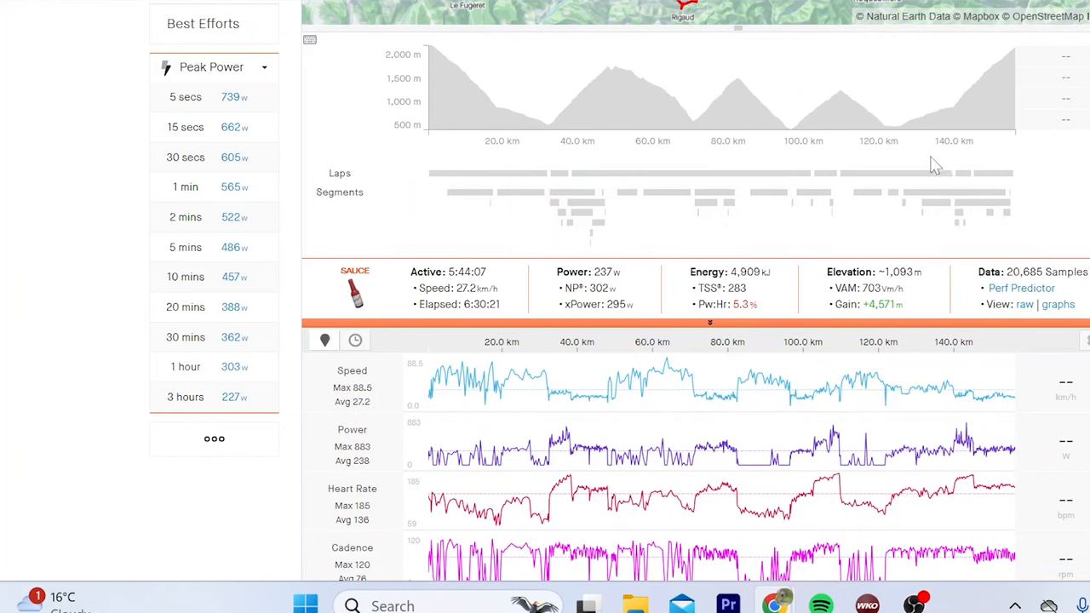
pyautogui.click(962, 173)
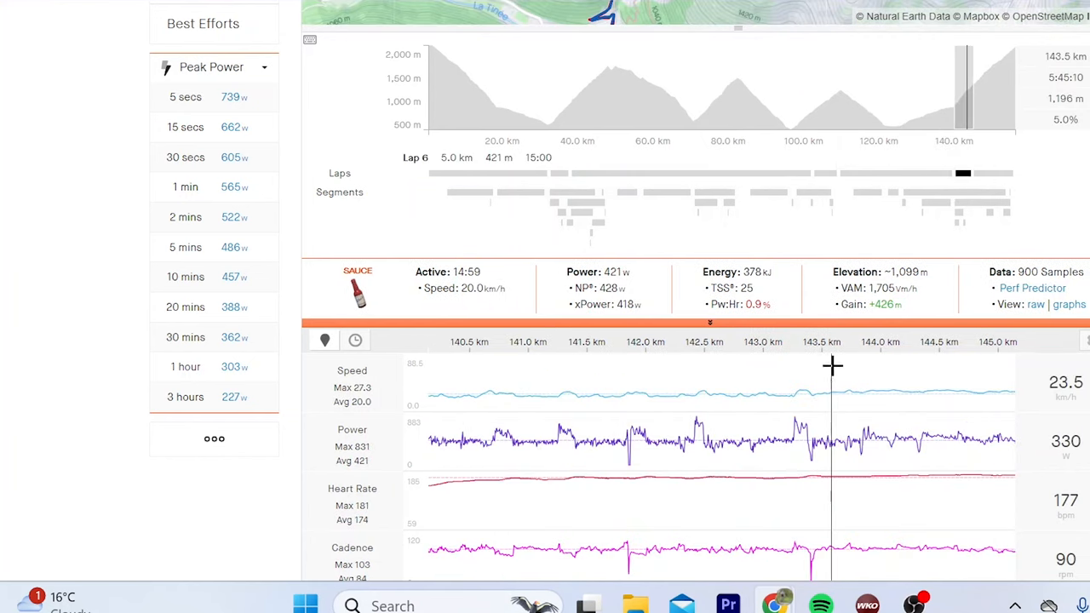
pyautogui.moveTo(831, 366)
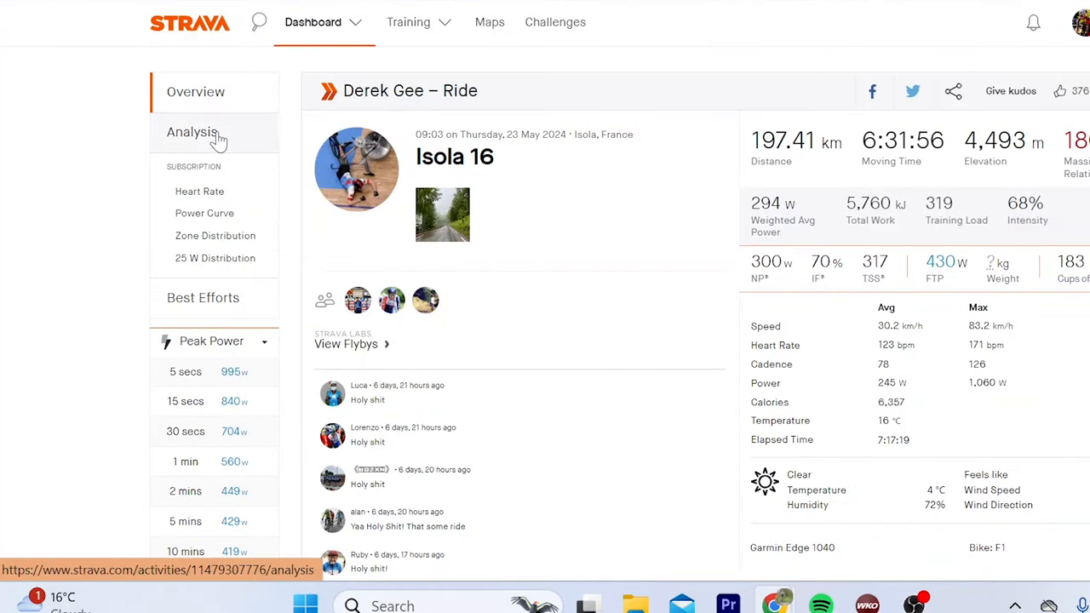
# Step: Bring up the Isola 16 ride's Analysis page and its Sauce stream charts
pyautogui.click(191, 131)
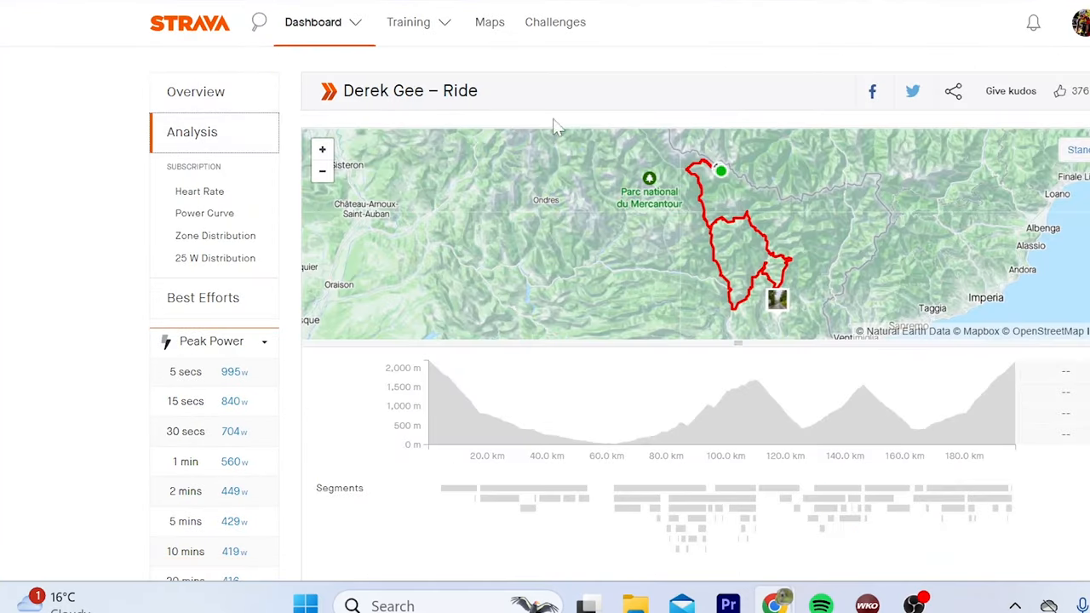
pyautogui.click(195, 91)
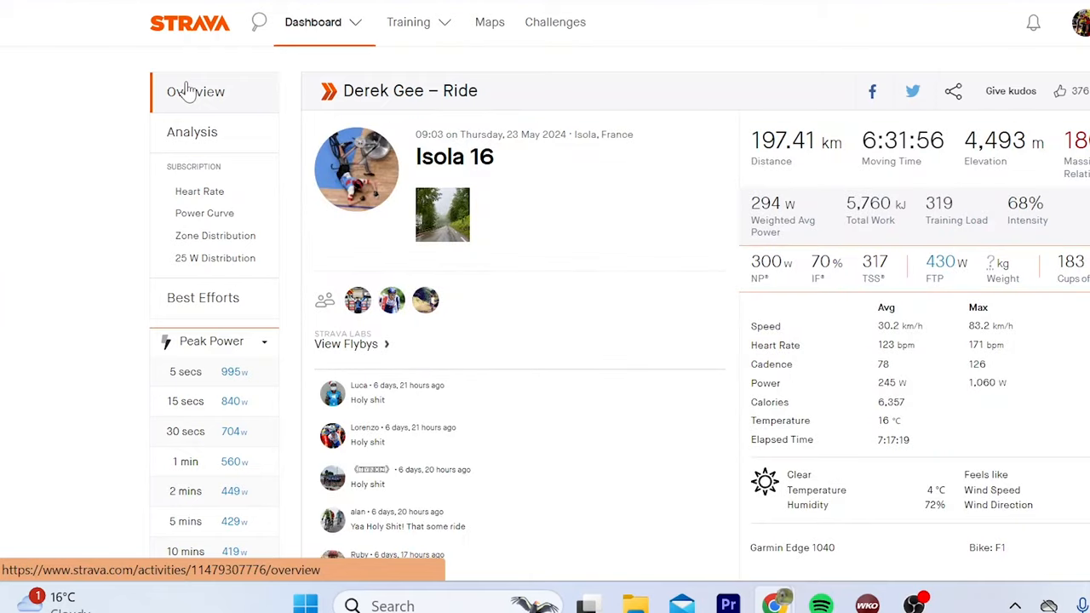
pyautogui.click(190, 131)
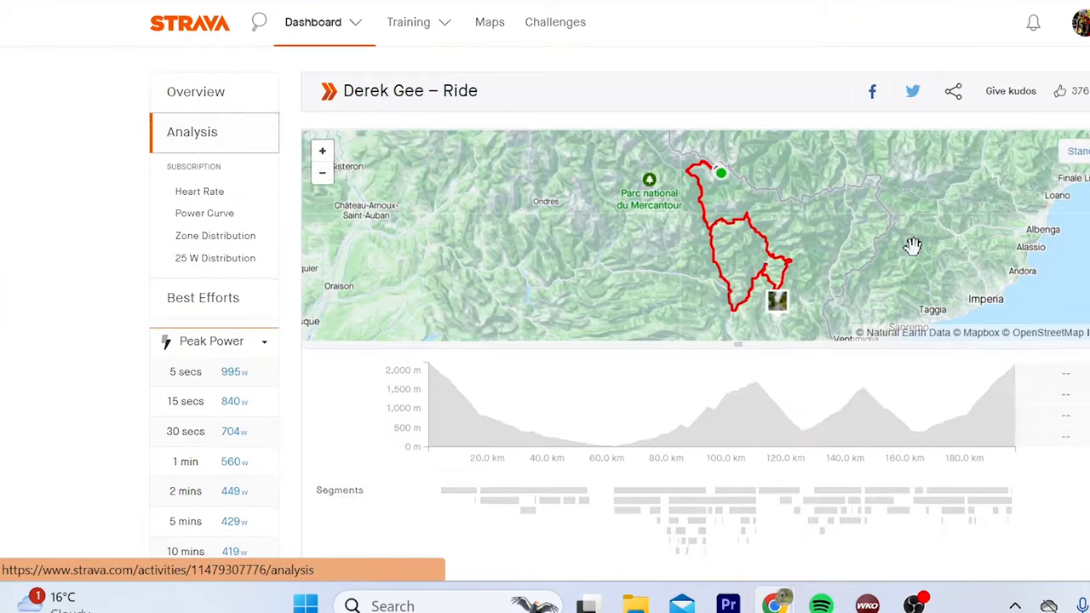
pyautogui.scroll(-3)
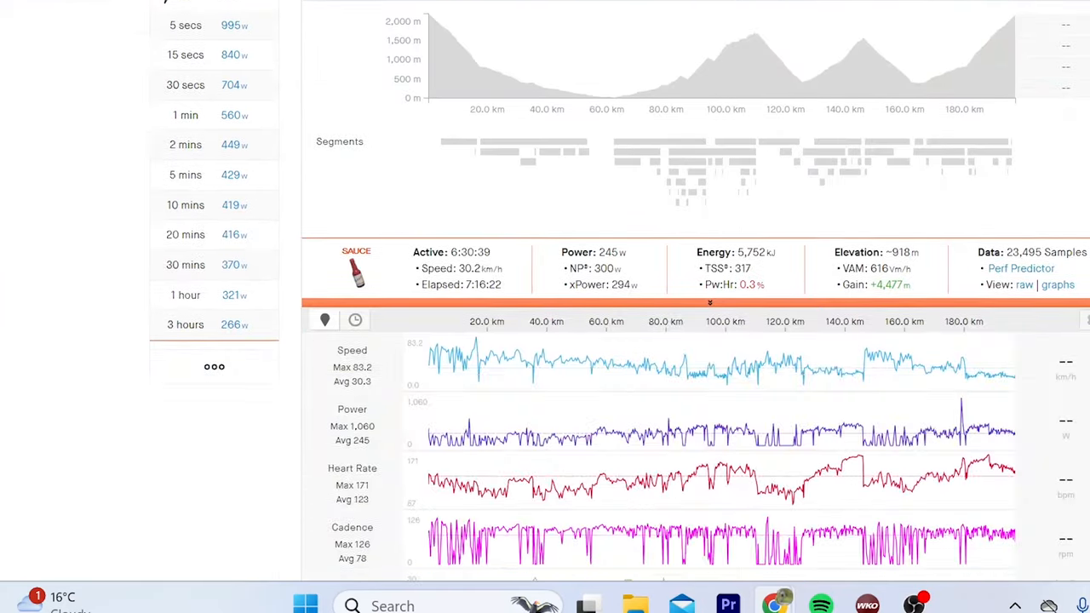
pyautogui.moveTo(849, 160)
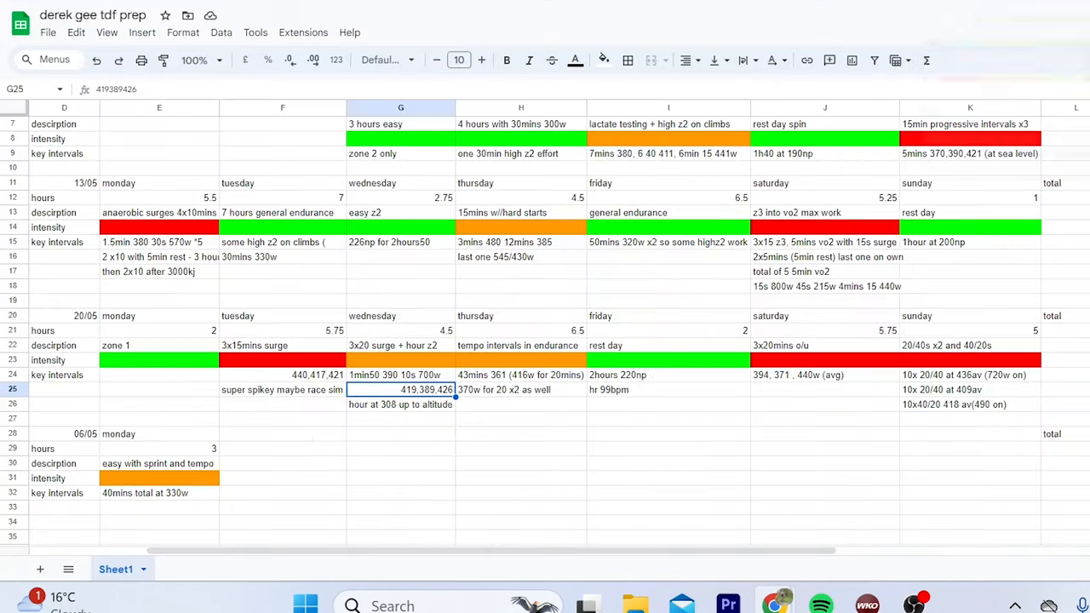
pyautogui.moveTo(426, 258)
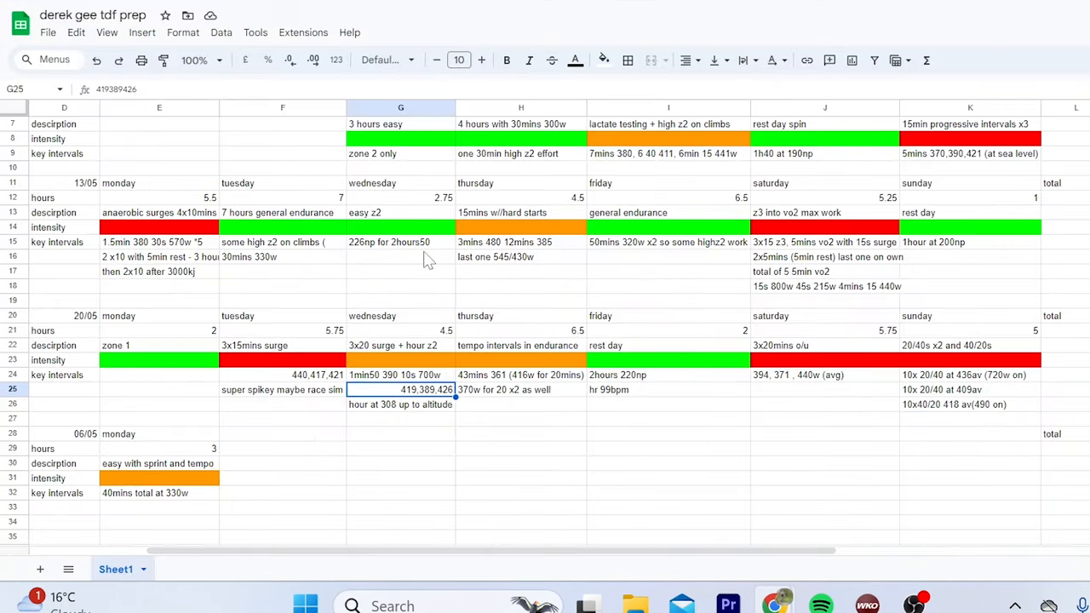
pyautogui.moveTo(491, 405)
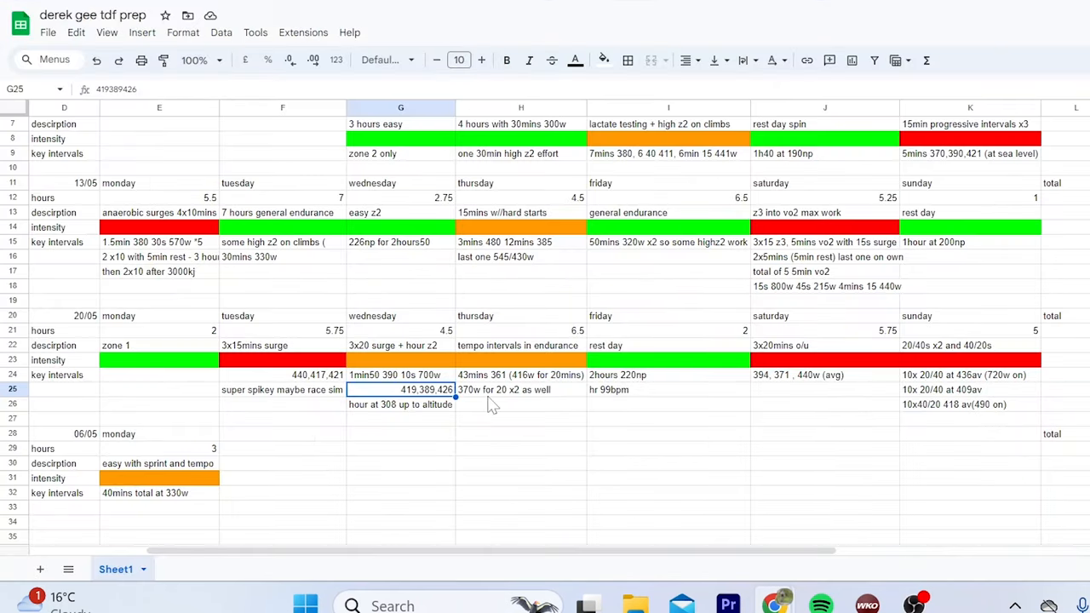
pyautogui.moveTo(525, 409)
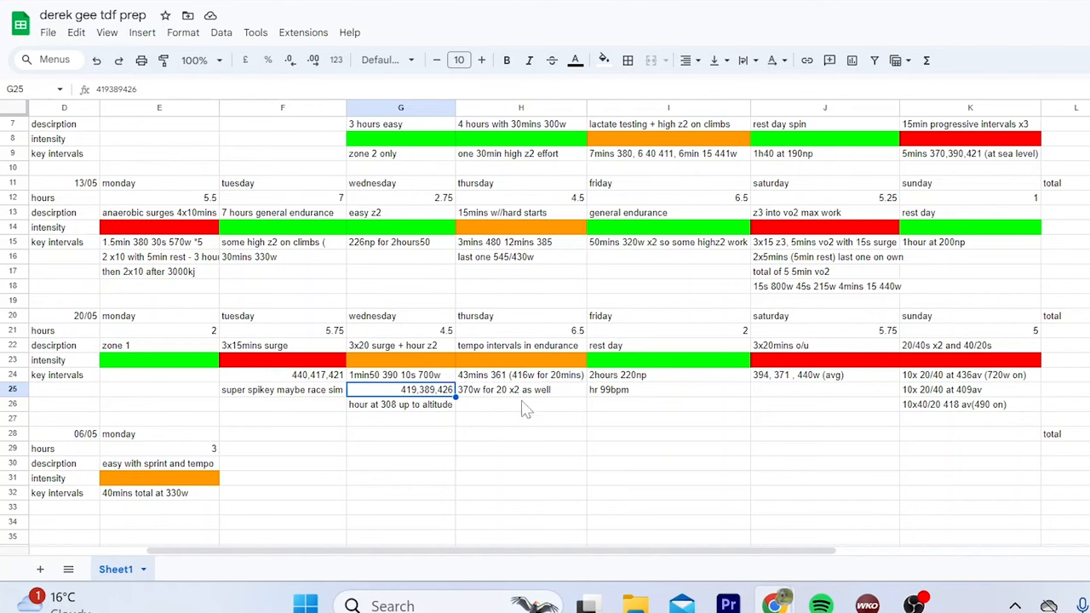
# Step: Return to the Isola 16 analysis after rereading the 20/05 week's key intervals
pyautogui.click(521, 375)
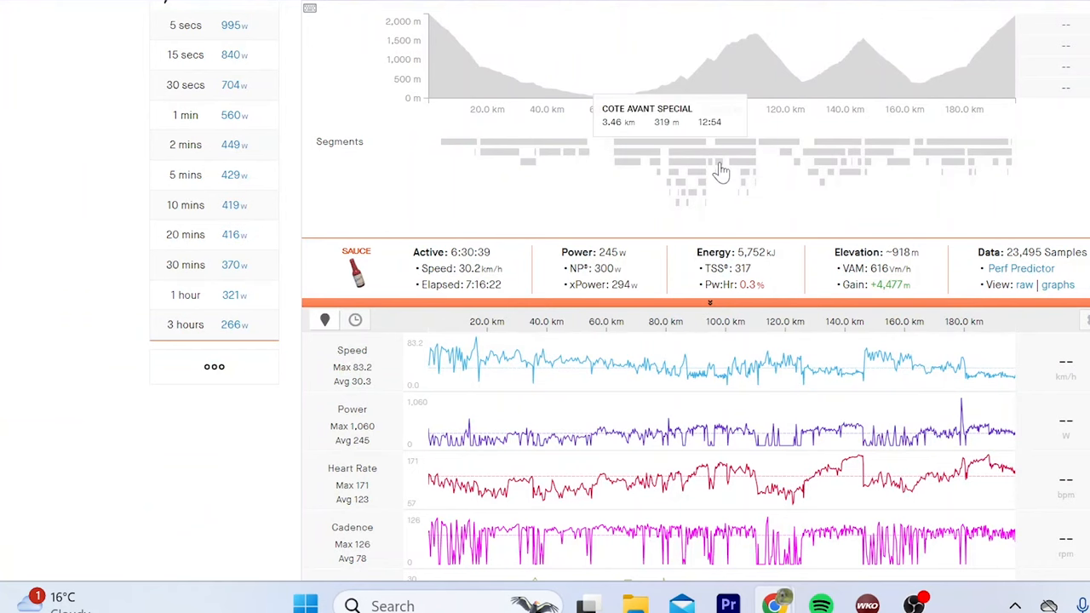
# Step: Zoom the Isola 16 ride charts into the Cote Avant Special climb segment
pyautogui.click(719, 161)
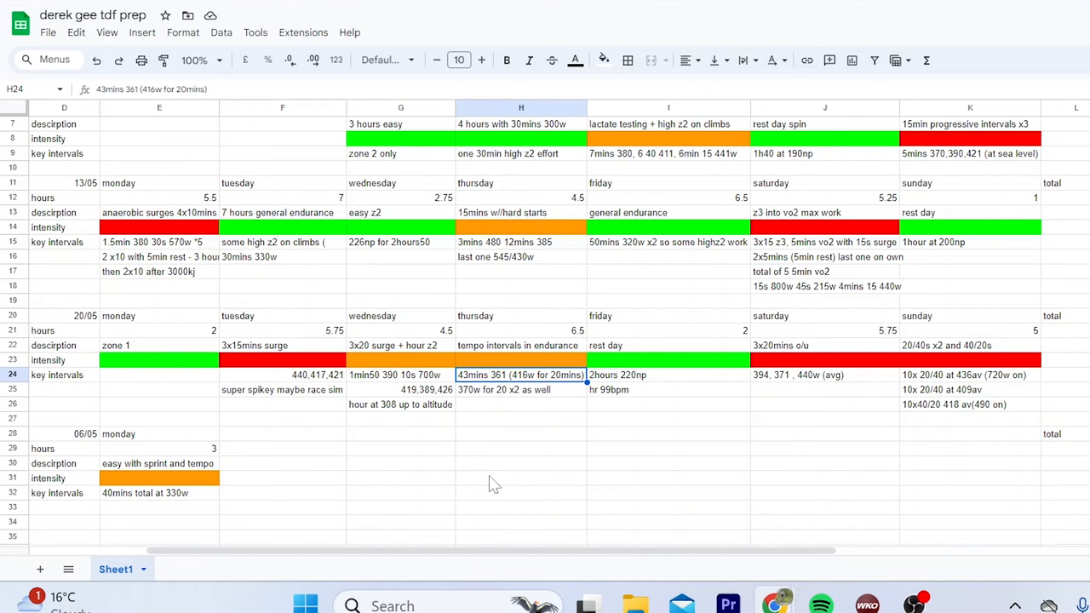
pyautogui.moveTo(167, 459)
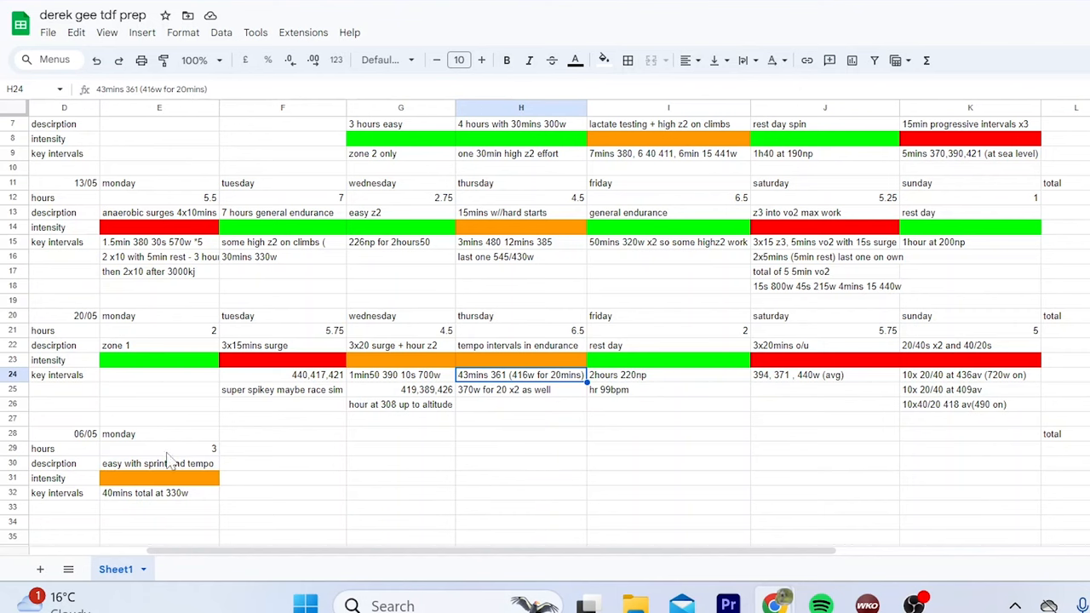
pyautogui.click(283, 286)
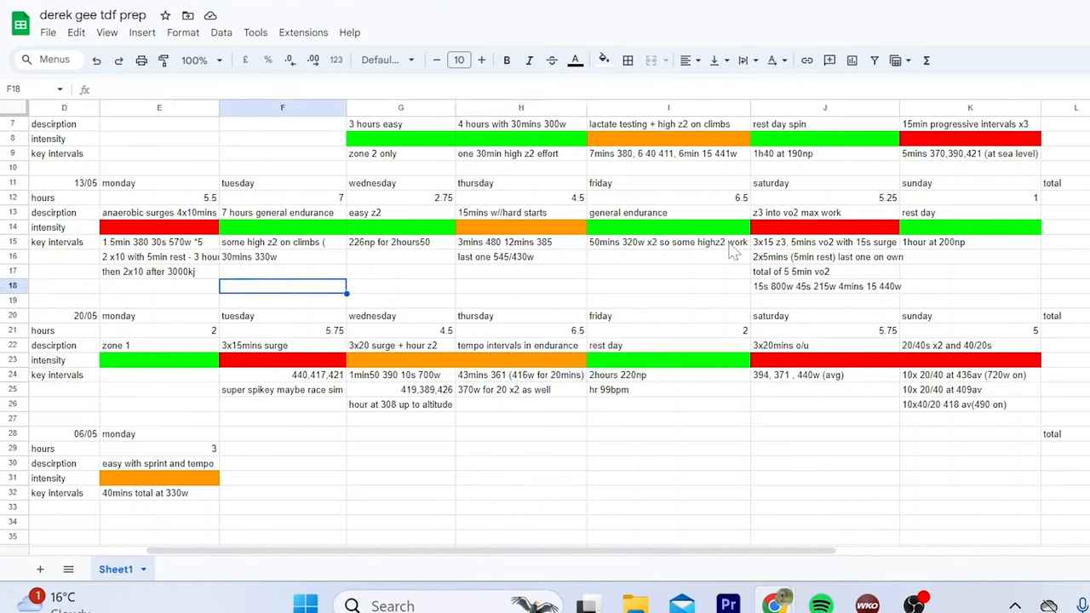
pyautogui.click(824, 315)
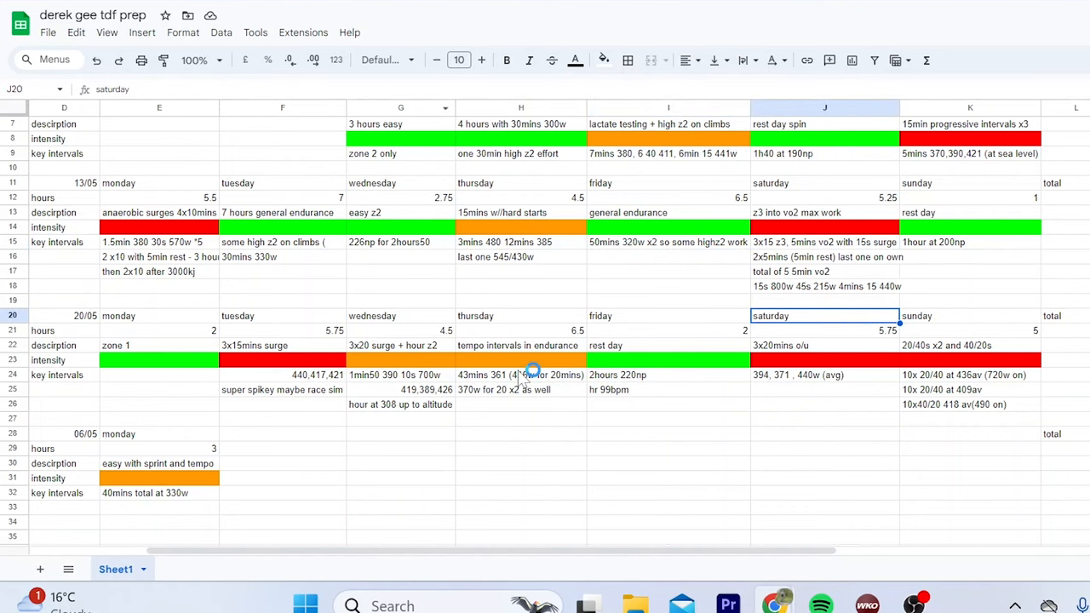
pyautogui.click(521, 211)
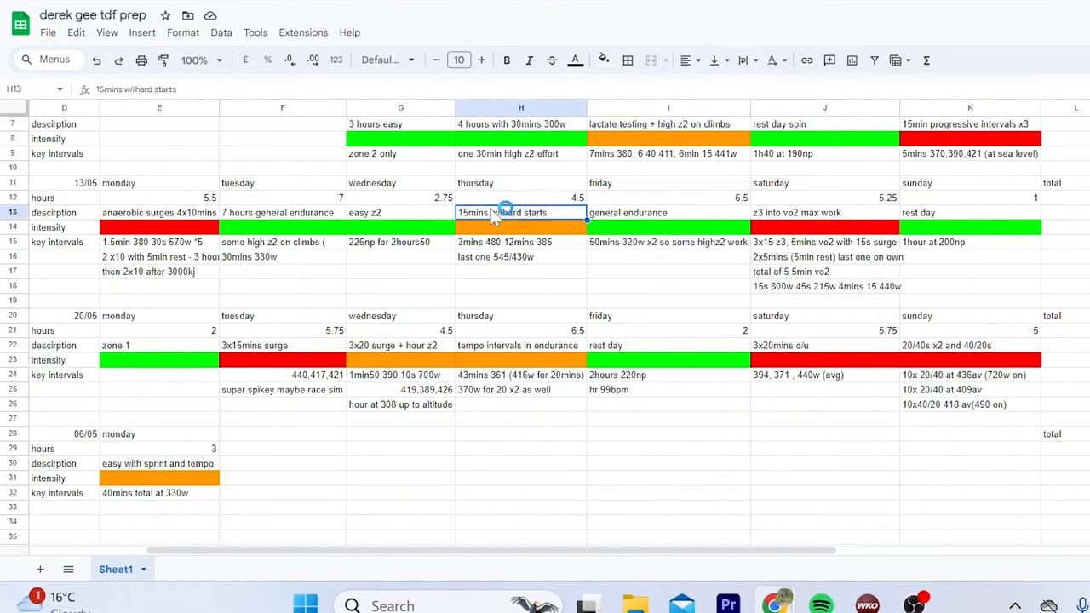
pyautogui.click(521, 299)
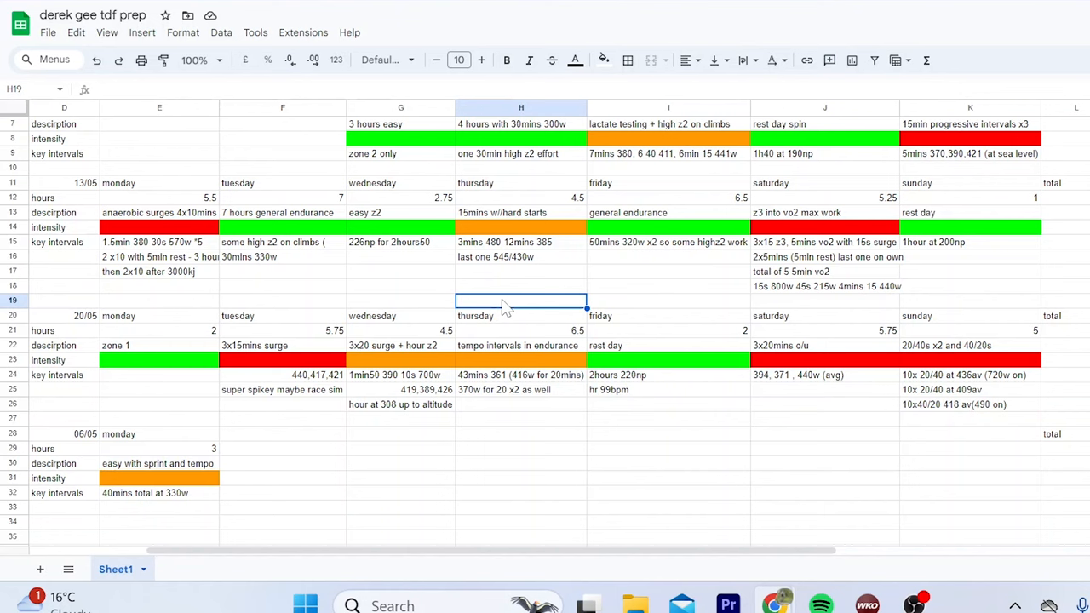
pyautogui.click(160, 359)
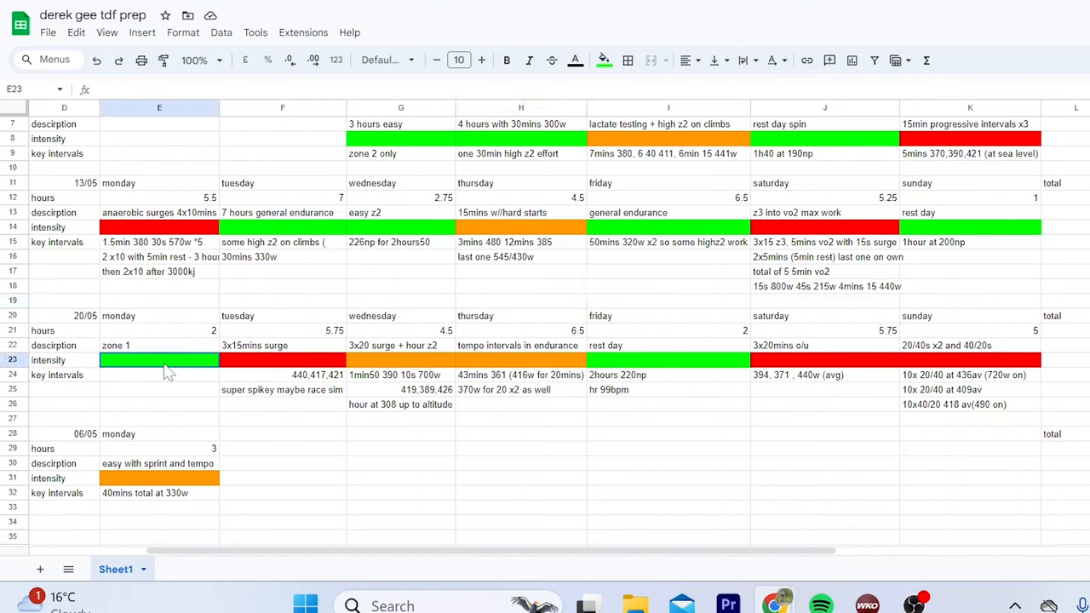